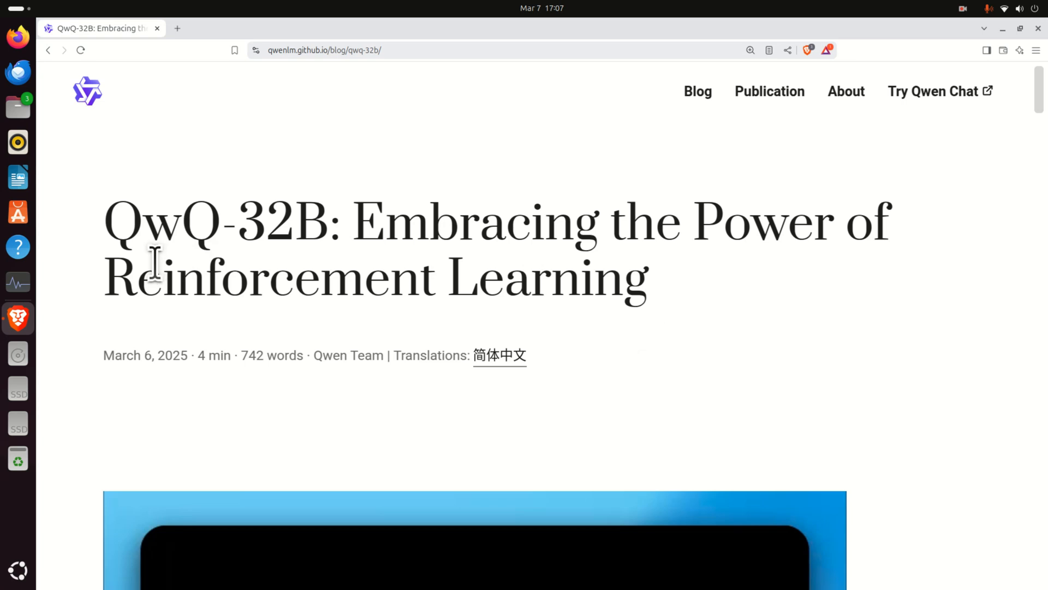
{"action": "mouse_move", "coordinate": [173, 297]}
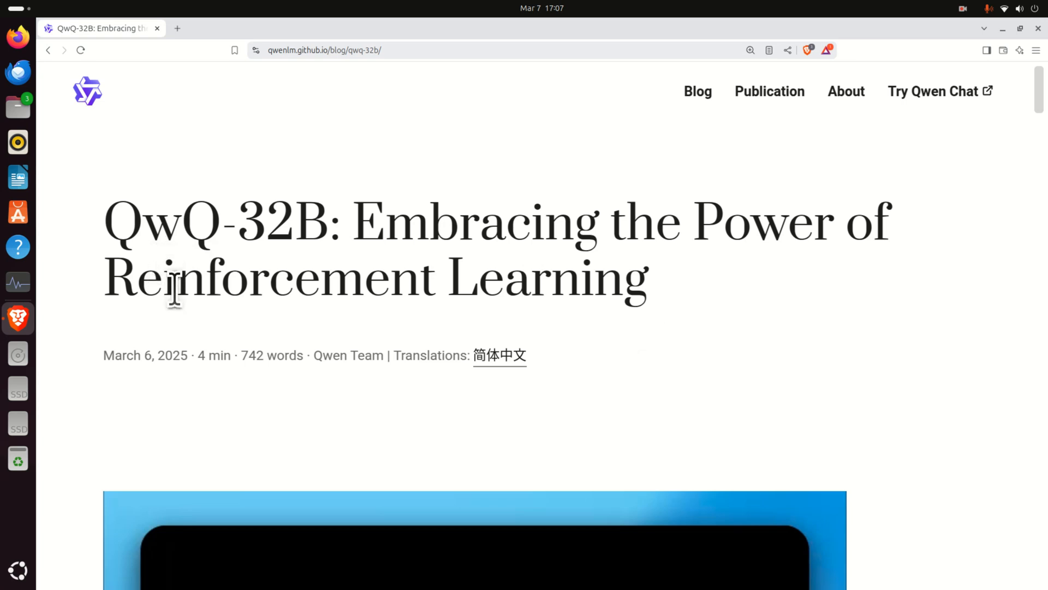
{"action": "mouse_move", "coordinate": [176, 224]}
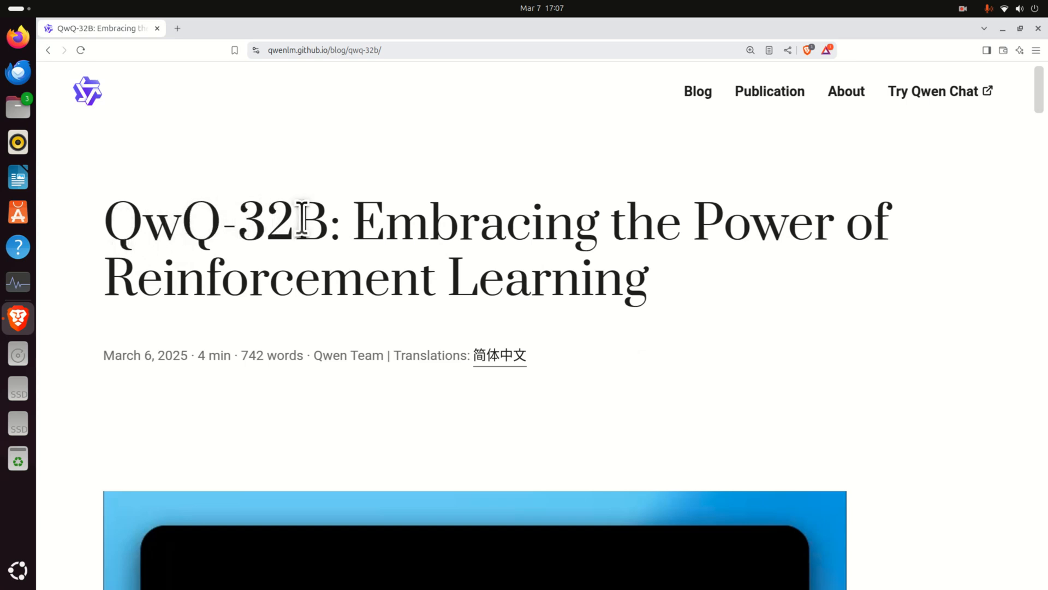
Step: Scroll through the setup notes to reach the package commands and focus the terminal
{"action": "double_click", "coordinate": [277, 220]}
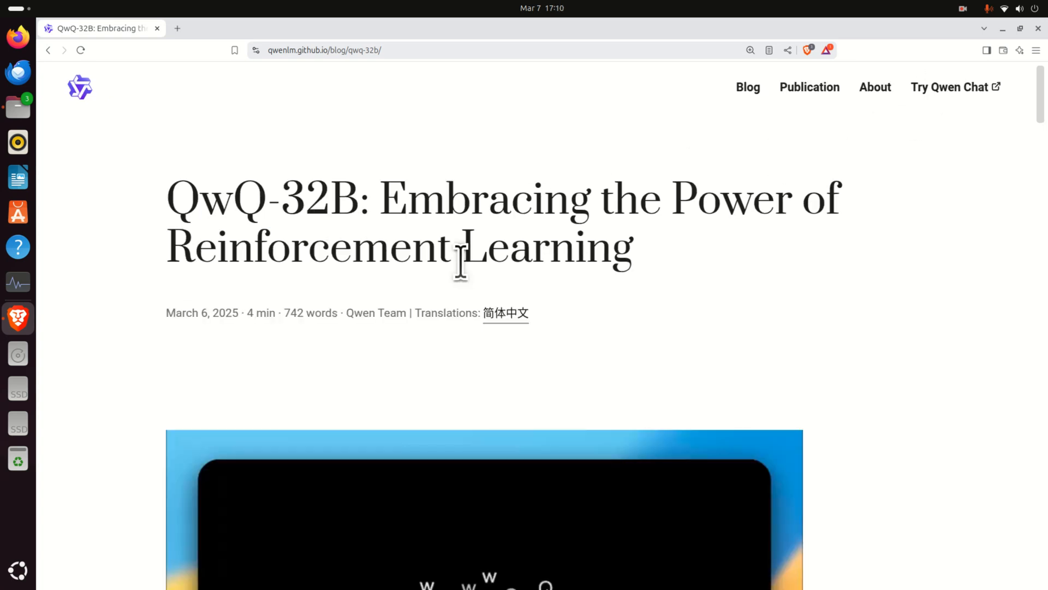
{"action": "mouse_move", "coordinate": [422, 260]}
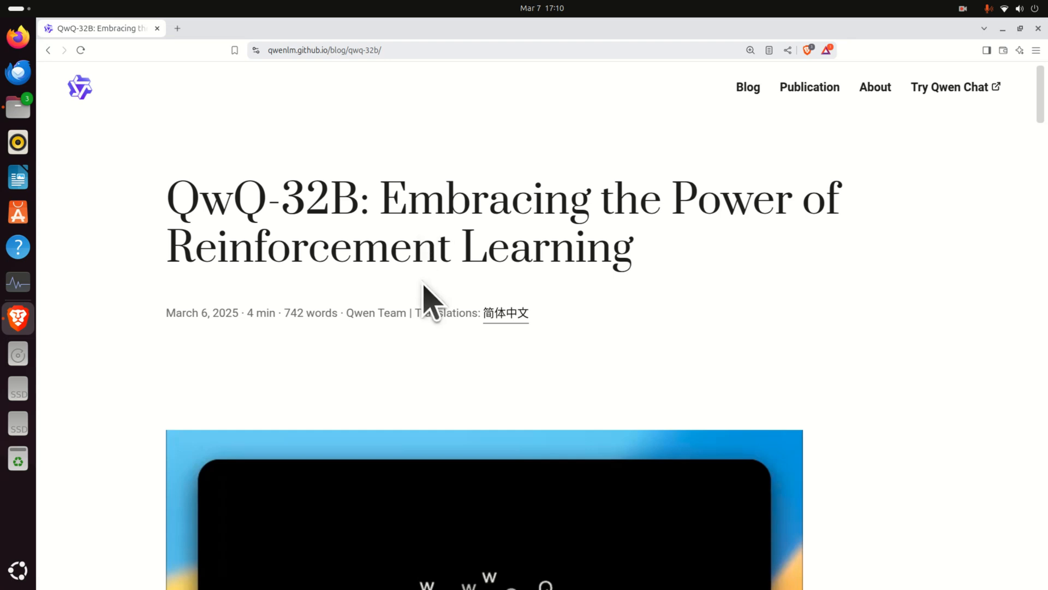
{"action": "mouse_move", "coordinate": [394, 373]}
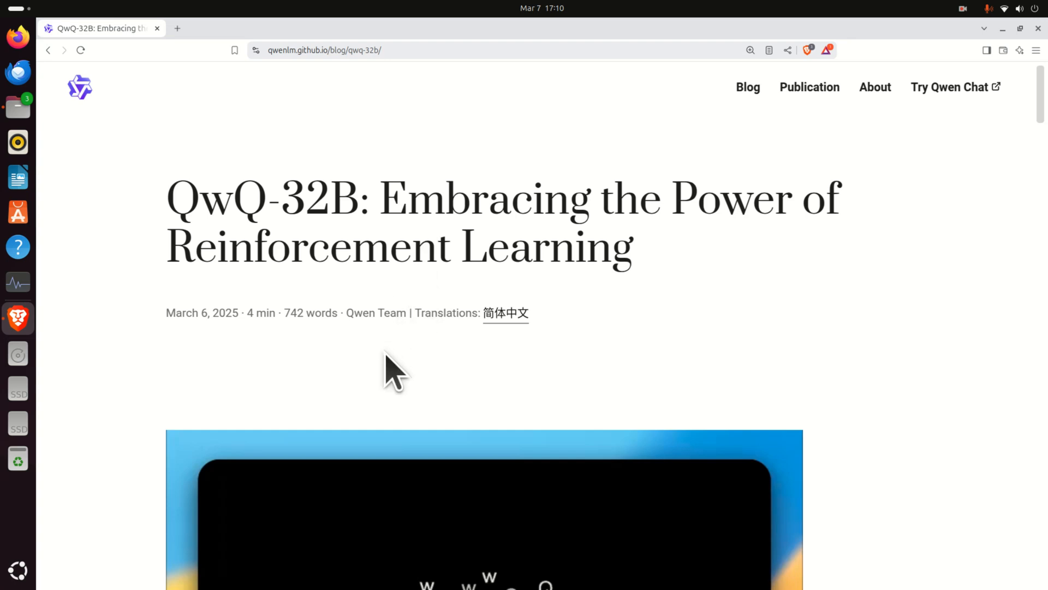
{"action": "scroll", "scroll_direction": "down", "scroll_amount": 3}
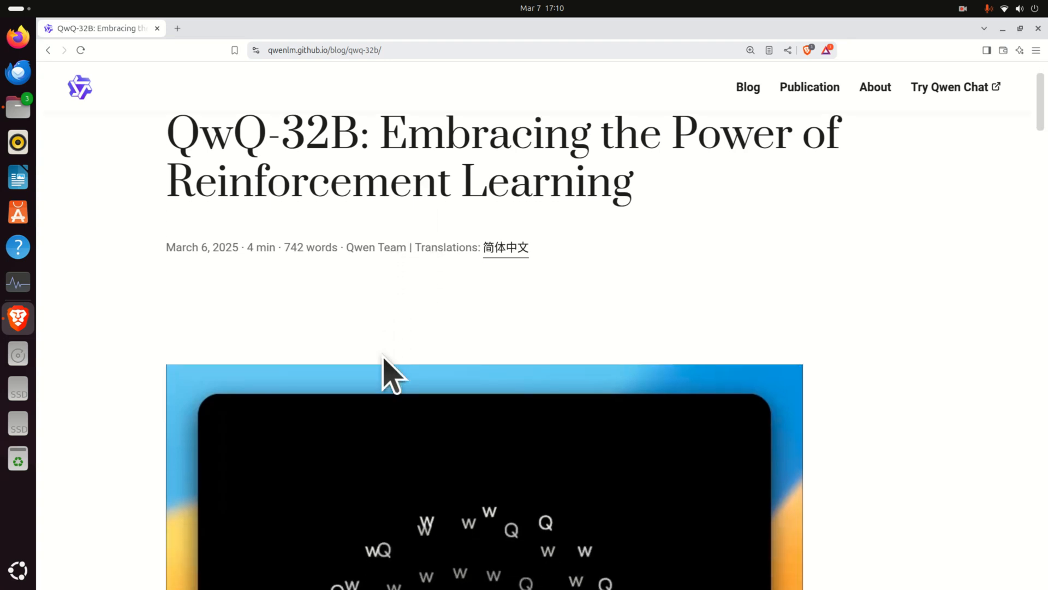
{"action": "scroll", "scroll_direction": "down", "scroll_amount": 3}
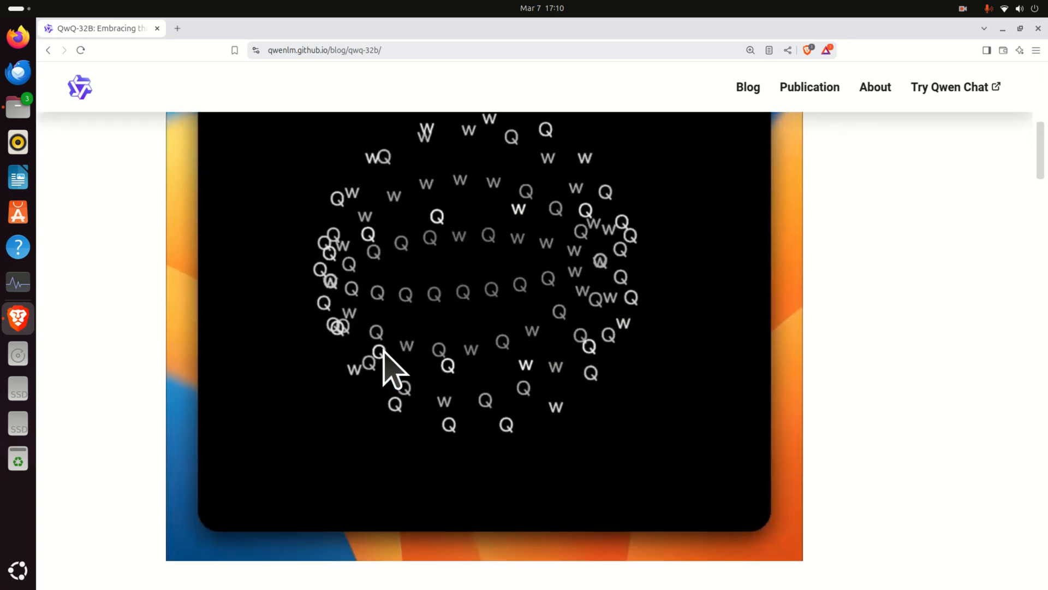
{"action": "scroll", "scroll_direction": "down", "scroll_amount": 3}
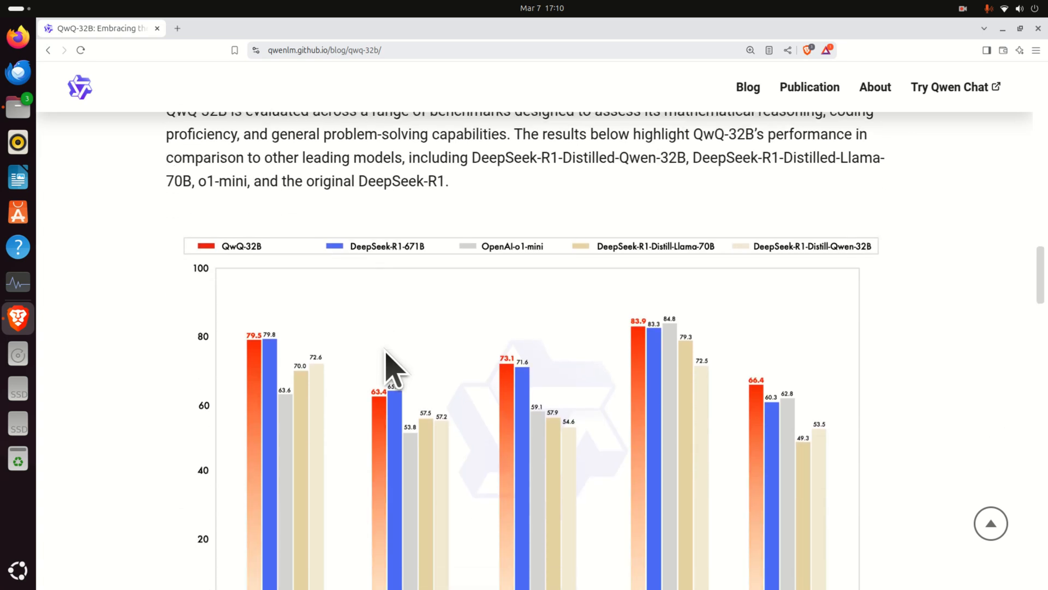
{"action": "scroll", "scroll_direction": "down", "scroll_amount": 3}
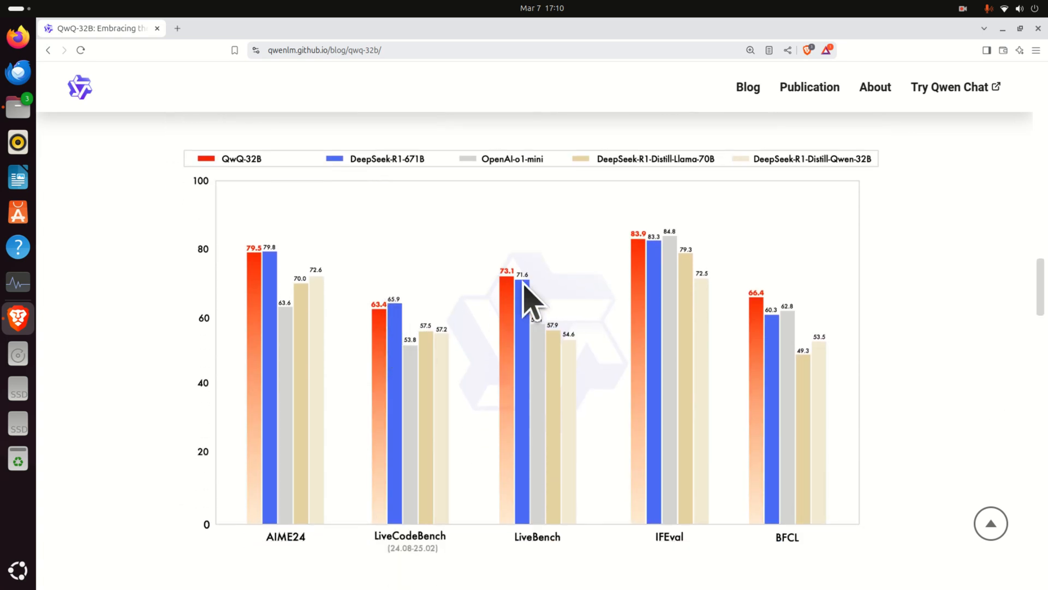
{"action": "mouse_move", "coordinate": [230, 511]}
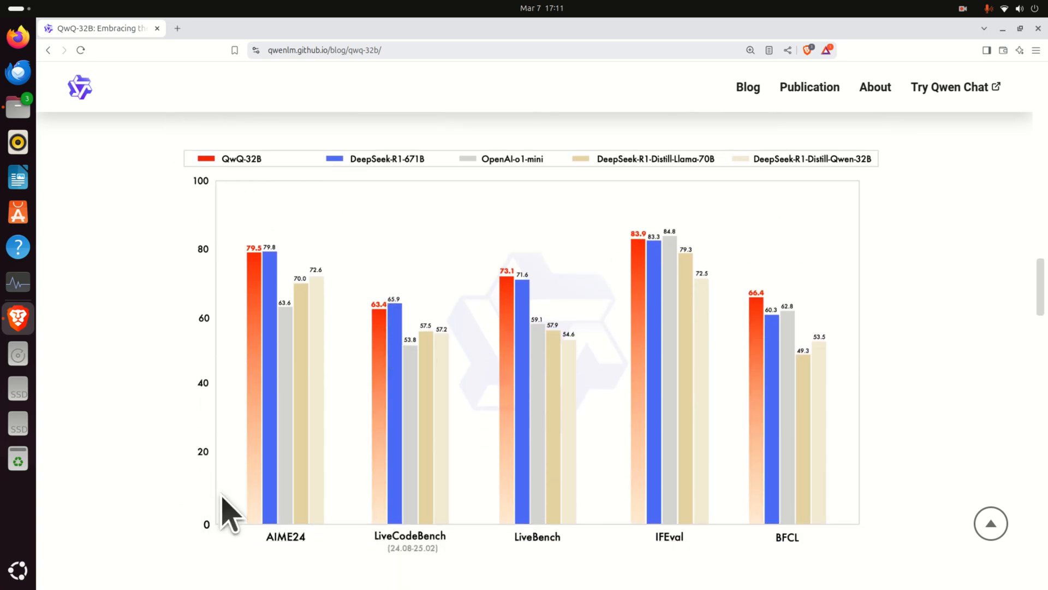
{"action": "mouse_move", "coordinate": [243, 183]}
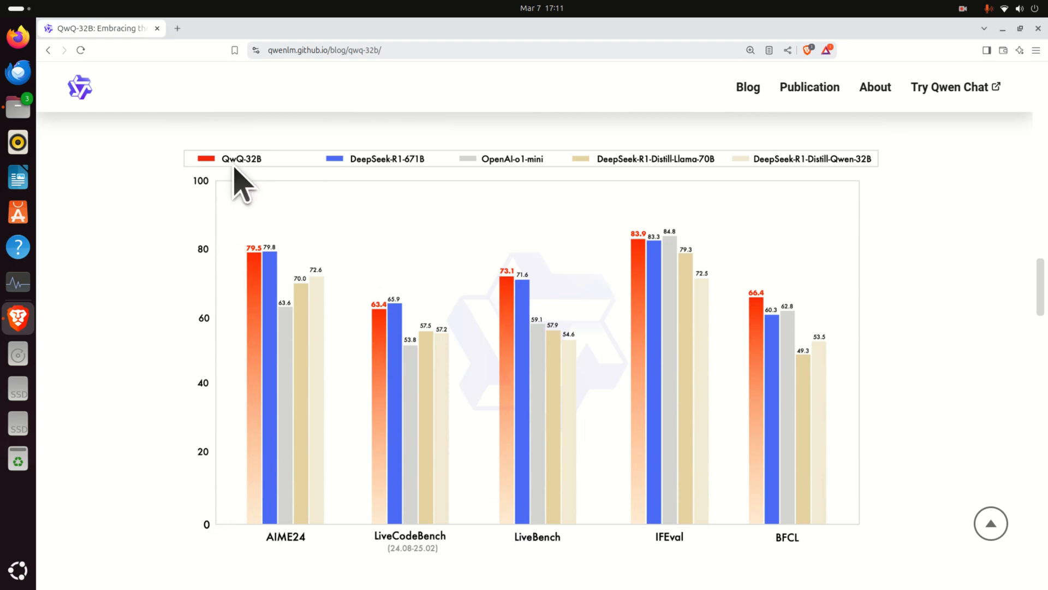
{"action": "mouse_move", "coordinate": [327, 197]}
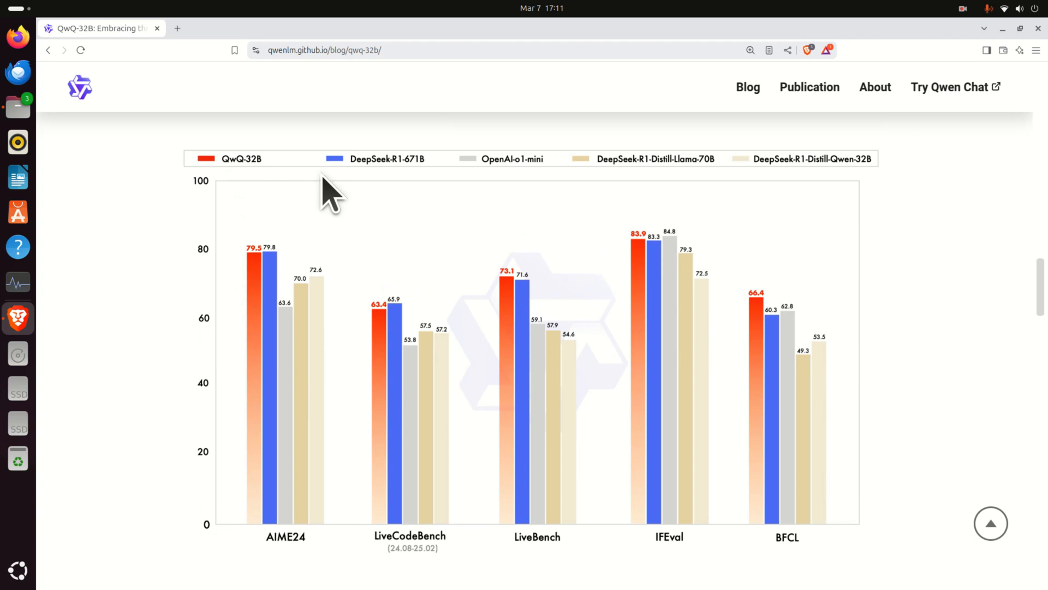
{"action": "mouse_move", "coordinate": [361, 181]}
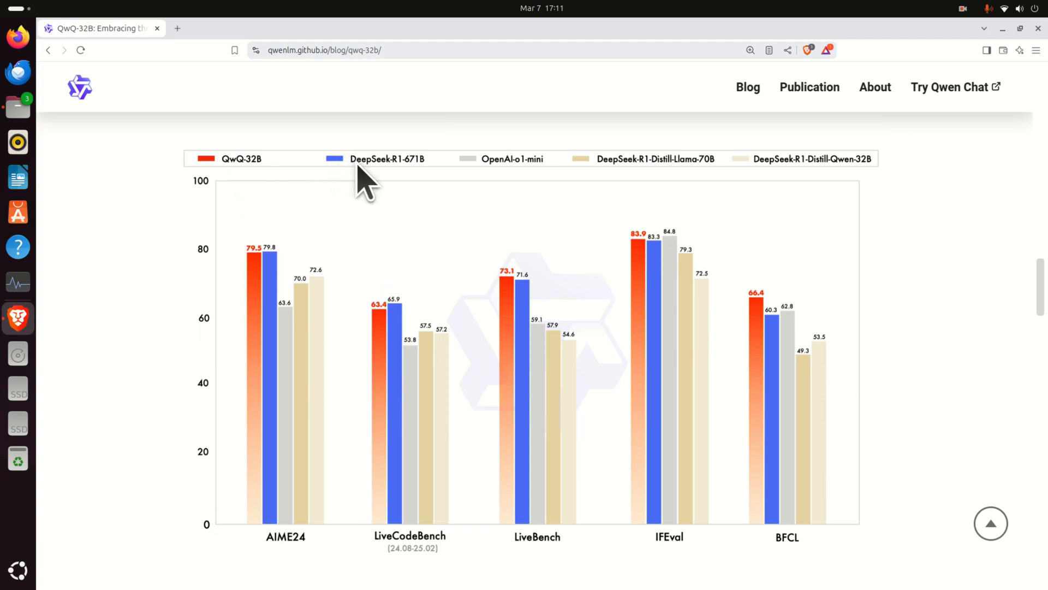
{"action": "mouse_move", "coordinate": [261, 278]}
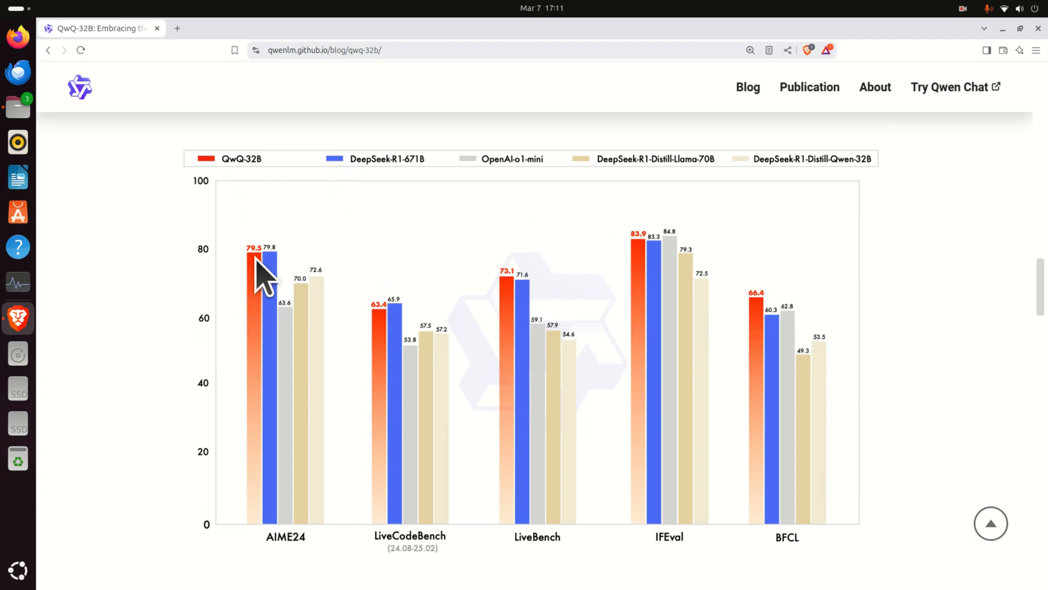
{"action": "mouse_move", "coordinate": [378, 368]}
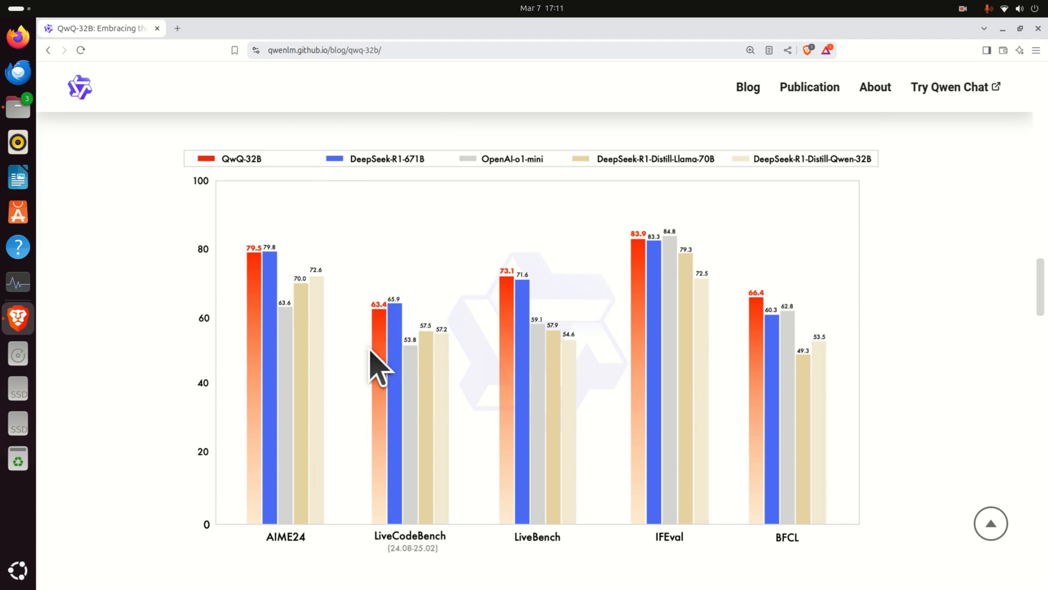
{"action": "mouse_move", "coordinate": [666, 401]}
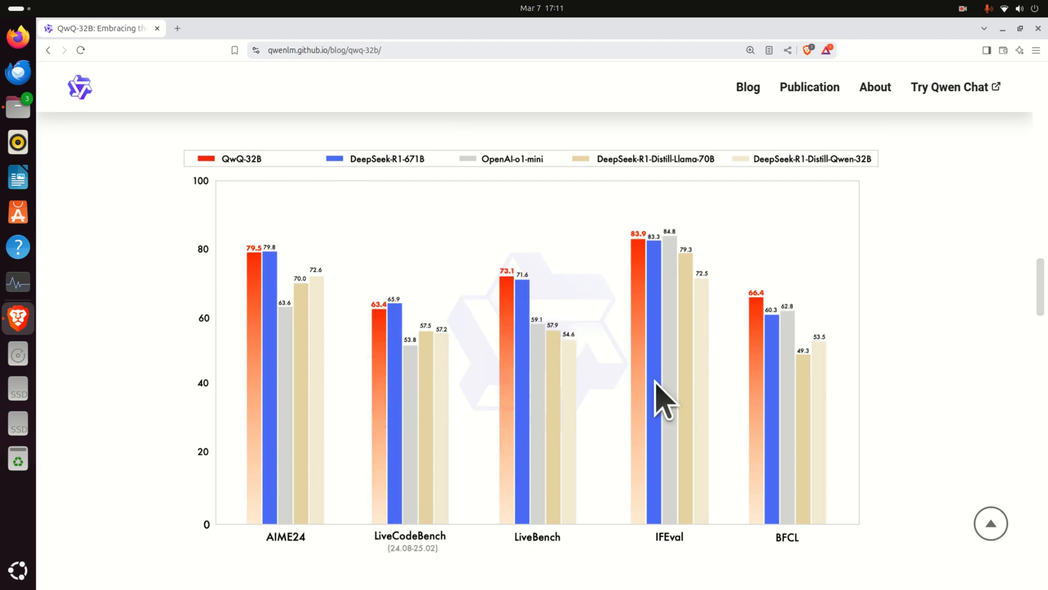
{"action": "mouse_move", "coordinate": [327, 207]}
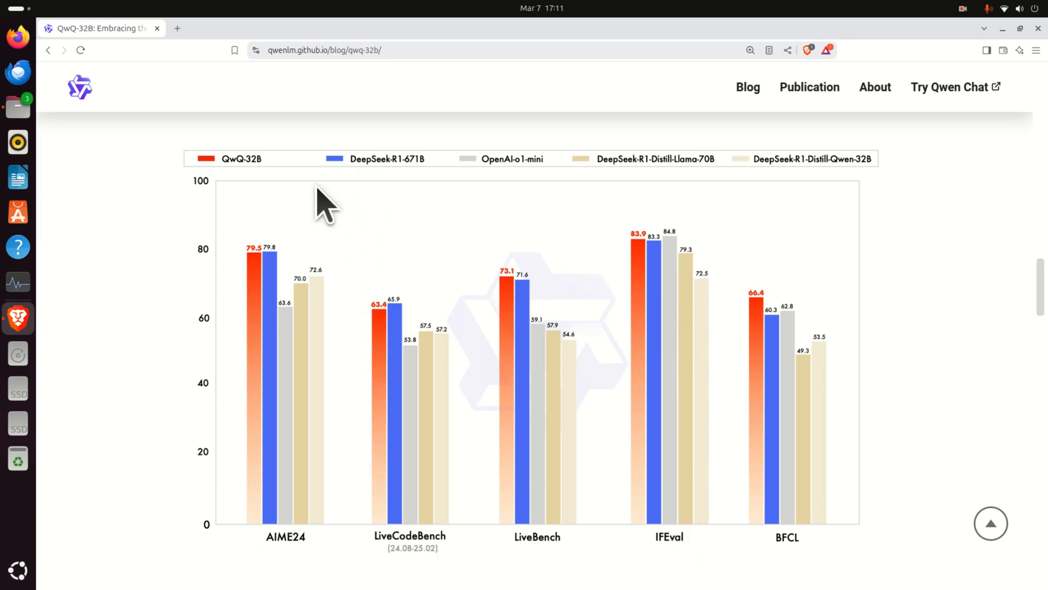
{"action": "mouse_move", "coordinate": [412, 324]}
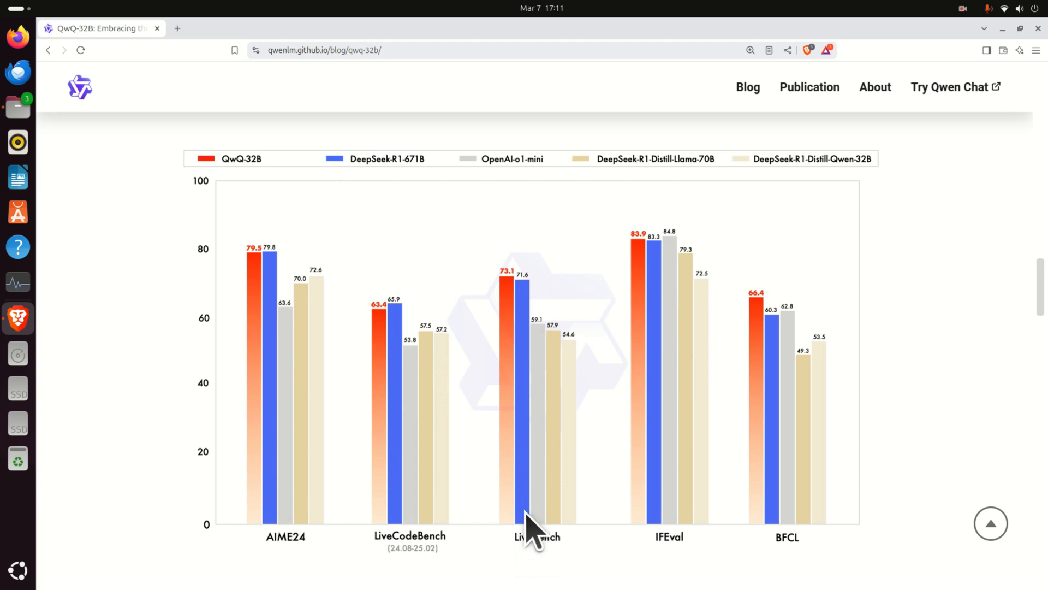
{"action": "mouse_move", "coordinate": [413, 213]}
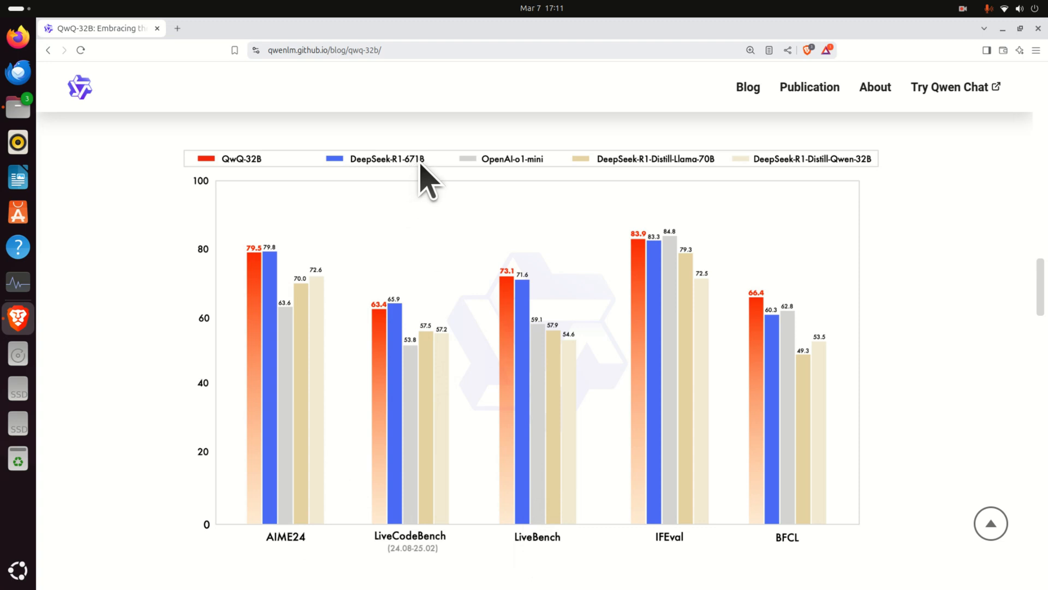
{"action": "mouse_move", "coordinate": [246, 284]}
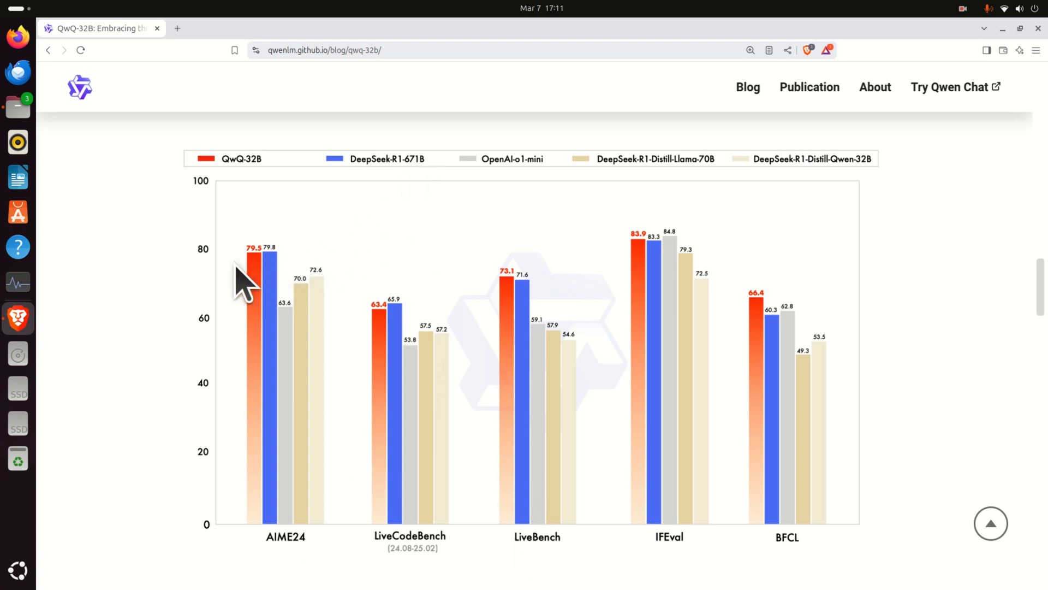
{"action": "mouse_move", "coordinate": [271, 293]}
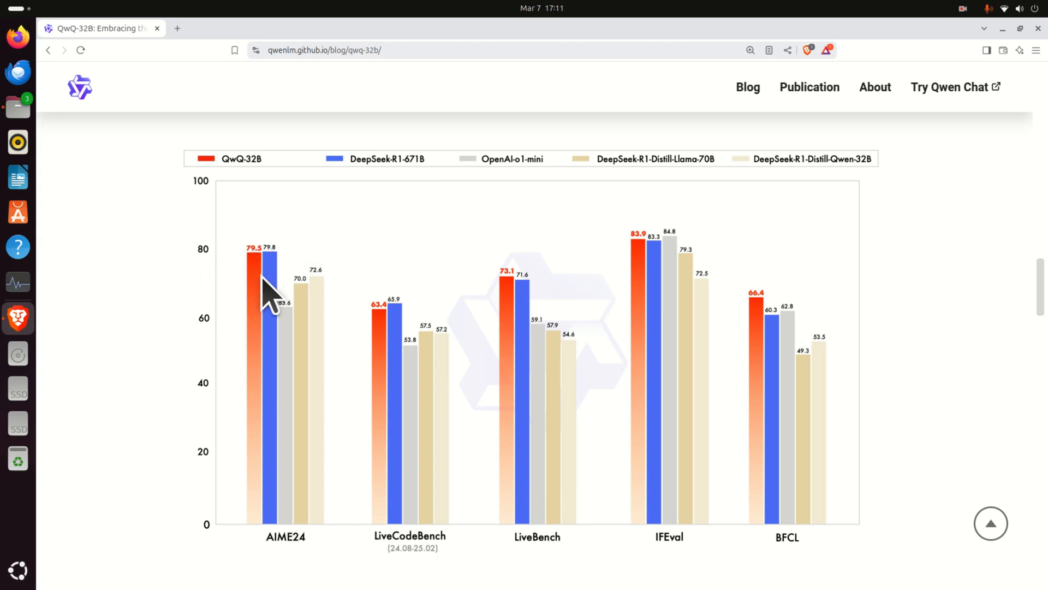
{"action": "mouse_move", "coordinate": [271, 274]}
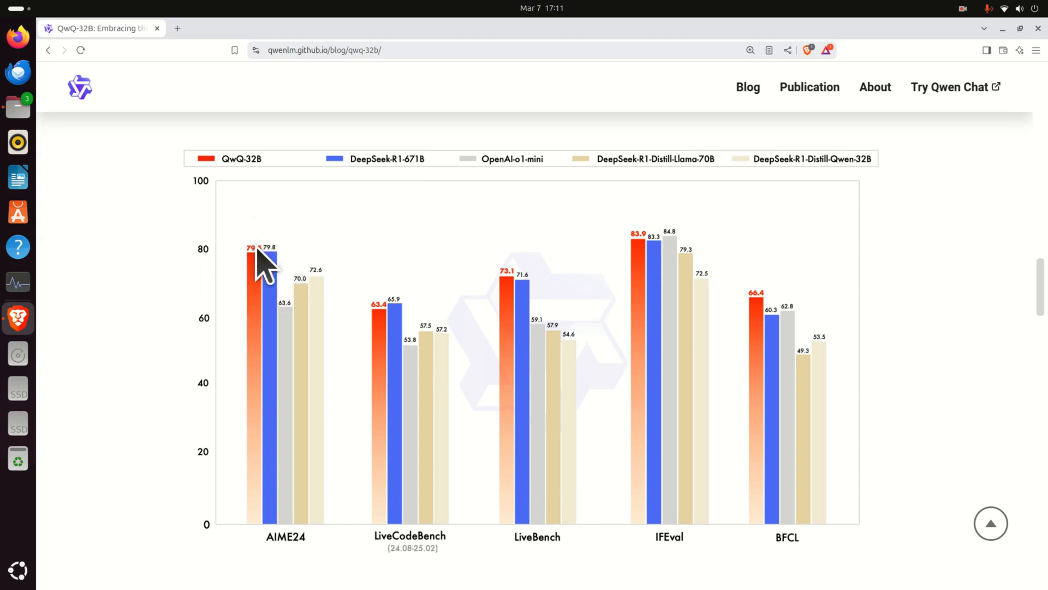
{"action": "mouse_move", "coordinate": [529, 307]}
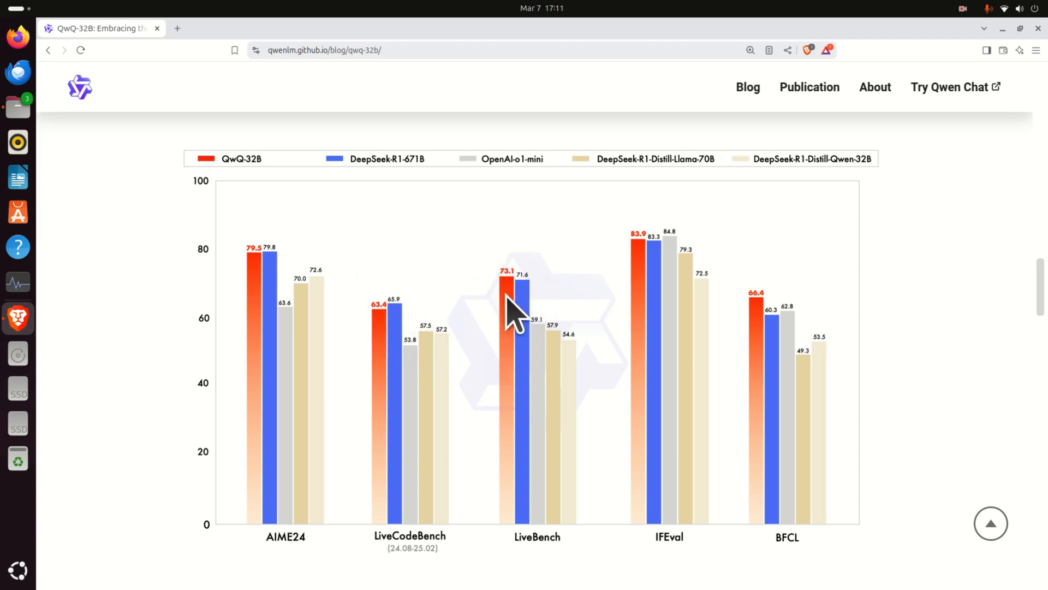
{"action": "mouse_move", "coordinate": [539, 287]}
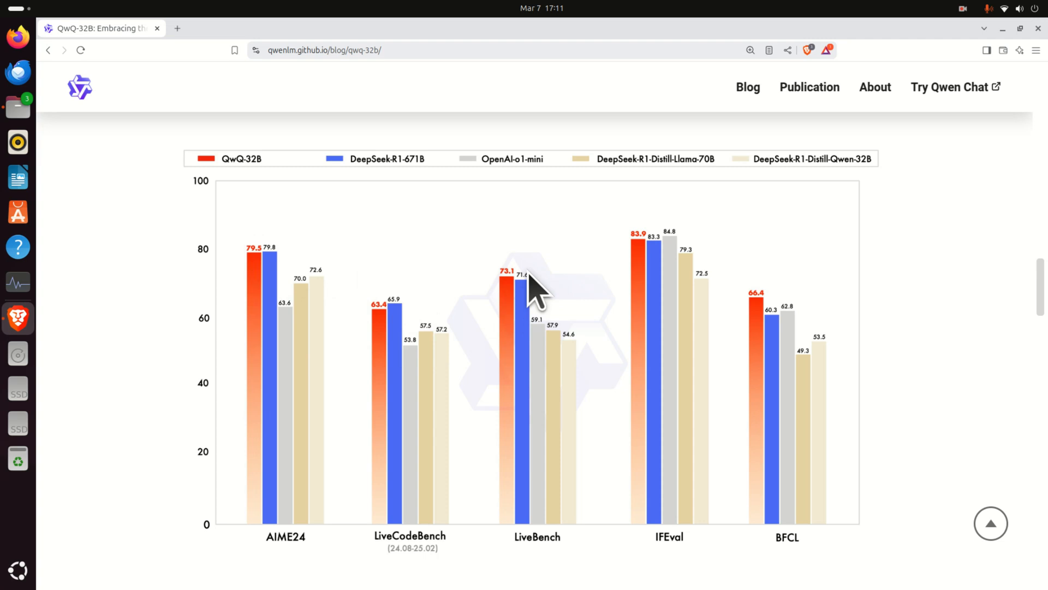
{"action": "mouse_move", "coordinate": [350, 237]}
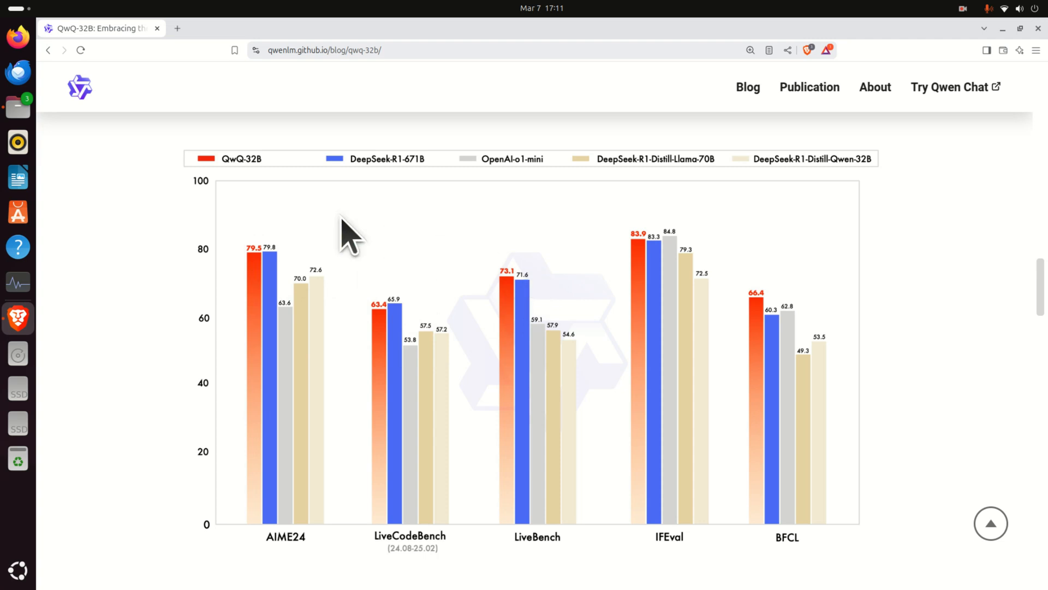
{"action": "mouse_move", "coordinate": [257, 187]}
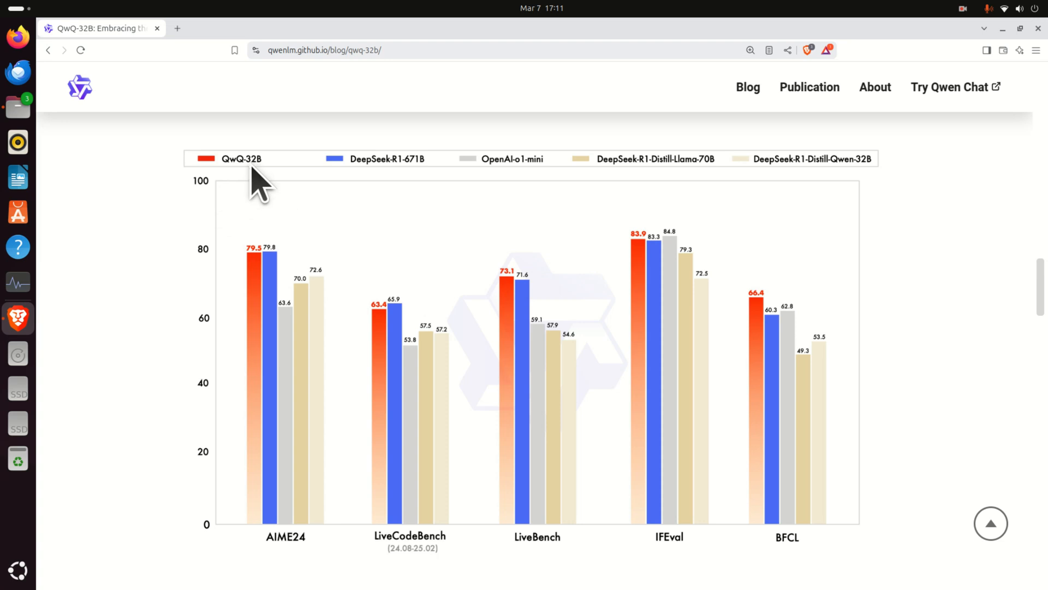
{"action": "mouse_move", "coordinate": [375, 190]}
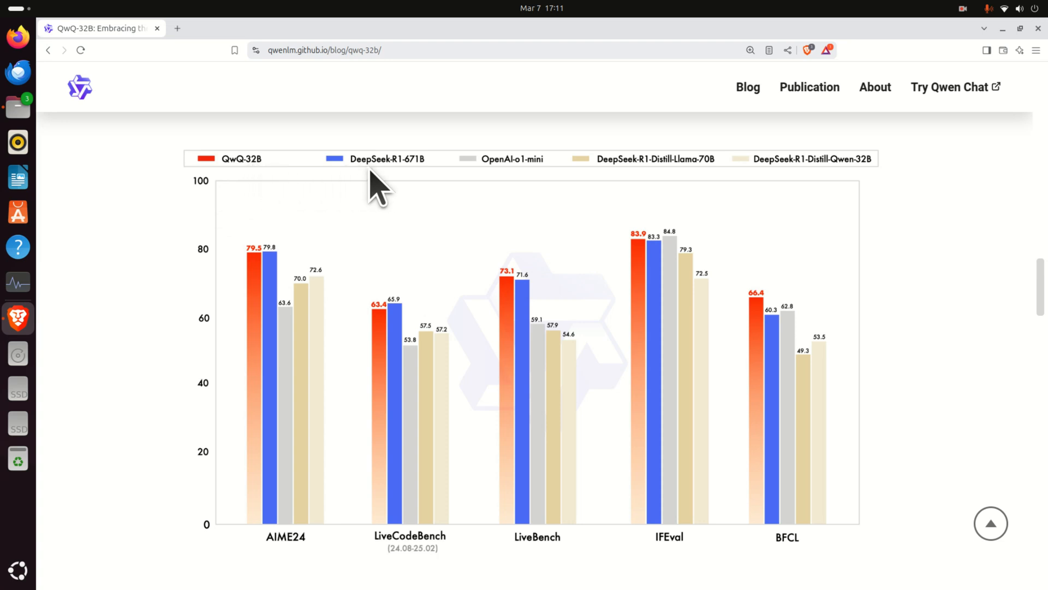
{"action": "mouse_move", "coordinate": [407, 186]}
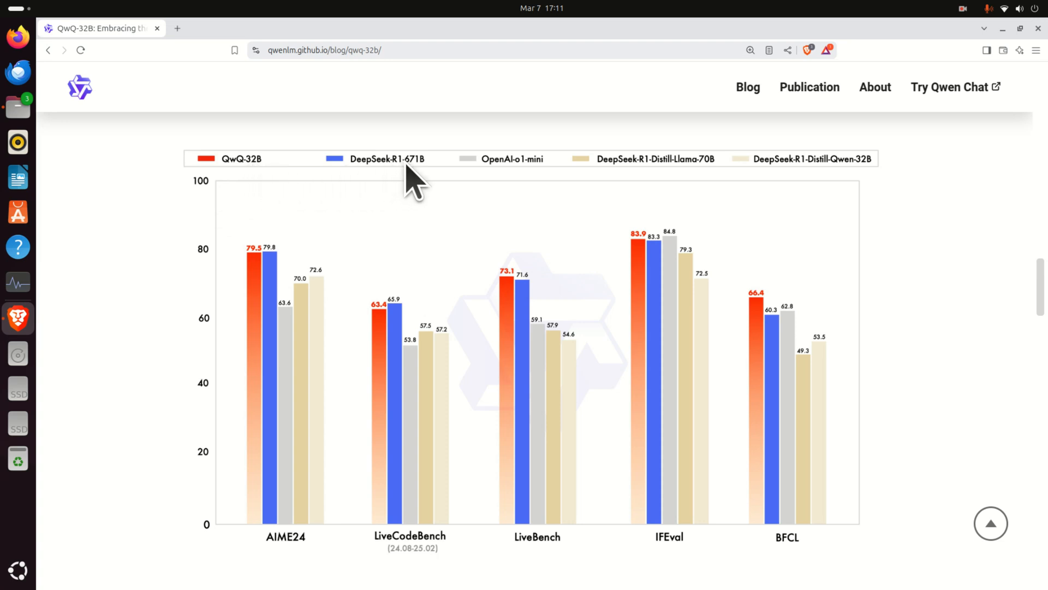
{"action": "mouse_move", "coordinate": [427, 187]}
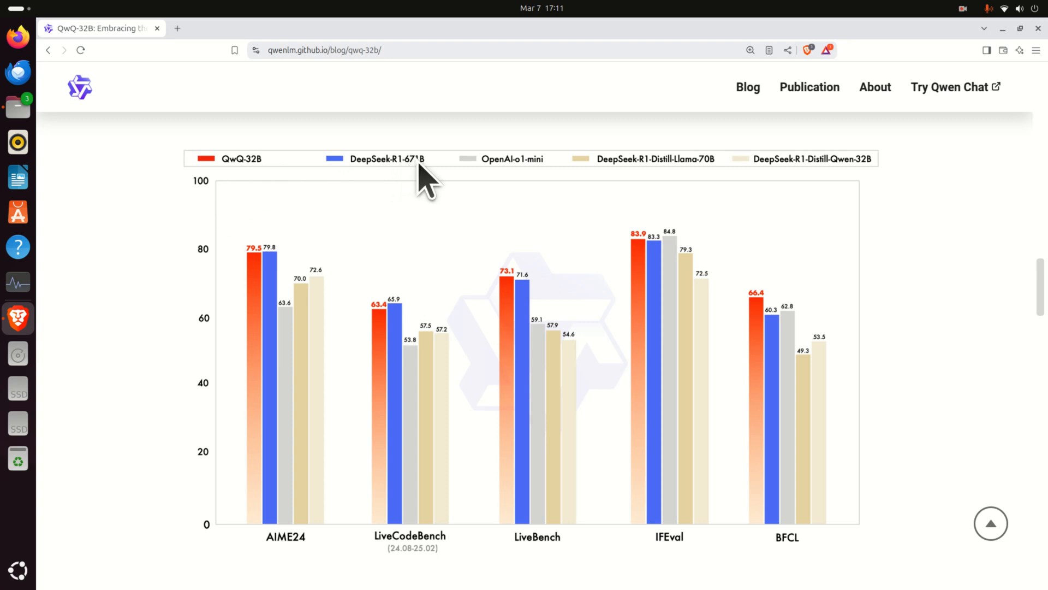
{"action": "mouse_move", "coordinate": [386, 224]}
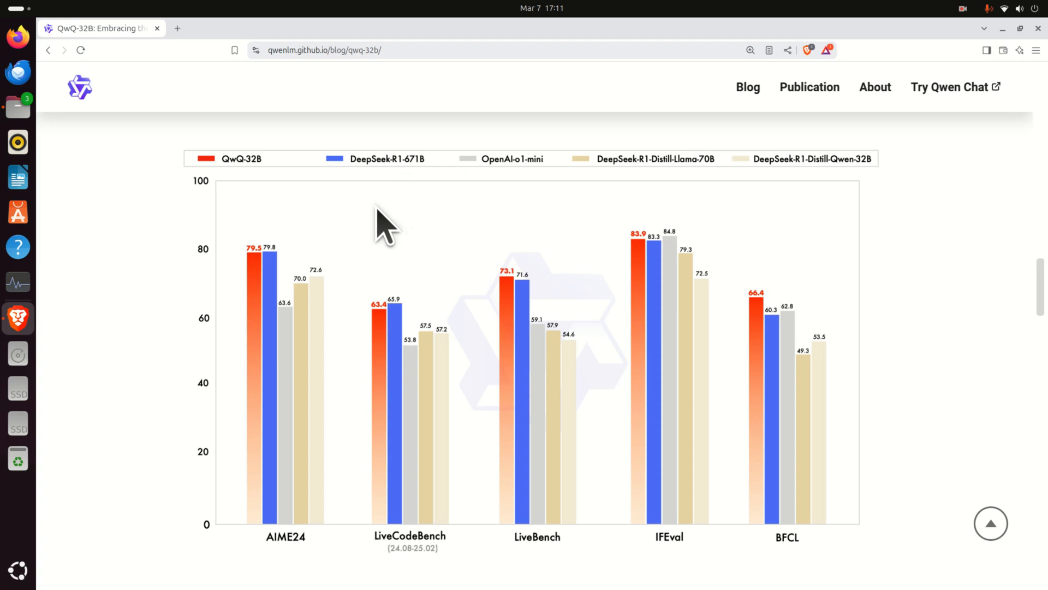
{"action": "mouse_move", "coordinate": [367, 229]}
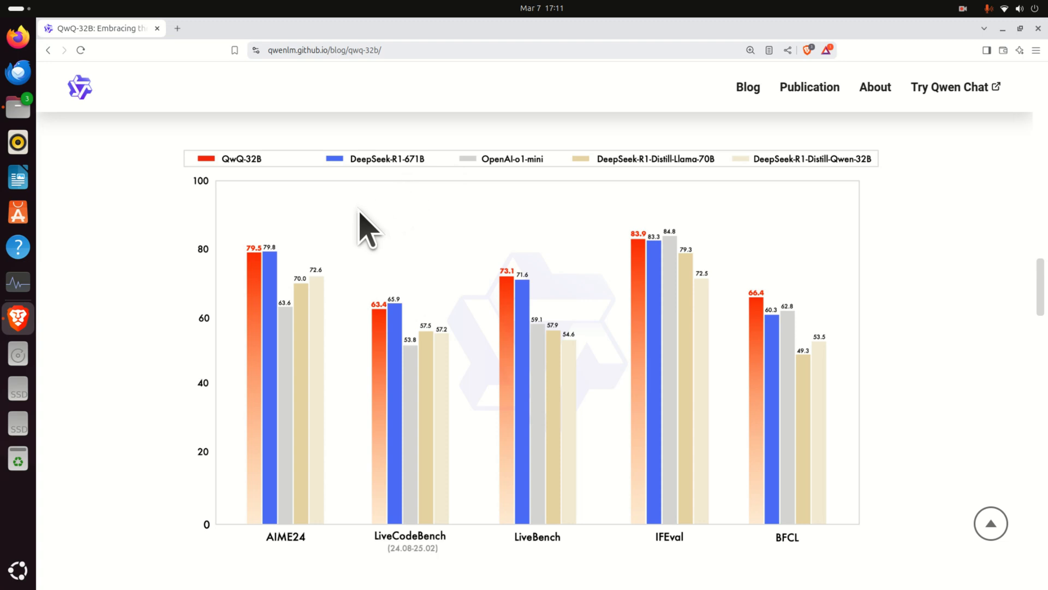
{"action": "mouse_move", "coordinate": [350, 230]}
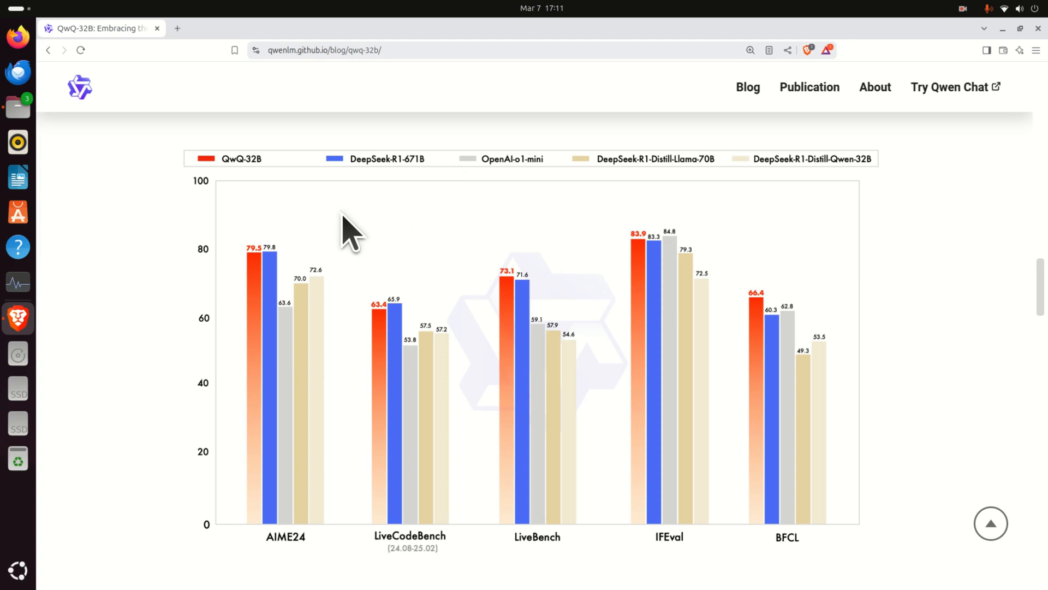
{"action": "mouse_move", "coordinate": [171, 166]}
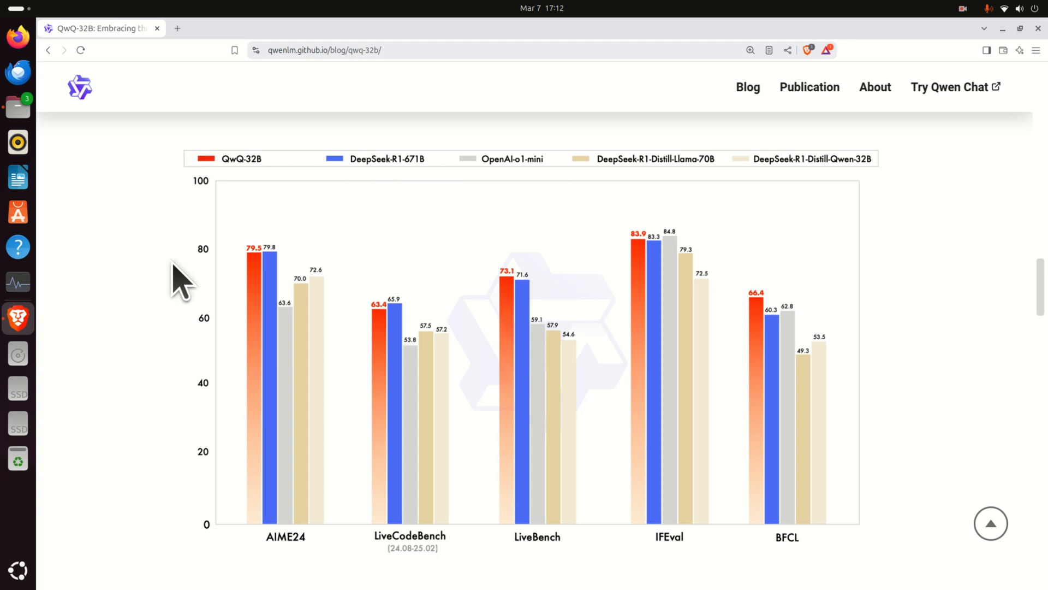
{"action": "mouse_move", "coordinate": [170, 287]}
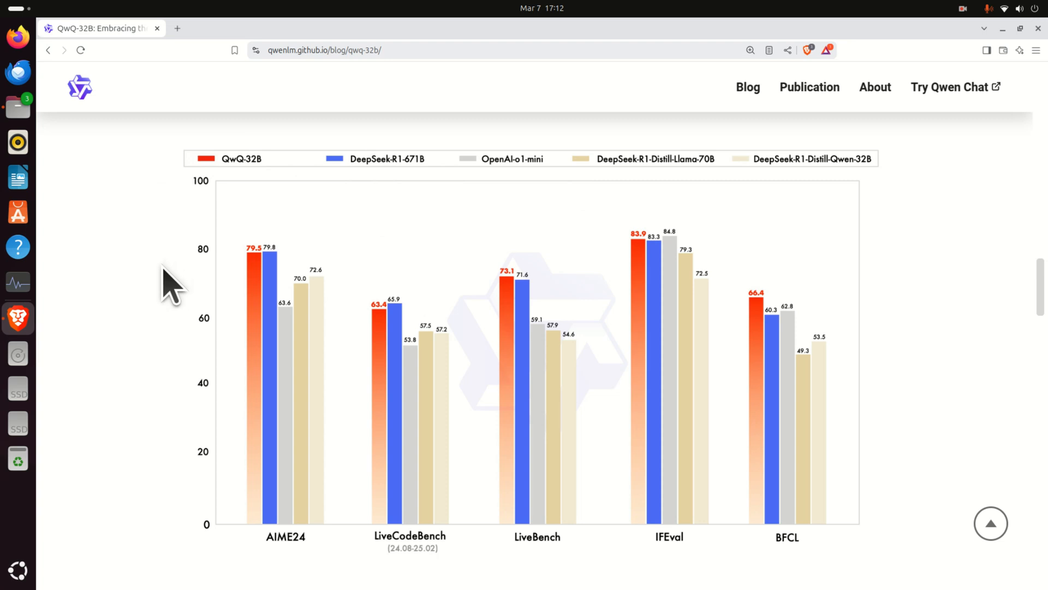
{"action": "mouse_move", "coordinate": [415, 151]}
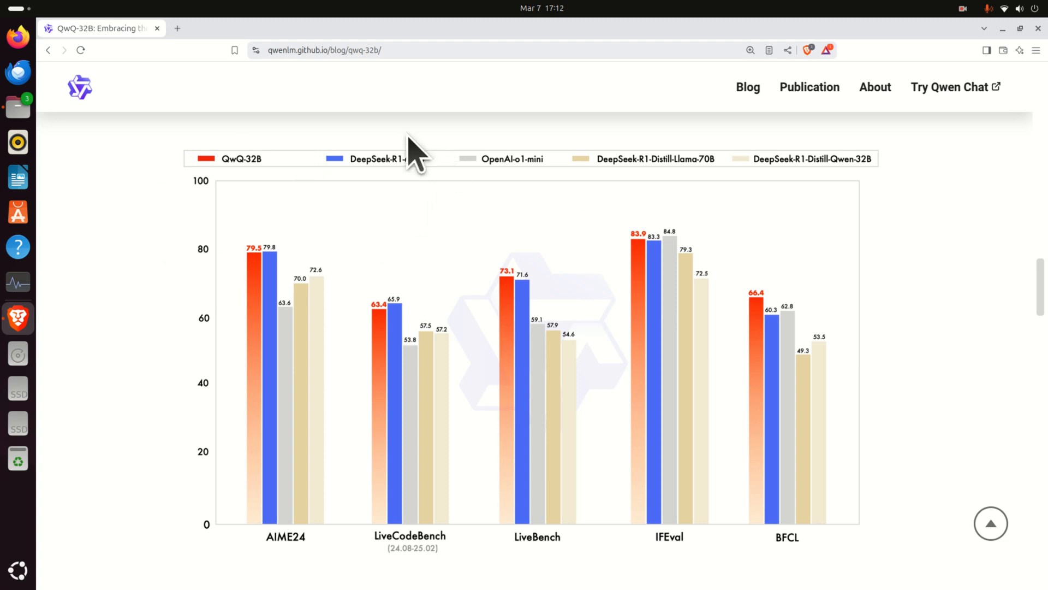
{"action": "mouse_move", "coordinate": [334, 151]}
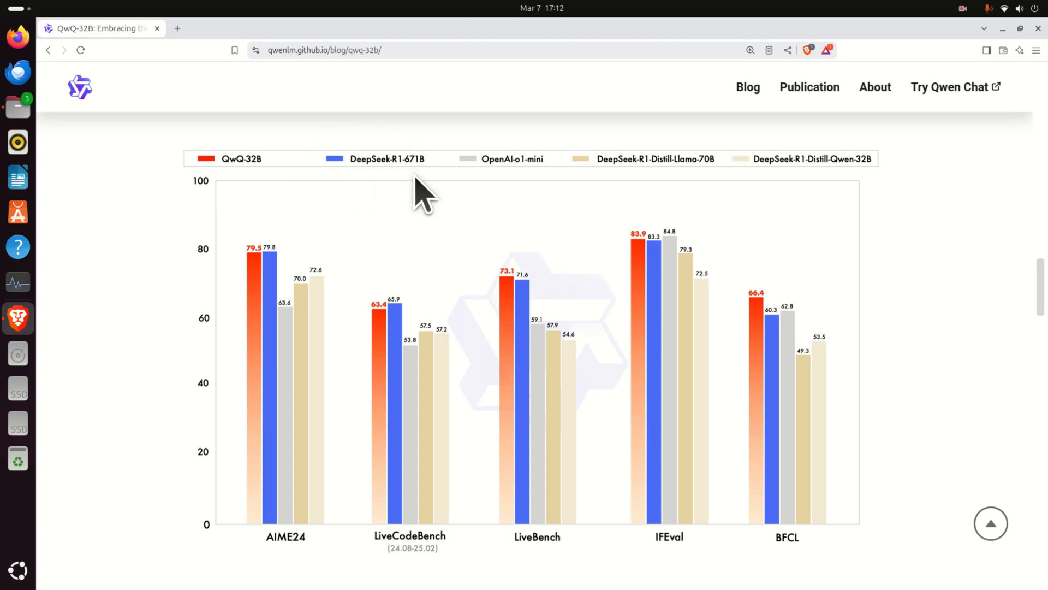
{"action": "mouse_move", "coordinate": [422, 198]}
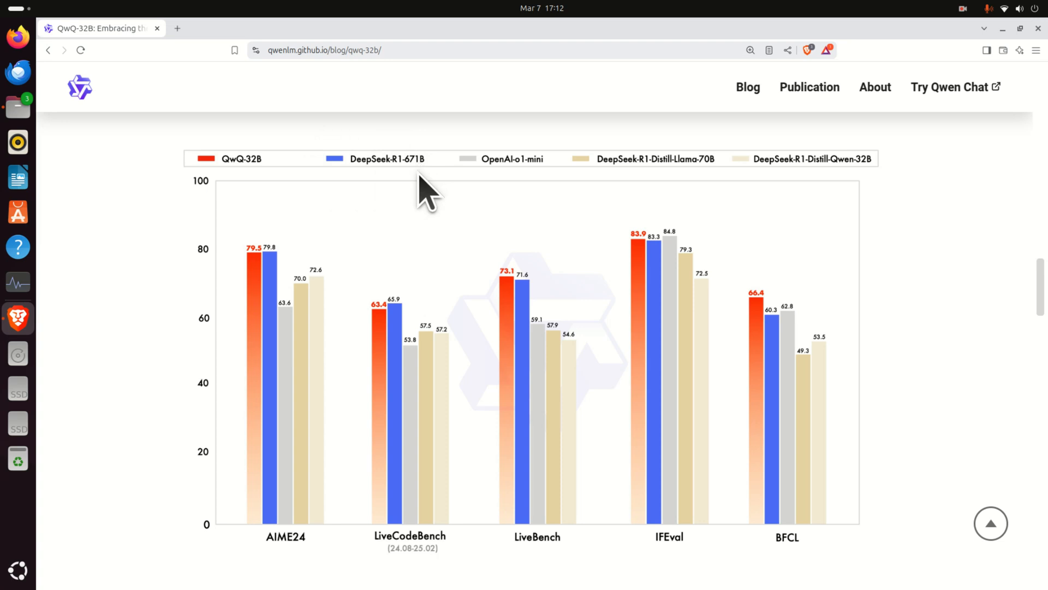
{"action": "mouse_move", "coordinate": [261, 201]}
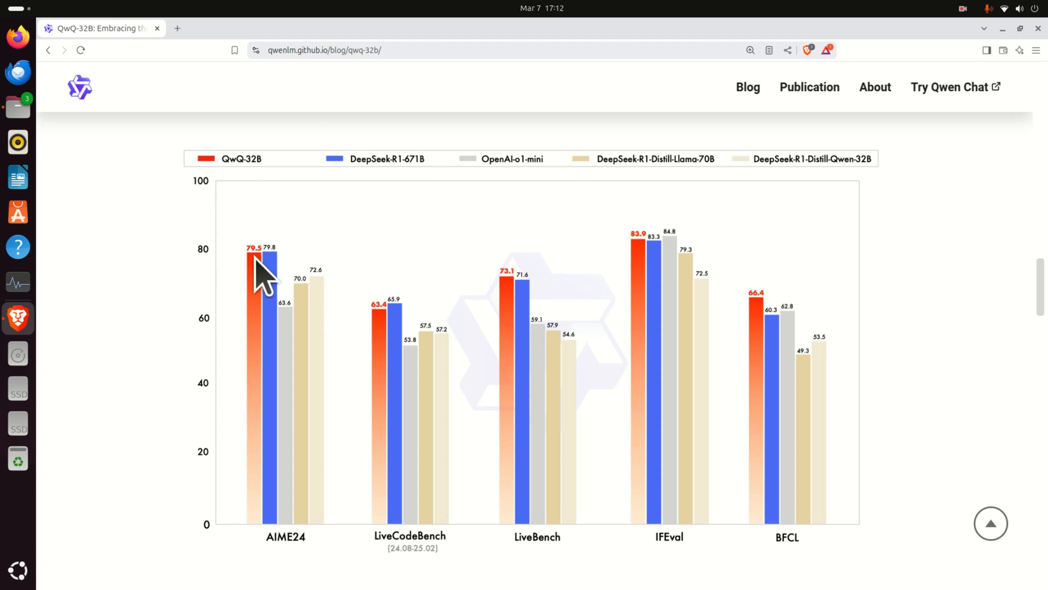
{"action": "mouse_move", "coordinate": [681, 297]}
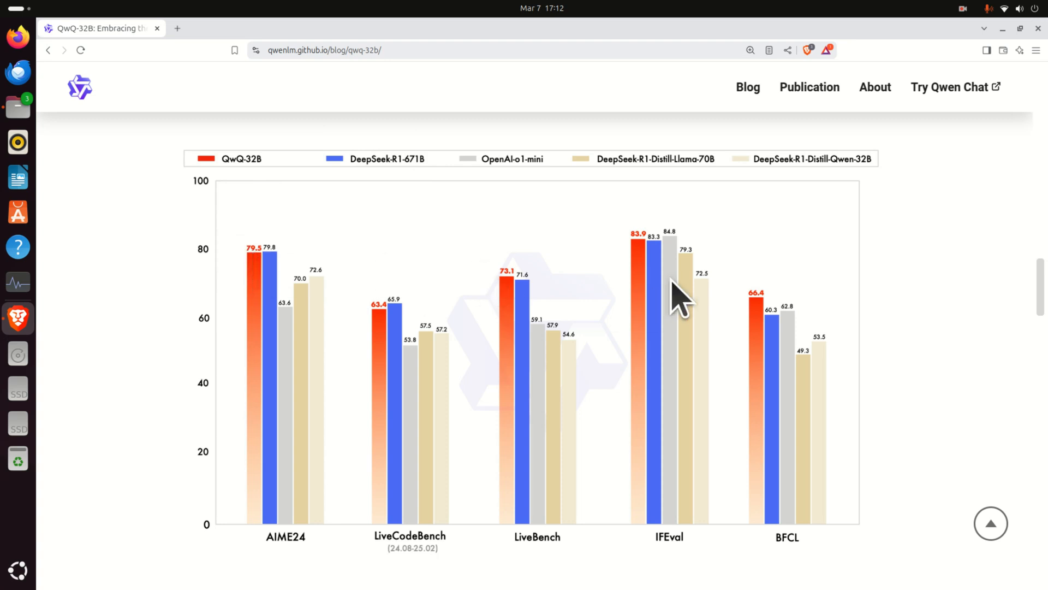
{"action": "mouse_move", "coordinate": [571, 341]}
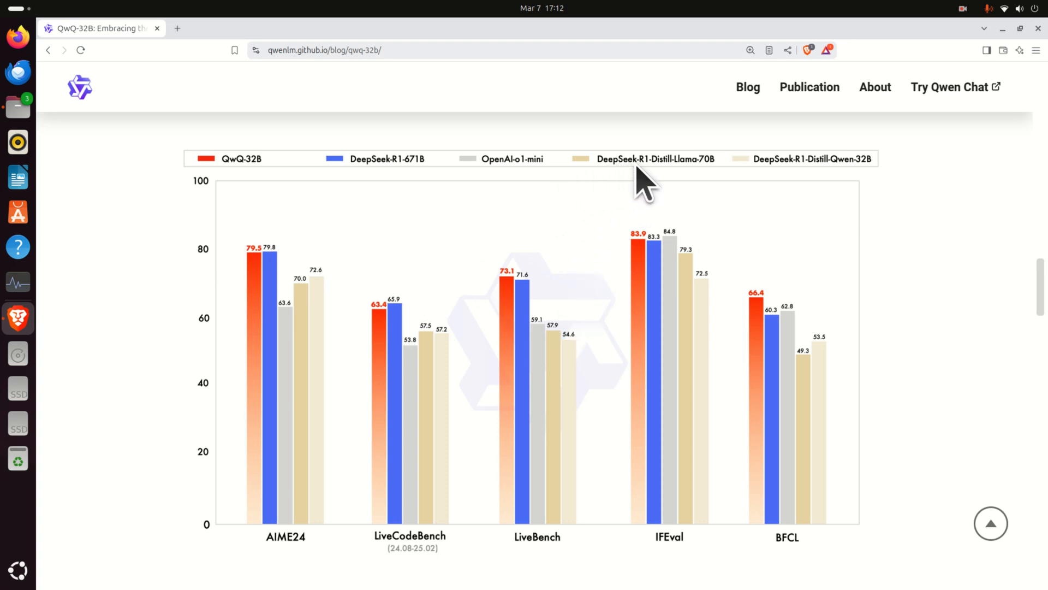
{"action": "mouse_move", "coordinate": [733, 186]}
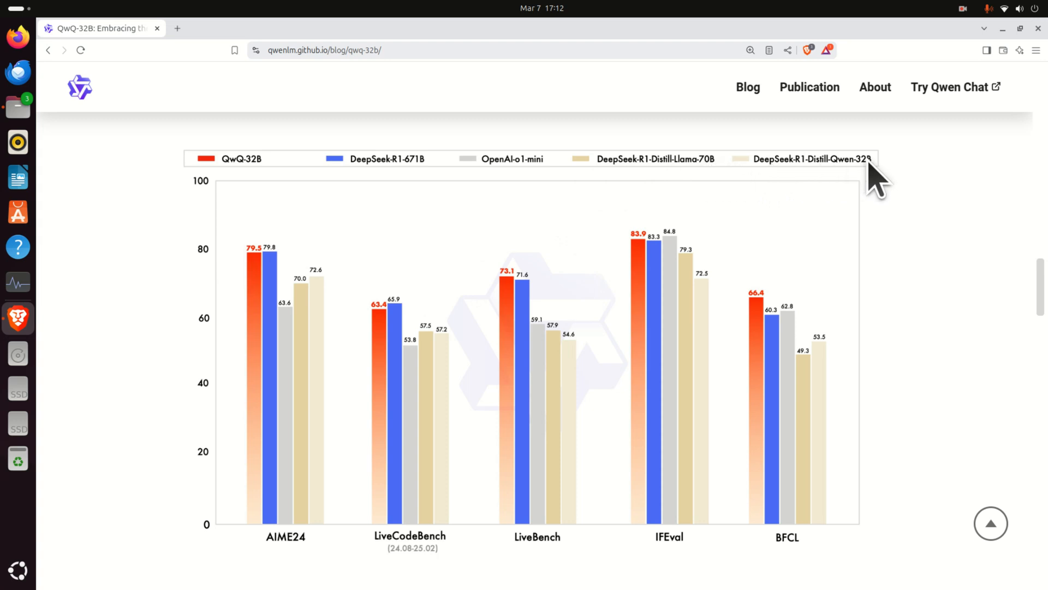
{"action": "mouse_move", "coordinate": [525, 187]}
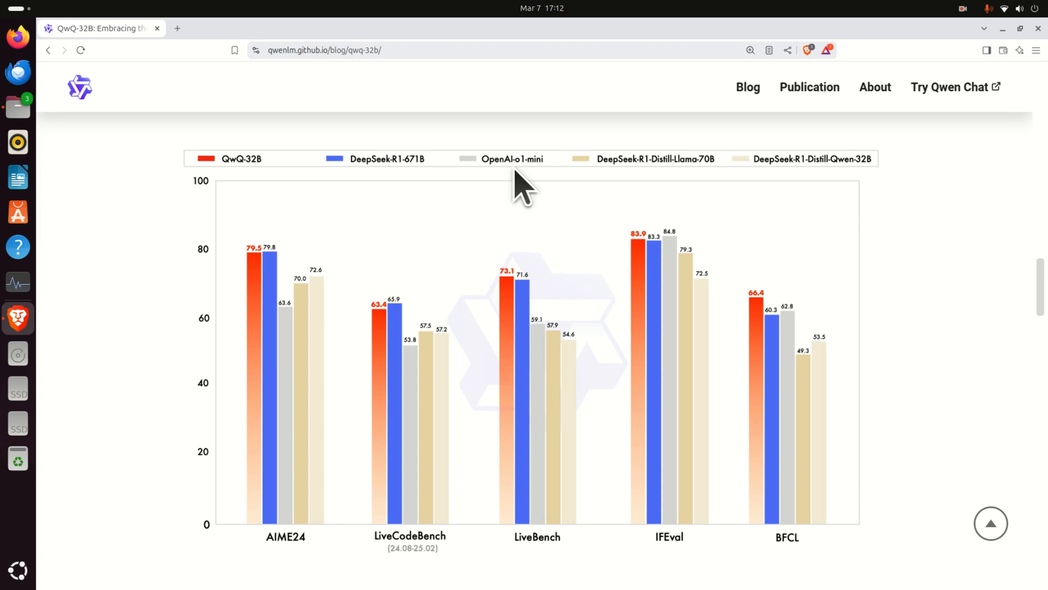
{"action": "mouse_move", "coordinate": [571, 224]}
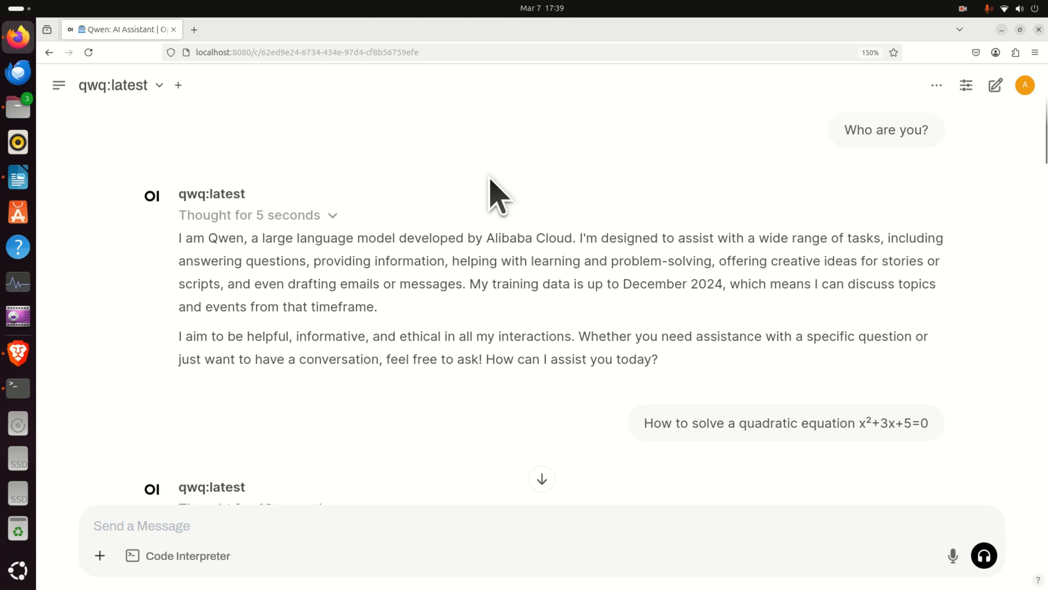
{"action": "mouse_move", "coordinate": [543, 196]}
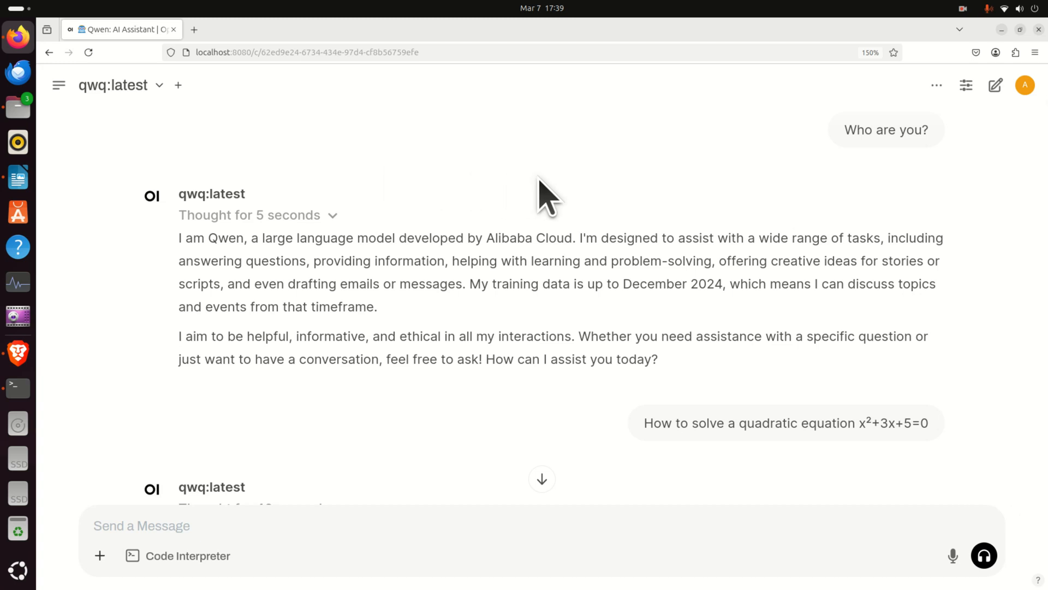
{"action": "scroll", "scroll_direction": "down", "scroll_amount": 3}
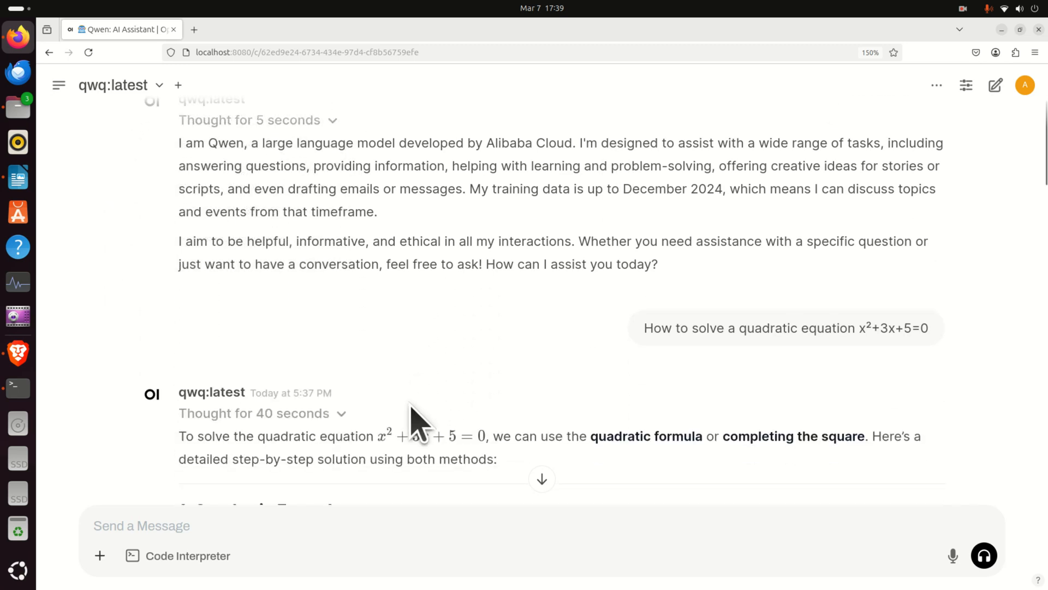
{"action": "mouse_move", "coordinate": [428, 347]}
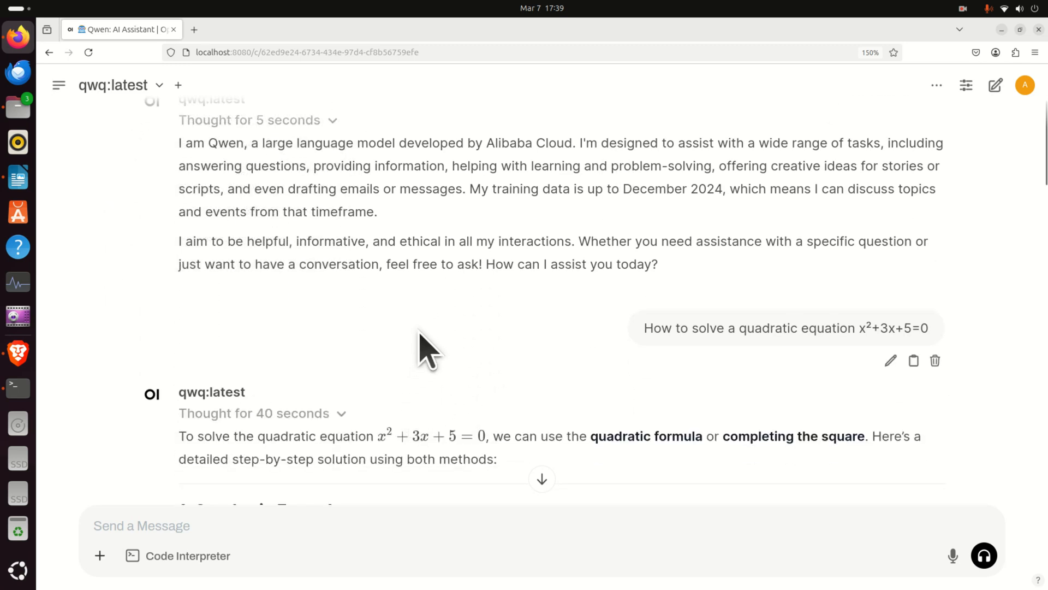
{"action": "scroll", "scroll_direction": "down", "scroll_amount": 3}
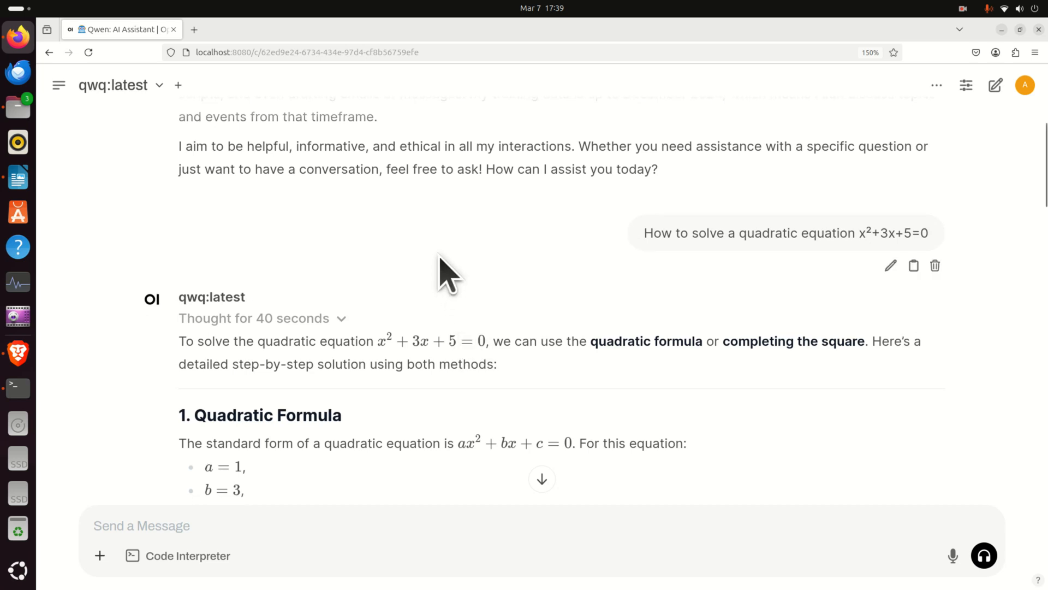
{"action": "mouse_move", "coordinate": [486, 247]}
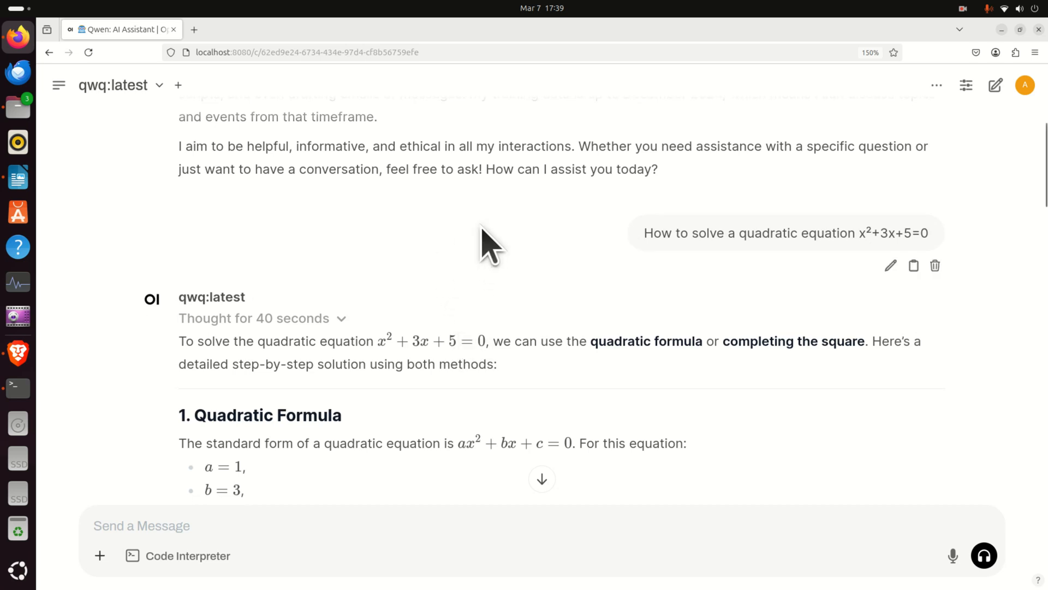
{"action": "mouse_move", "coordinate": [571, 231]}
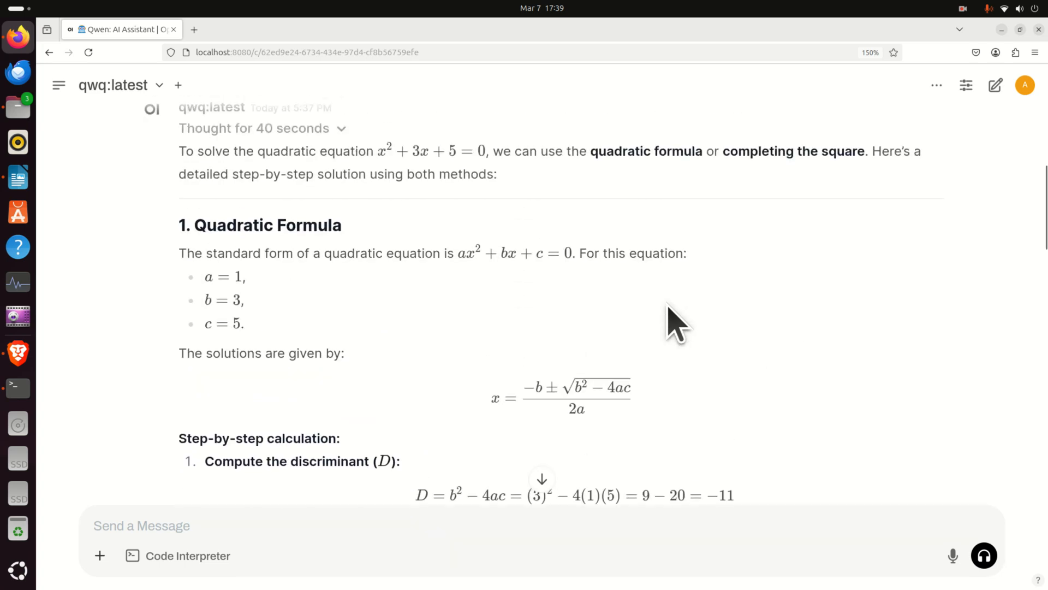
{"action": "scroll", "scroll_direction": "down", "scroll_amount": 3}
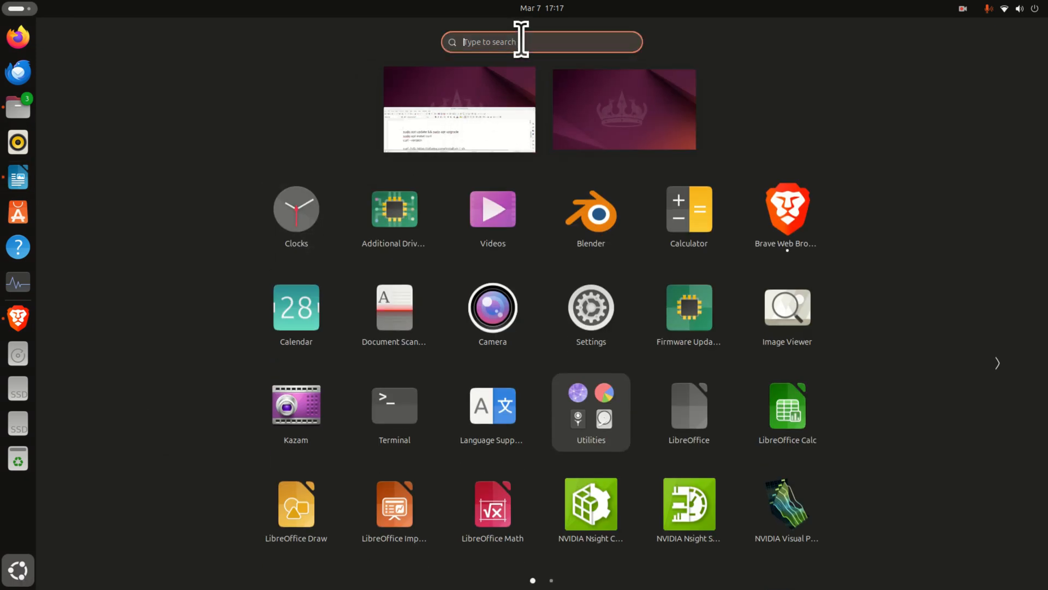
{"action": "left_click", "coordinate": [394, 404]}
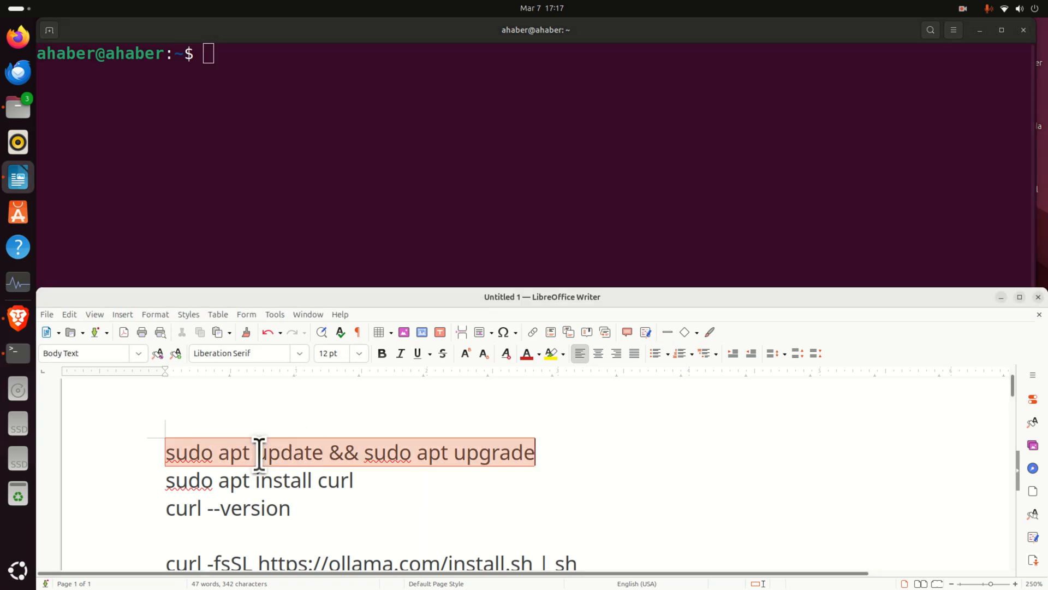
Step: Run 'sudo apt update && sudo apt upgrade' to refresh and upgrade the system packages
{"action": "right_click", "coordinate": [261, 452]}
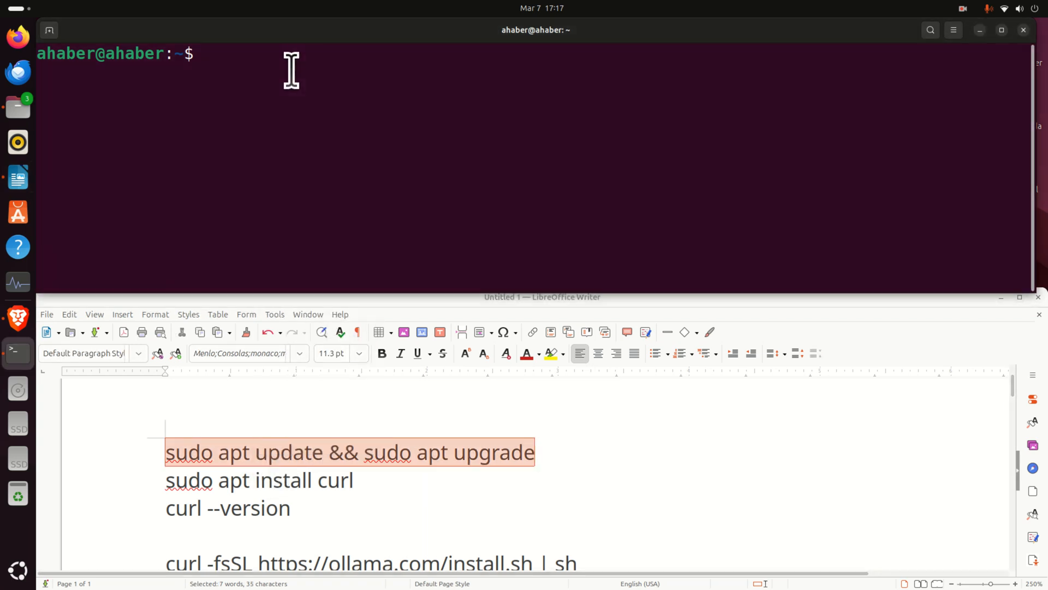
{"action": "type", "text": "sudo apt update && sudo apt upgrade"}
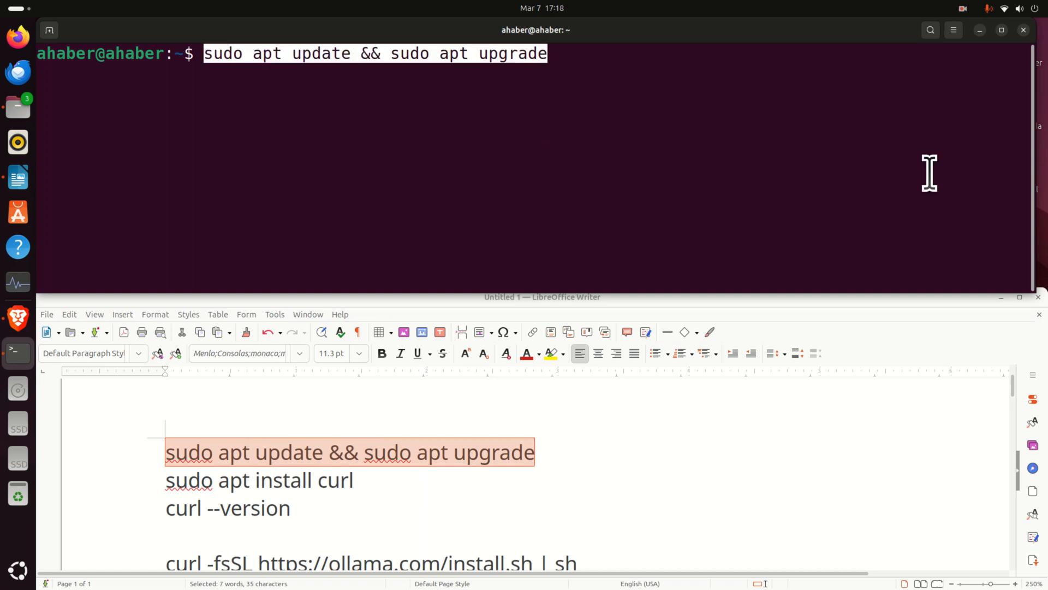
{"action": "left_click", "coordinate": [535, 54]}
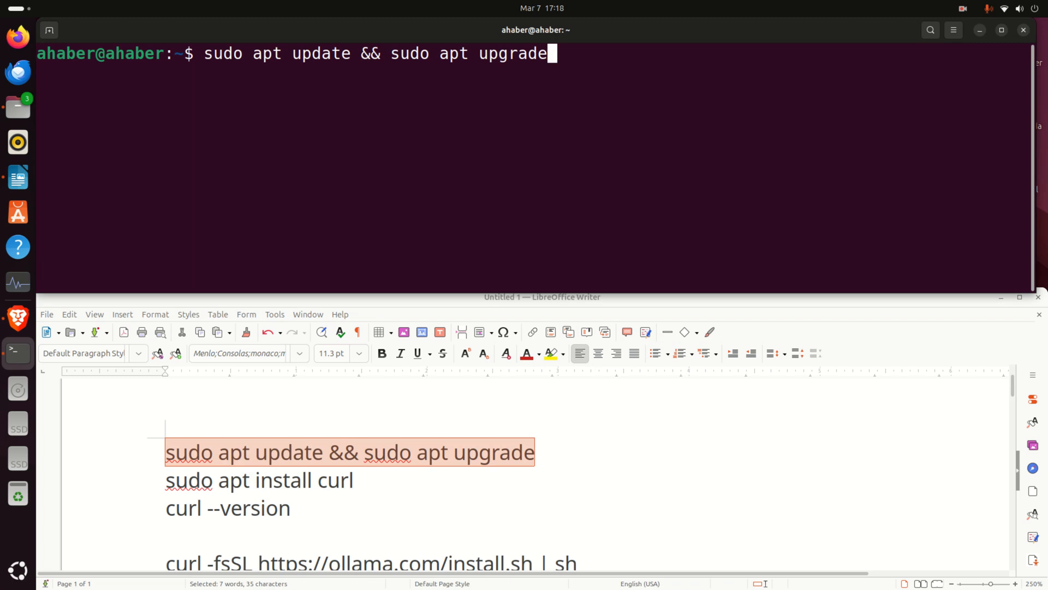
{"action": "key", "text": "Return"}
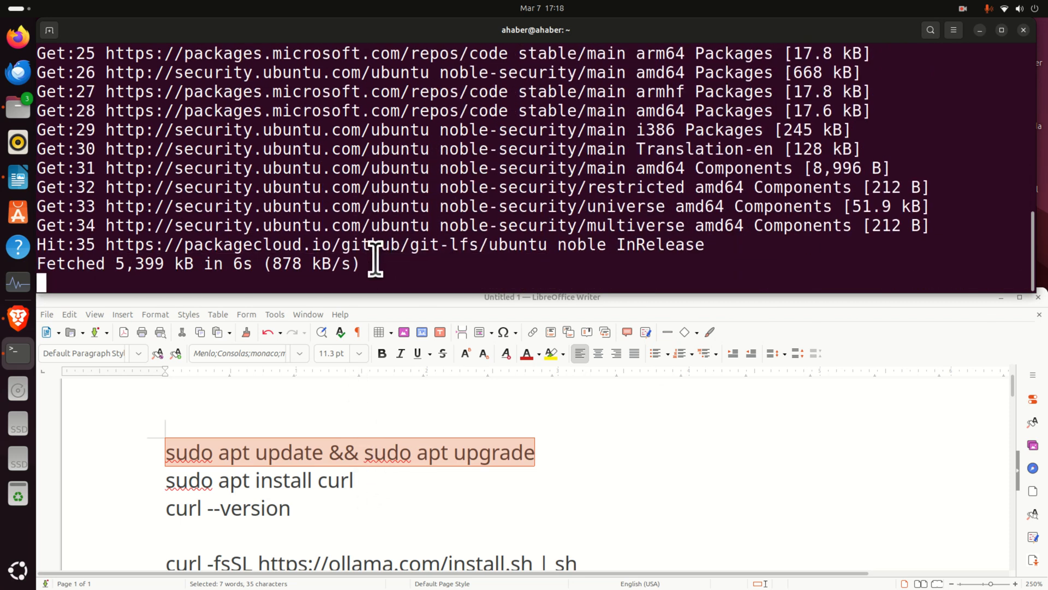
{"action": "mouse_move", "coordinate": [397, 261]}
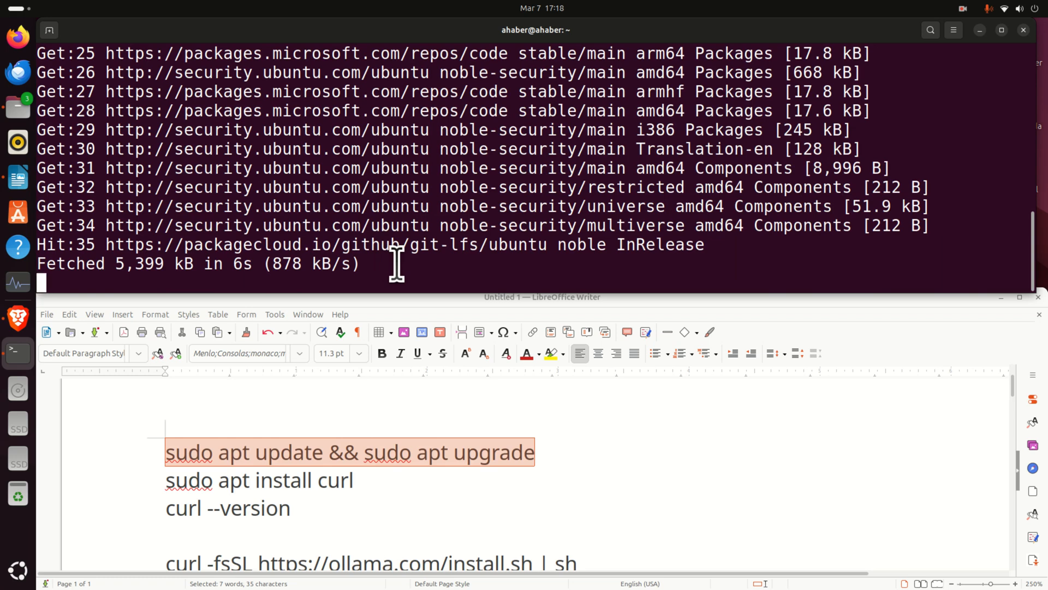
Step: Run 'sudo apt install curl' (already newest) and check 'curl --version'
{"action": "right_click", "coordinate": [258, 479]}
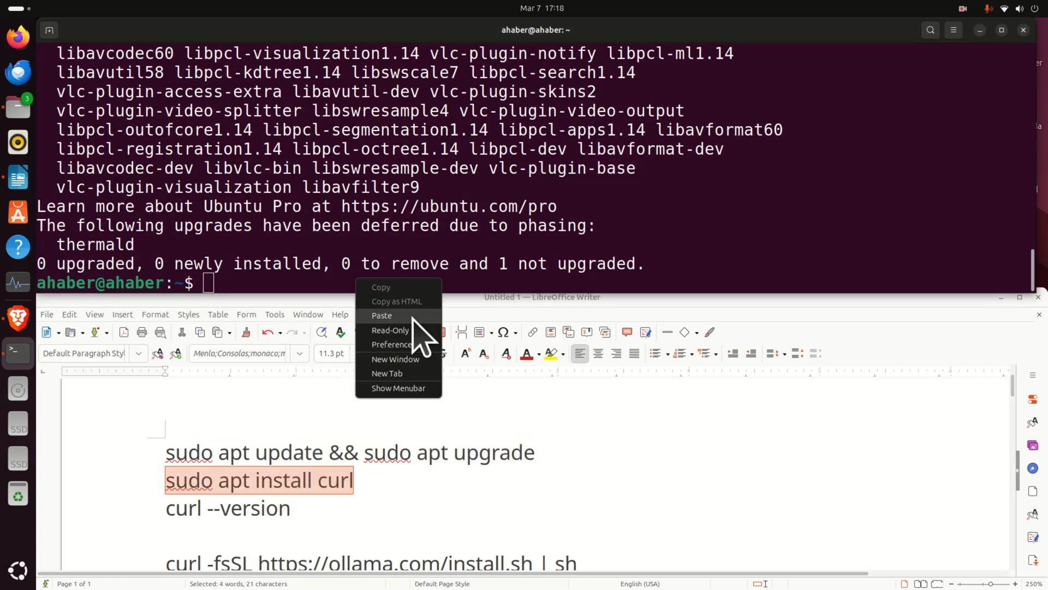
{"action": "left_click", "coordinate": [382, 314]}
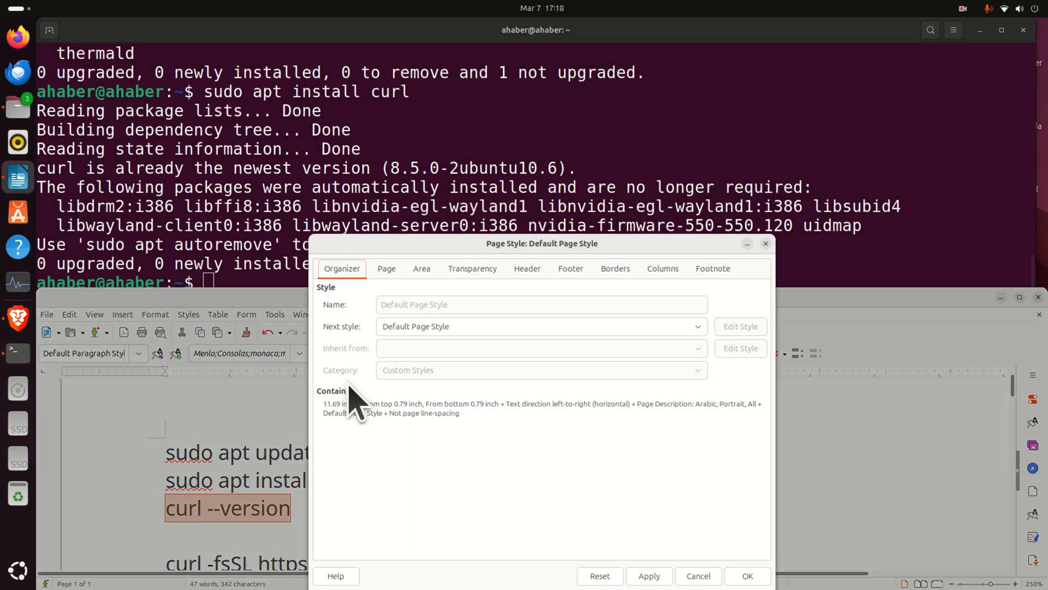
{"action": "left_click", "coordinate": [698, 575]}
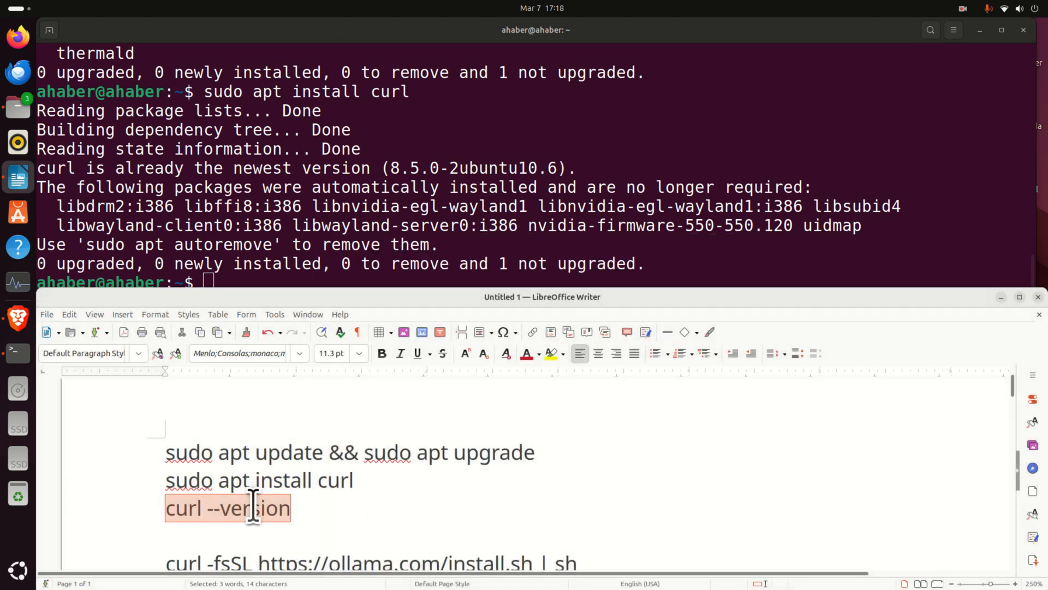
{"action": "mouse_move", "coordinate": [321, 267]}
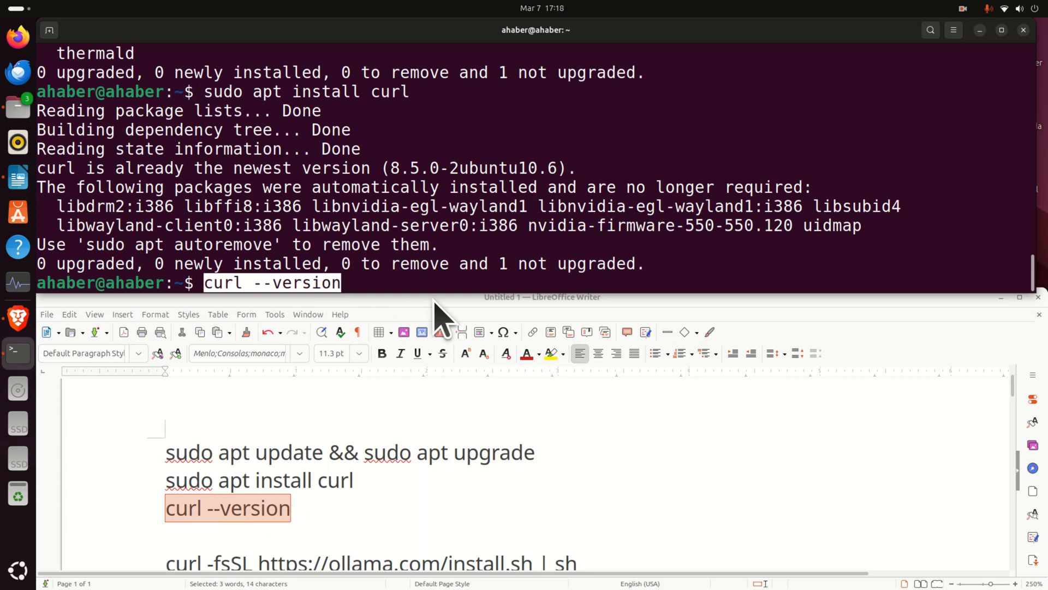
{"action": "key", "text": "Return"}
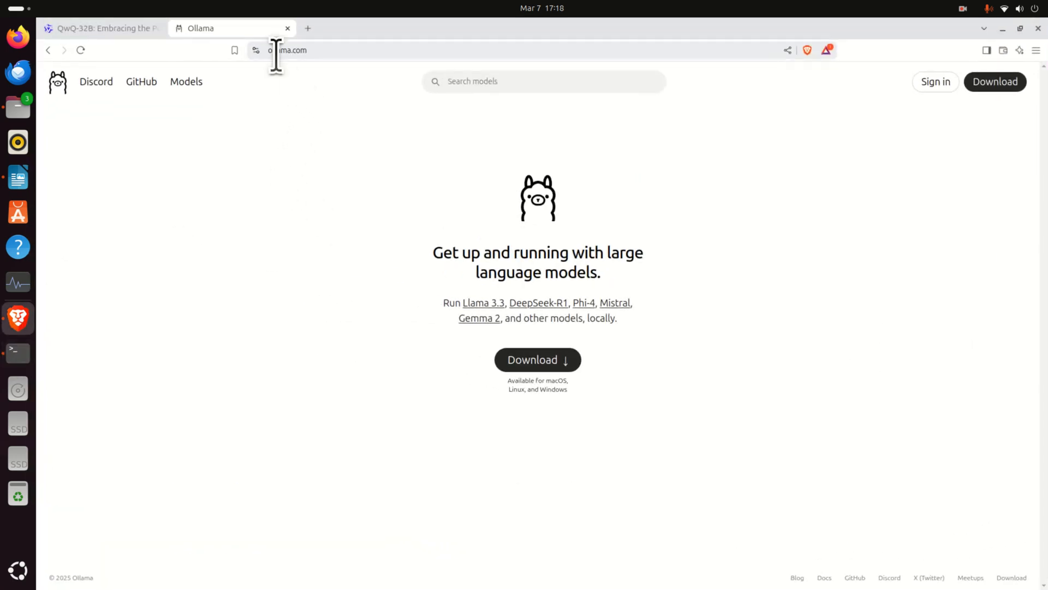
Step: Copy Ollama's Linux one-line curl install command from its download page and run it in the terminal
{"action": "left_click", "coordinate": [287, 51]}
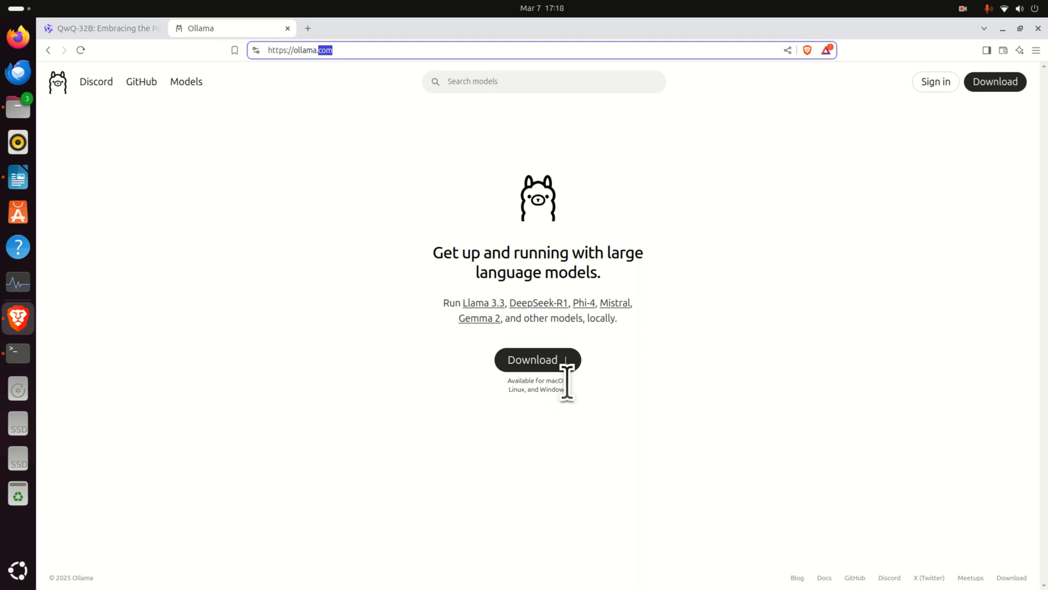
{"action": "left_click", "coordinate": [538, 359]}
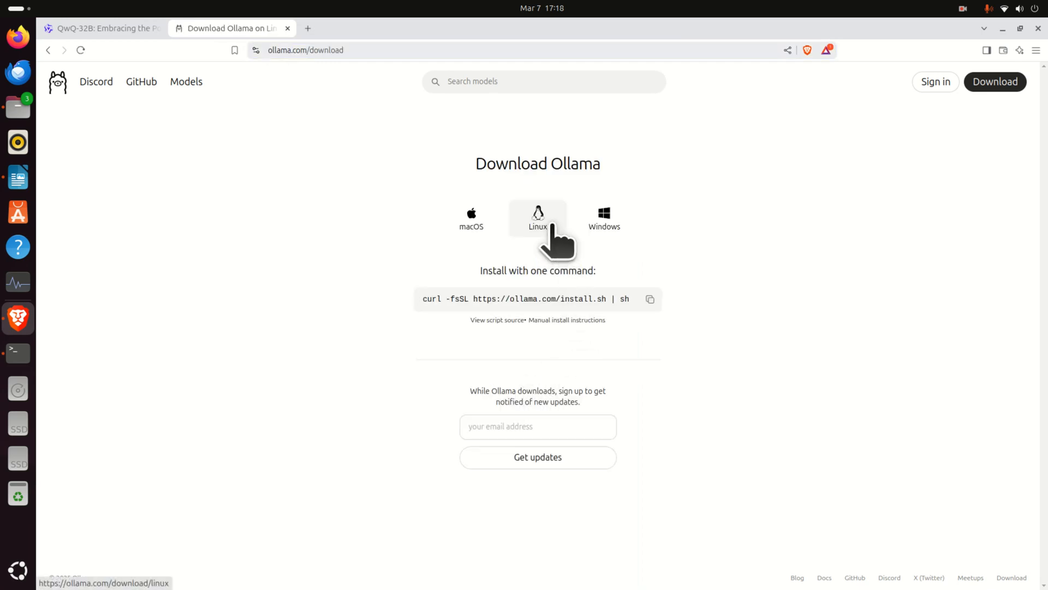
{"action": "key", "text": "ctrl+plus"}
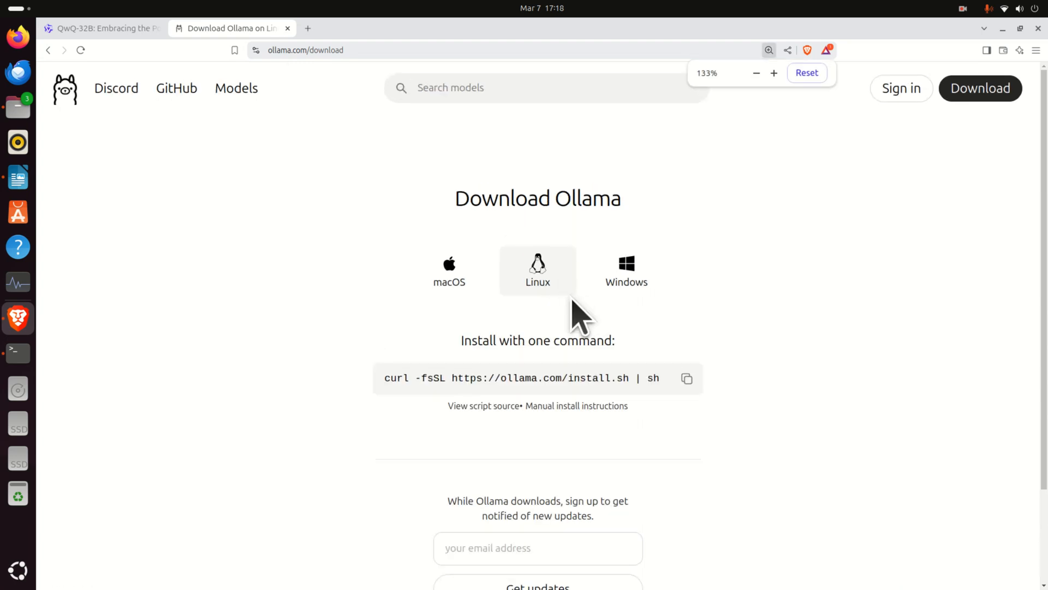
{"action": "right_click", "coordinate": [542, 378]}
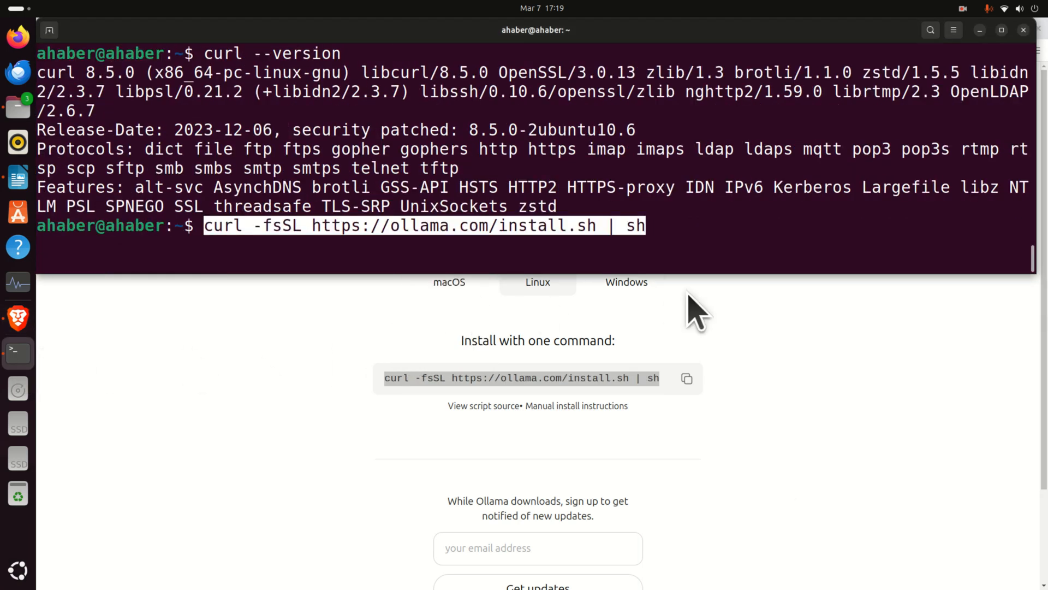
{"action": "key", "text": "Return"}
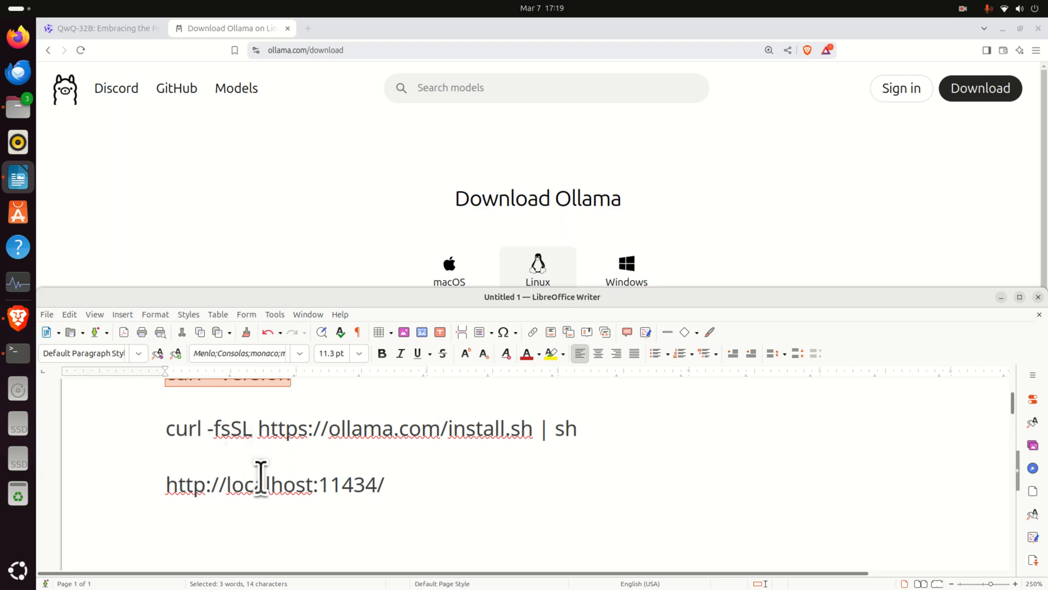
{"action": "right_click", "coordinate": [274, 484]}
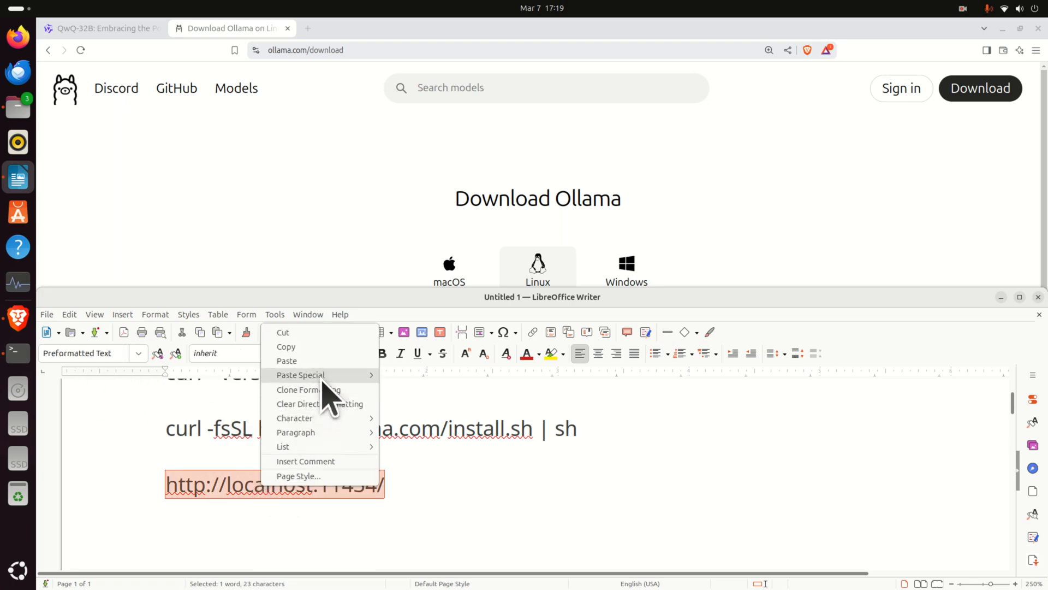
{"action": "left_click", "coordinate": [437, 28]}
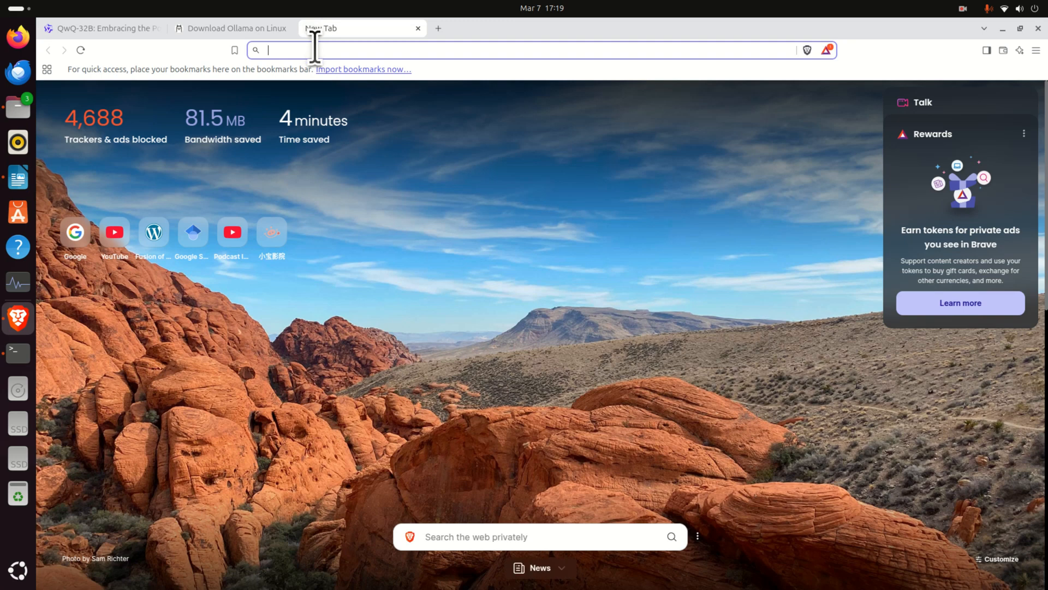
{"action": "type", "text": "http://localhost:11434/"}
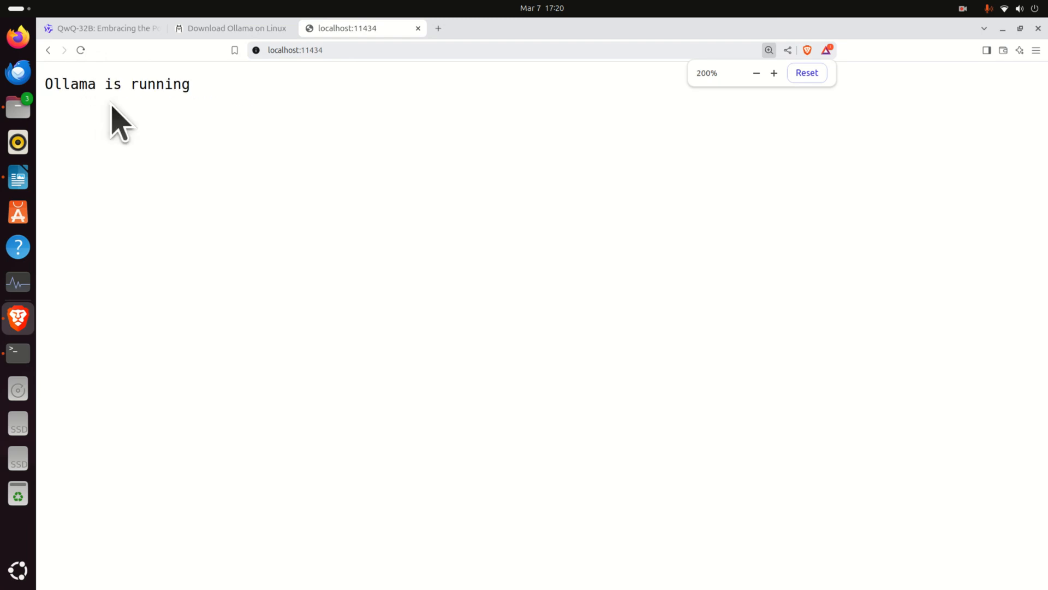
Step: Run 'ollama' in the terminal to list its available commands
{"action": "left_click", "coordinate": [19, 352]}
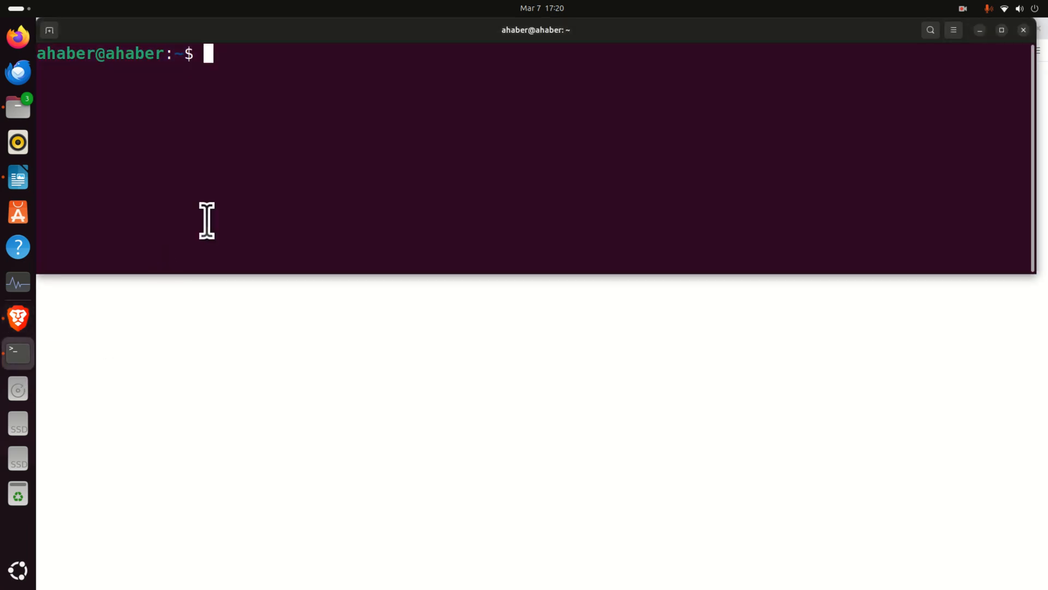
{"action": "mouse_move", "coordinate": [280, 72]}
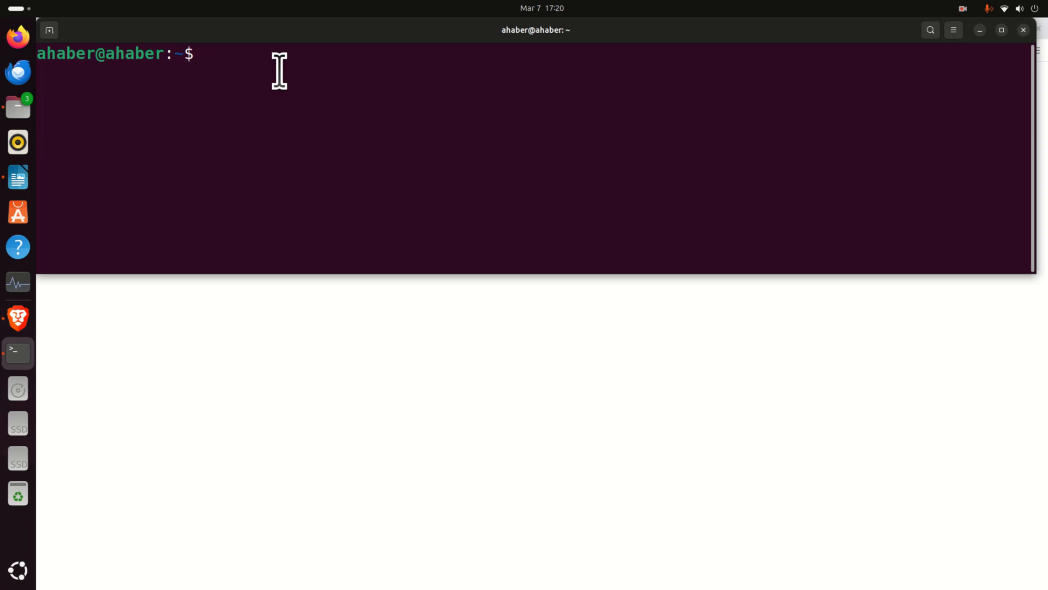
{"action": "type", "text": "ollama"}
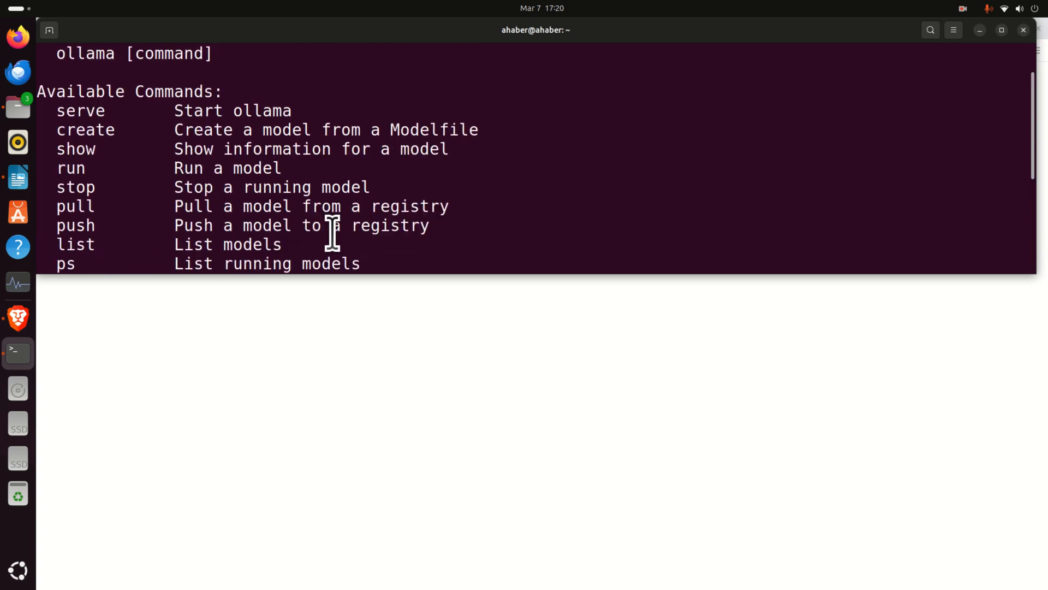
{"action": "scroll", "scroll_direction": "down", "scroll_amount": 3}
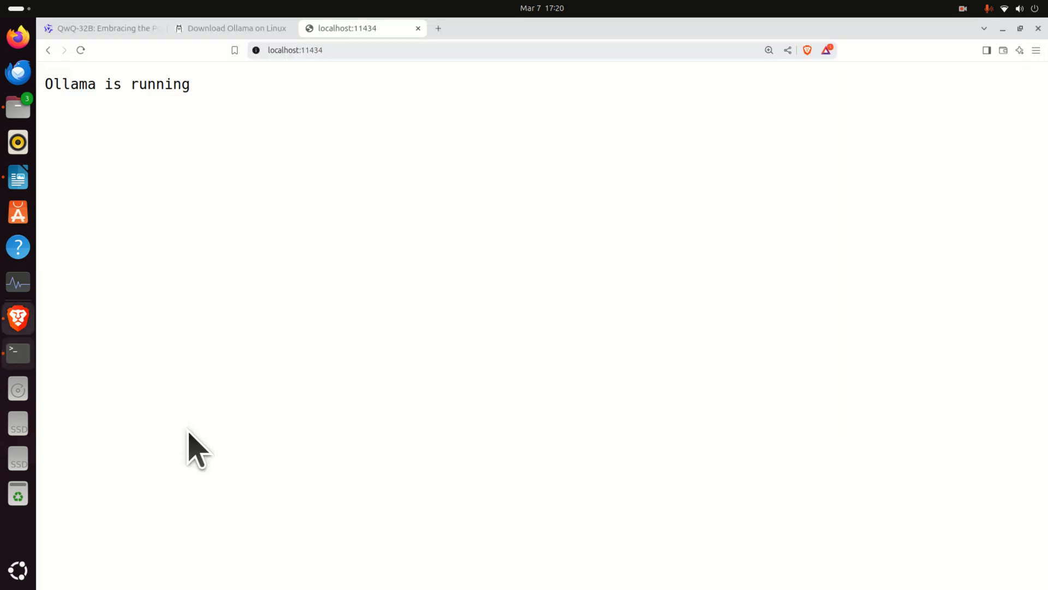
Step: Search the Ollama library for 'qwq', view its model page, and return to the terminal
{"action": "left_click", "coordinate": [230, 29]}
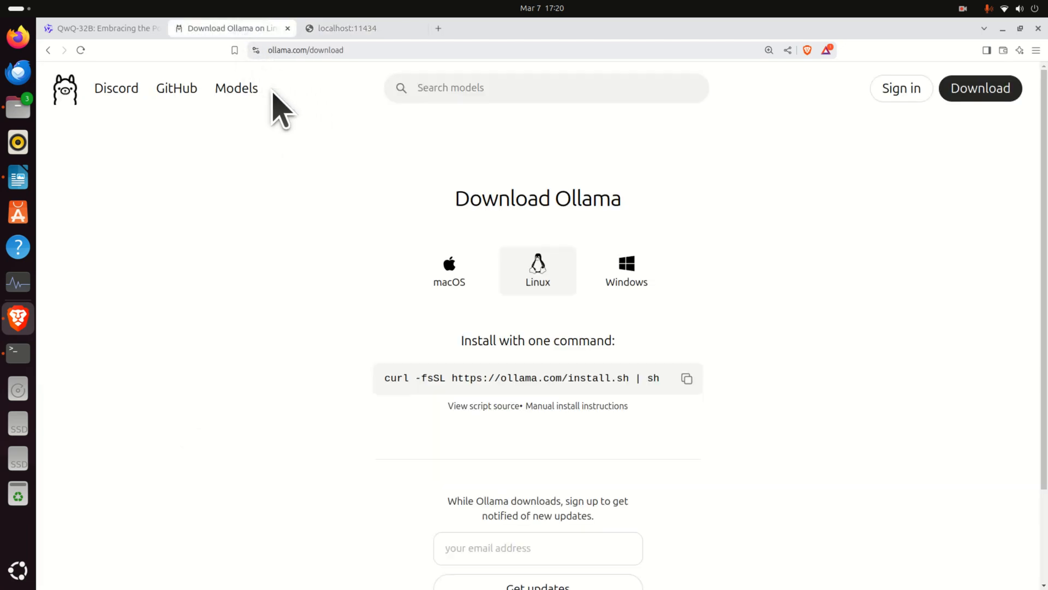
{"action": "left_click", "coordinate": [400, 49]}
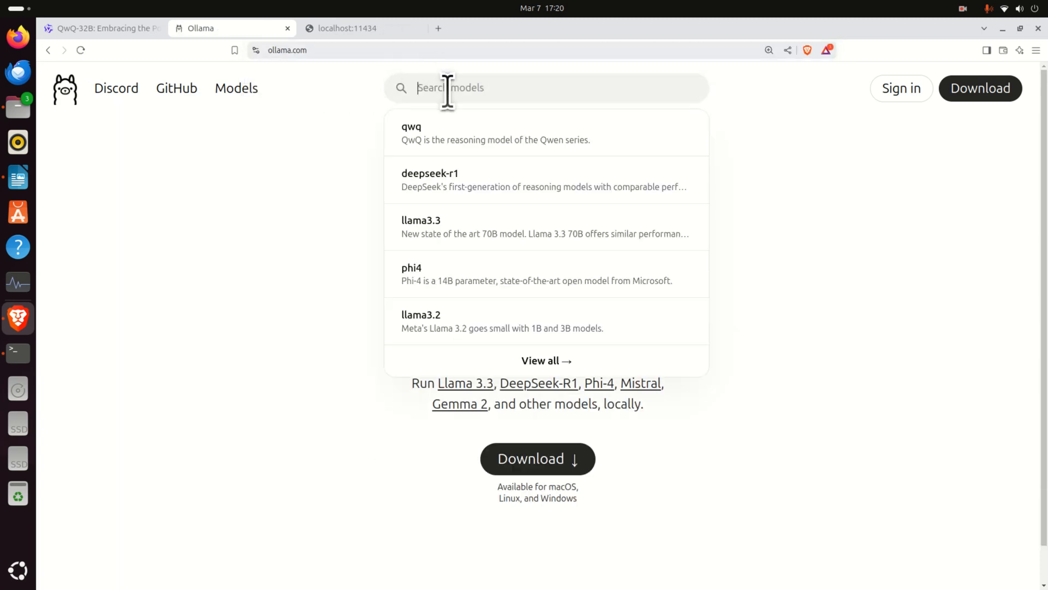
{"action": "type", "text": "qwq"}
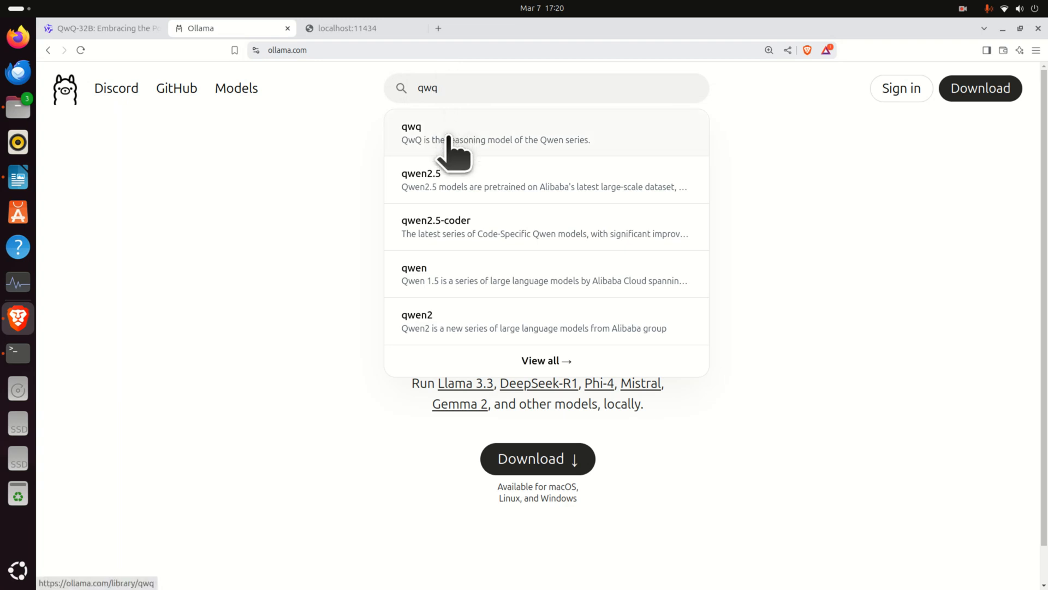
{"action": "left_click", "coordinate": [468, 133]}
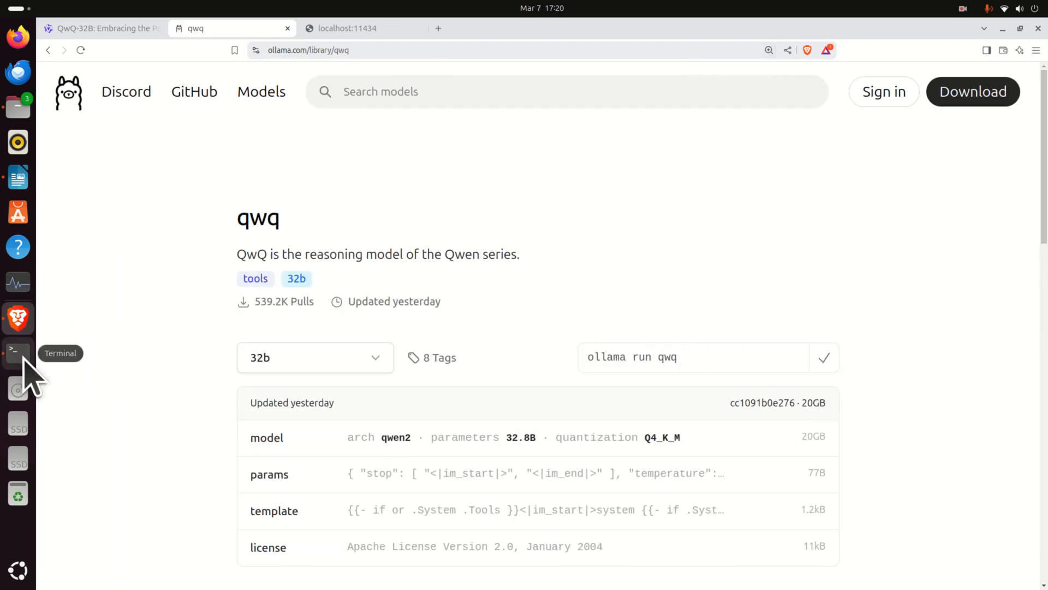
{"action": "left_click", "coordinate": [17, 353]}
{"action": "type", "text": "ollama pull qwq"}
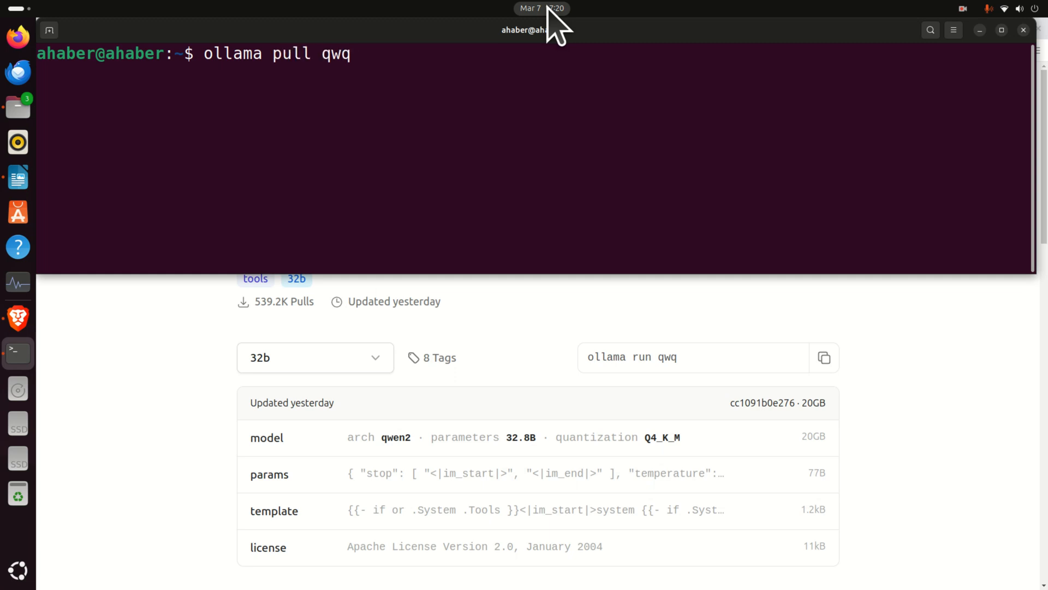
Step: Pull the qwq model, confirm qwq:latest at 19 GB with 'ollama list', and prepare 'ollama run qwq:latest'
{"action": "key", "text": "Return"}
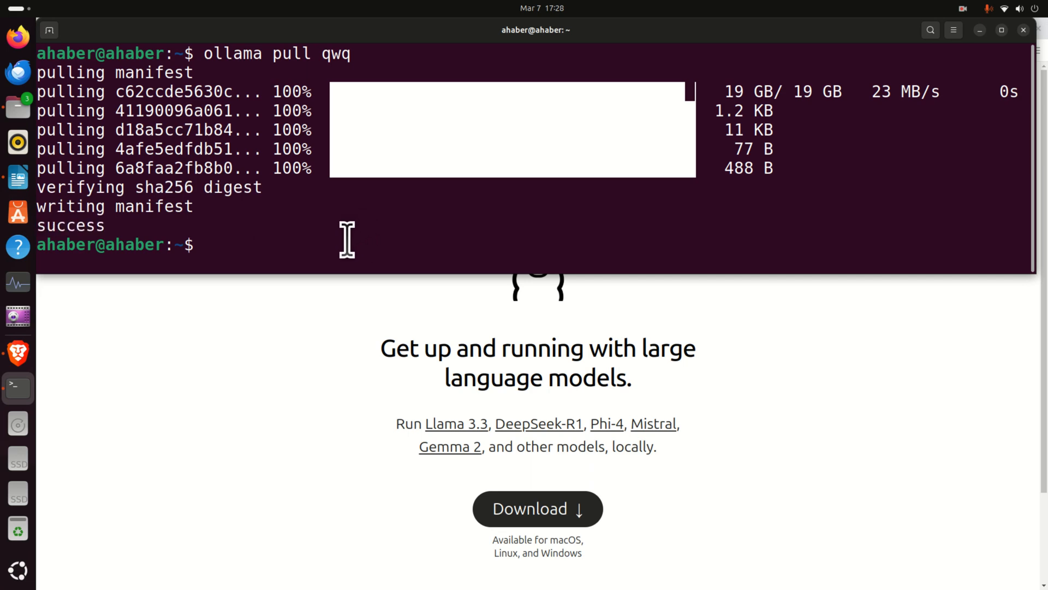
{"action": "type", "text": "ollama"}
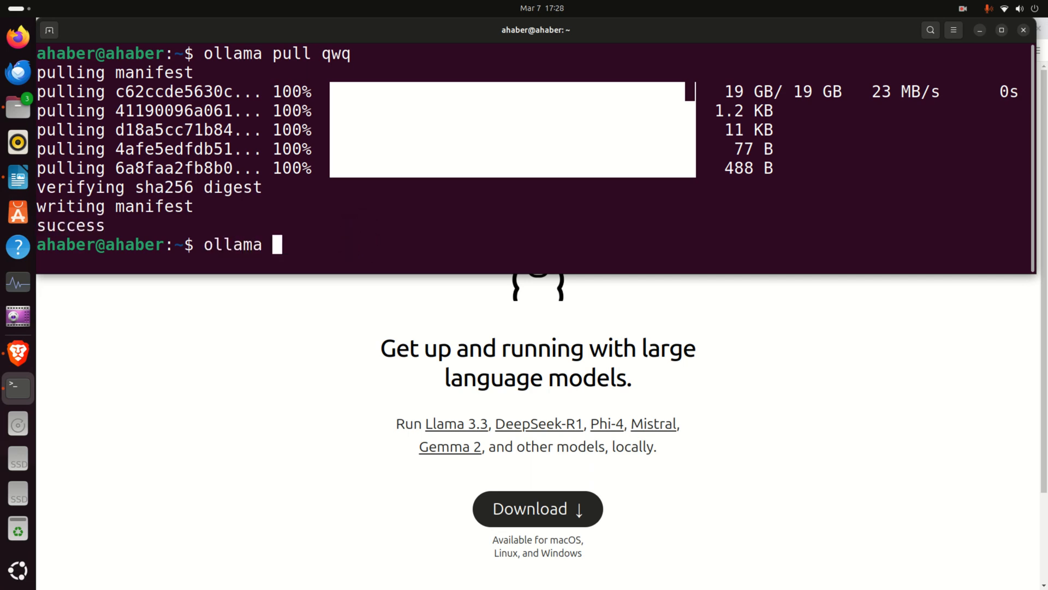
{"action": "type", "text": "list"}
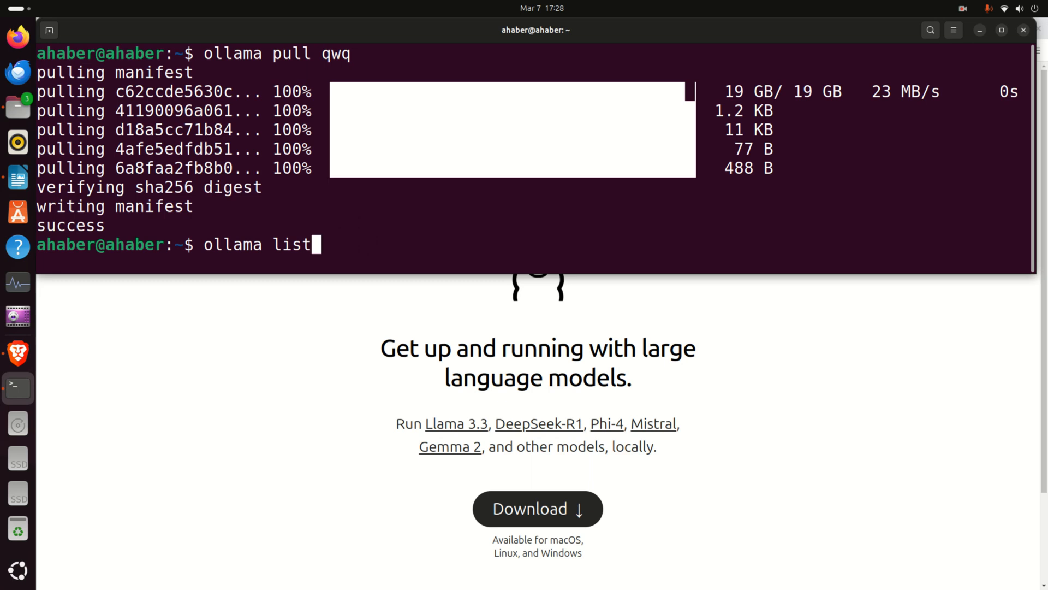
{"action": "key", "text": "Return"}
{"action": "type", "text": "o"}
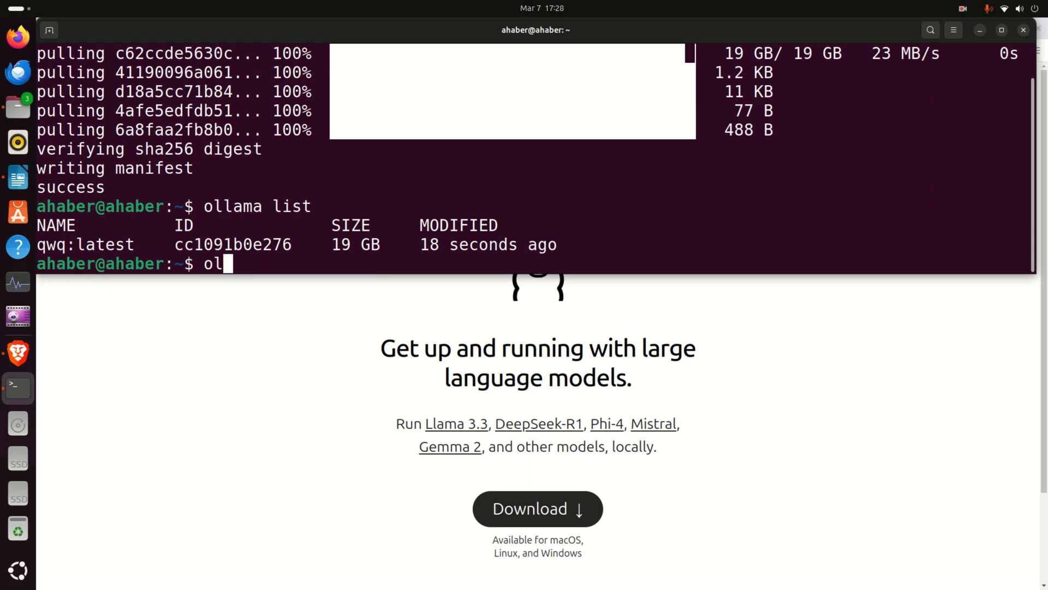
{"action": "type", "text": "lama run qwq:latest"}
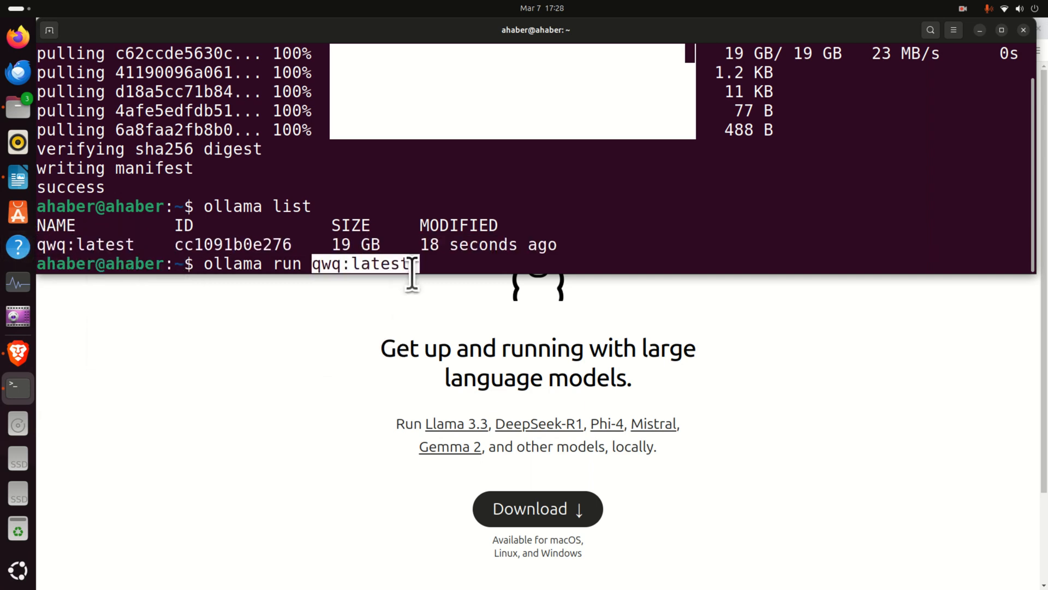
Step: Chat with qwq:latest asking 'Who are you?', read its self-introduction, then bring up the setup notes
{"action": "key", "text": "Return"}
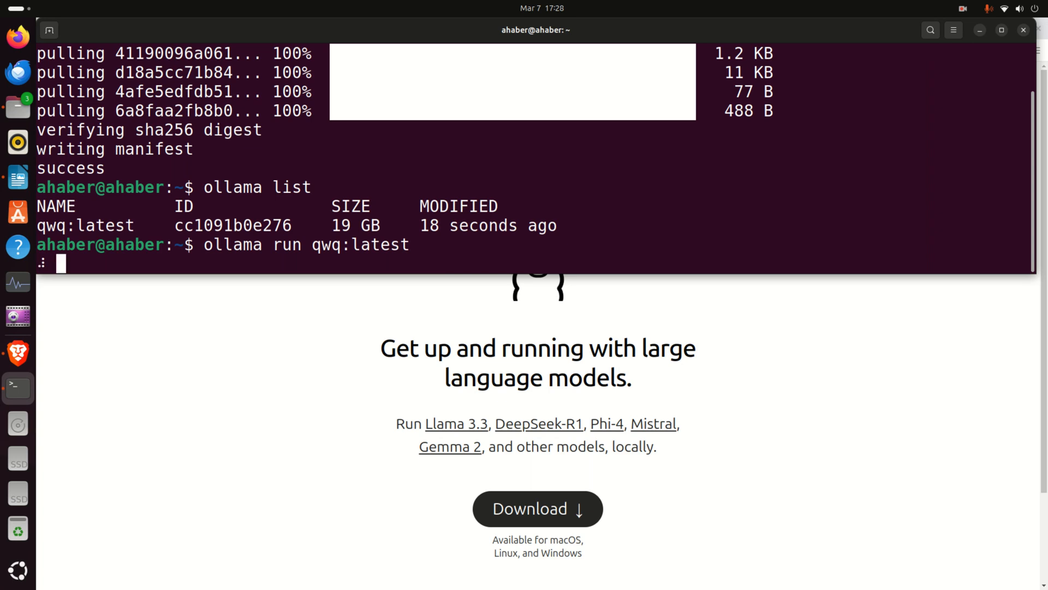
{"action": "key", "text": "Return"}
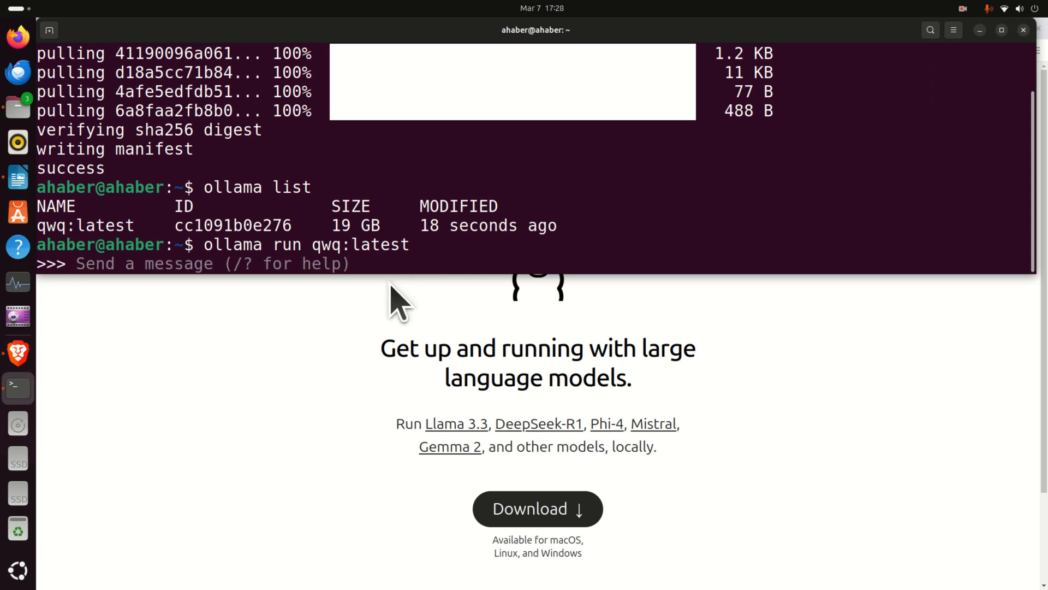
{"action": "type", "text": "Who are you?"}
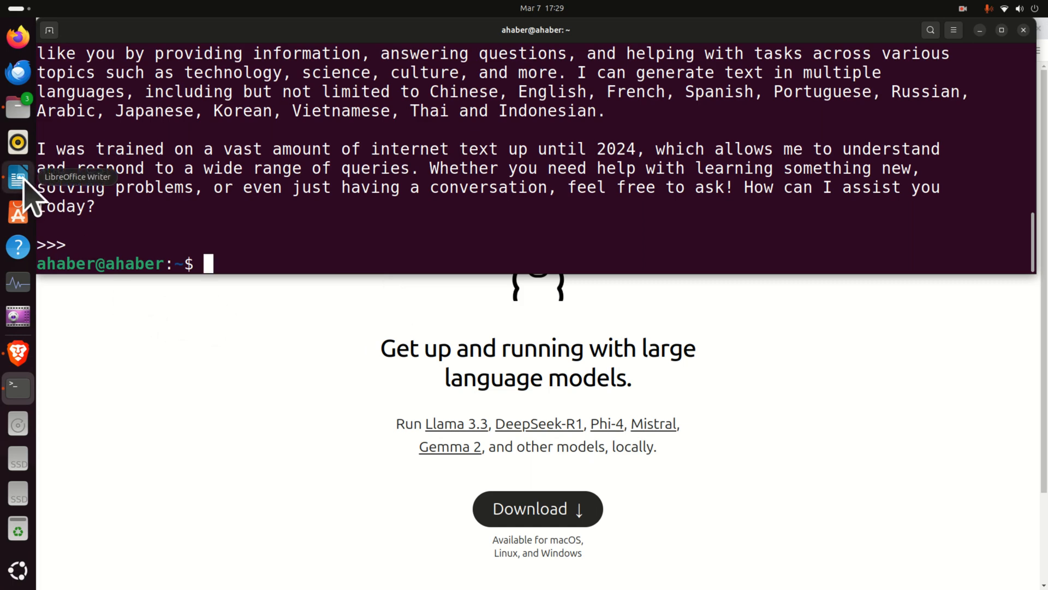
{"action": "mouse_move", "coordinate": [31, 194]}
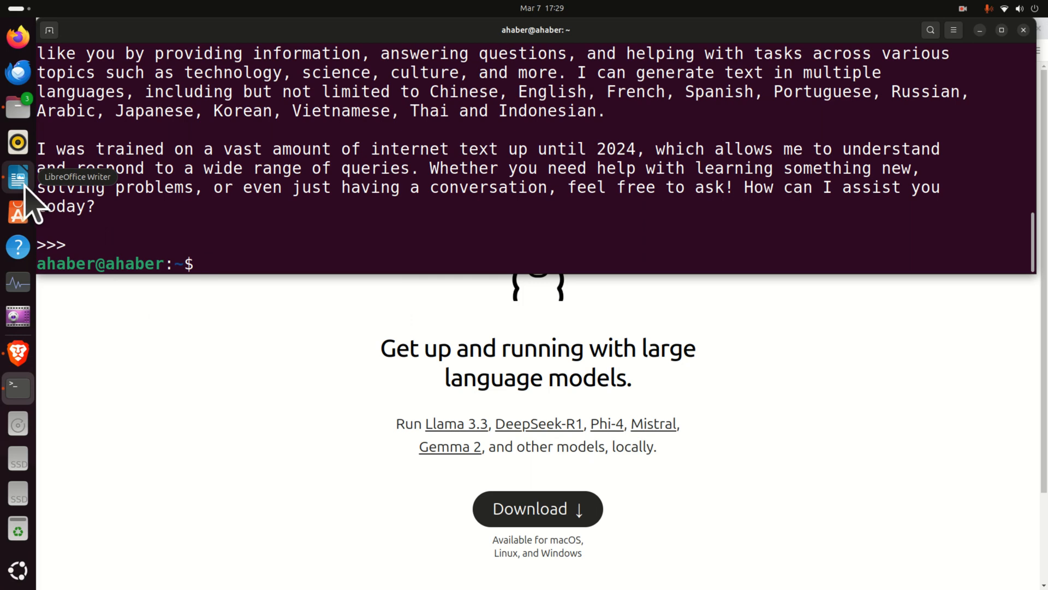
{"action": "left_click", "coordinate": [18, 177]}
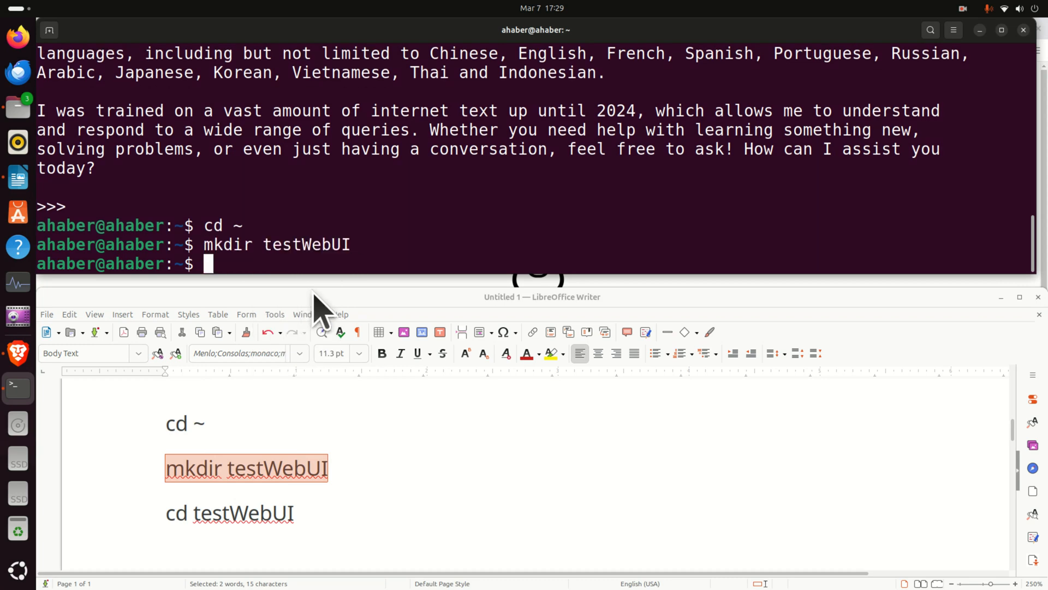
Step: Enter testWebUI and confirm python3 at /usr/bin/python3 reporting Python 3.12.3
{"action": "type", "text": "cd testW"}
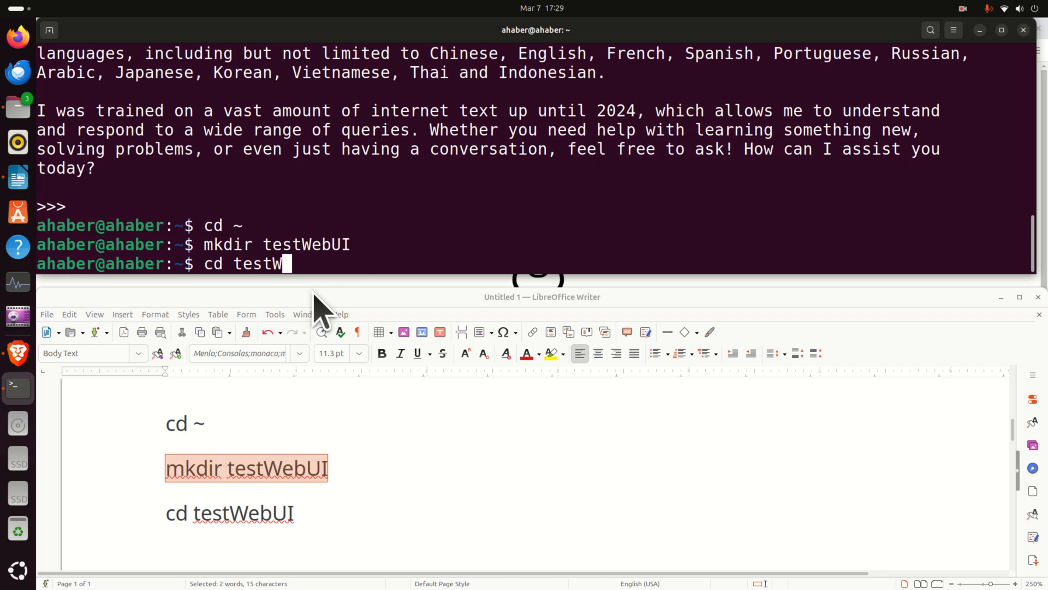
{"action": "key", "text": "Return"}
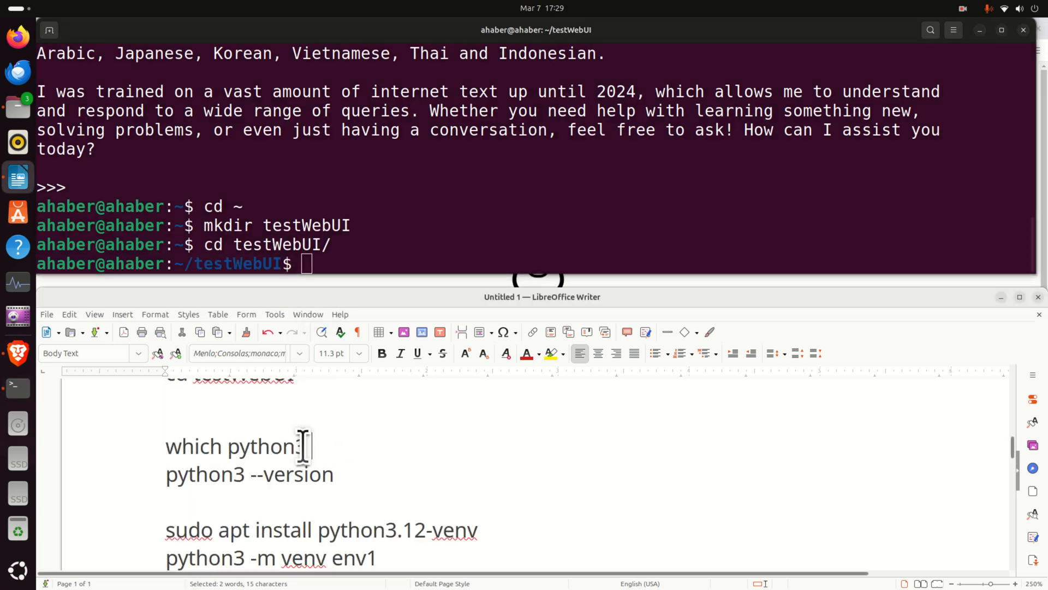
{"action": "right_click", "coordinate": [237, 446]}
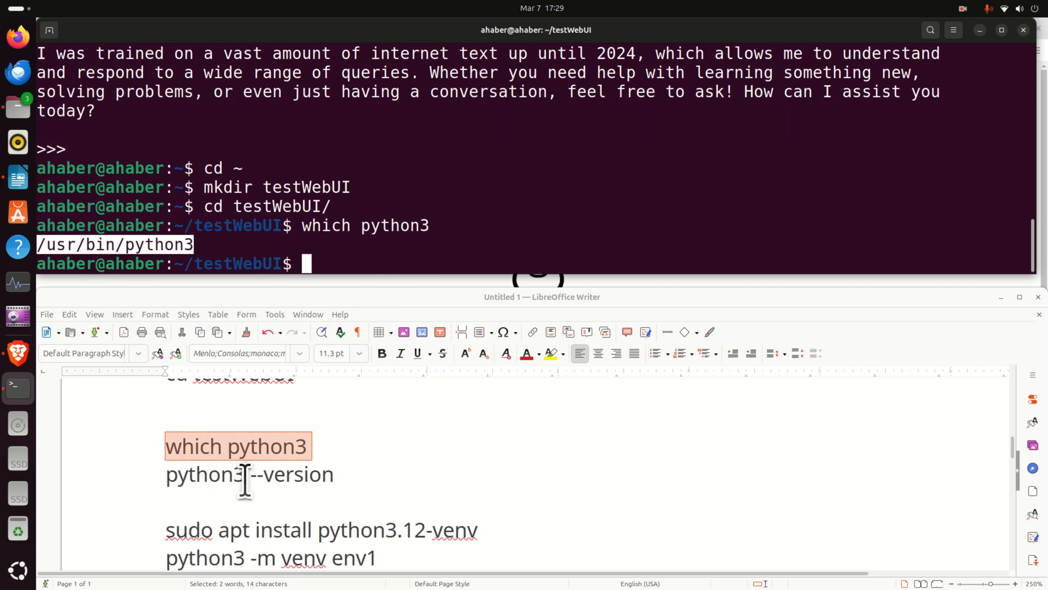
{"action": "right_click", "coordinate": [248, 474]}
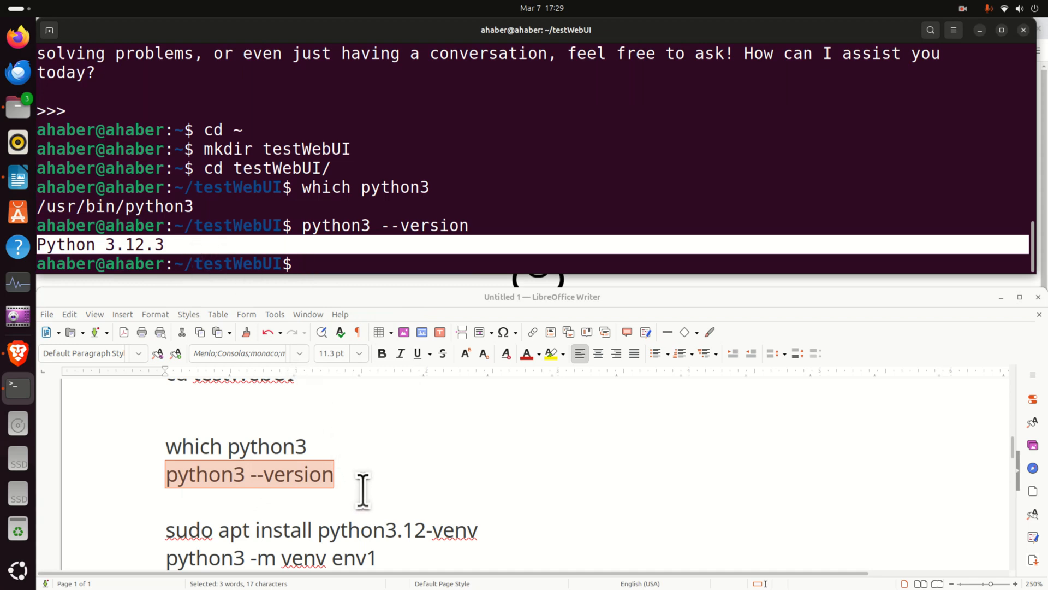
{"action": "scroll", "scroll_direction": "down", "scroll_amount": 3}
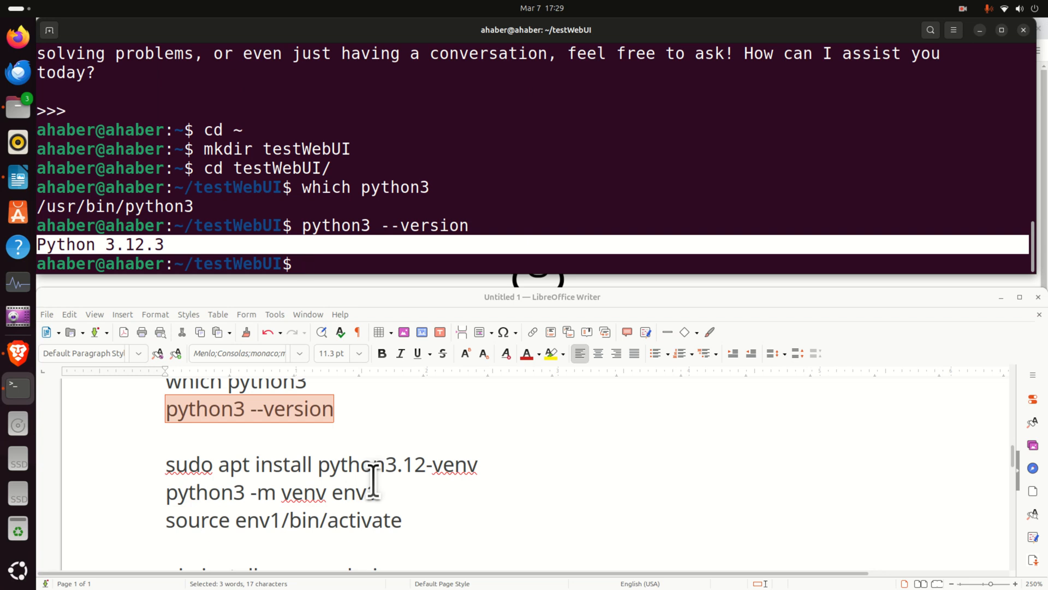
Step: Run 'sudo apt install python3.12-venv' (already newest)
{"action": "right_click", "coordinate": [321, 464]}
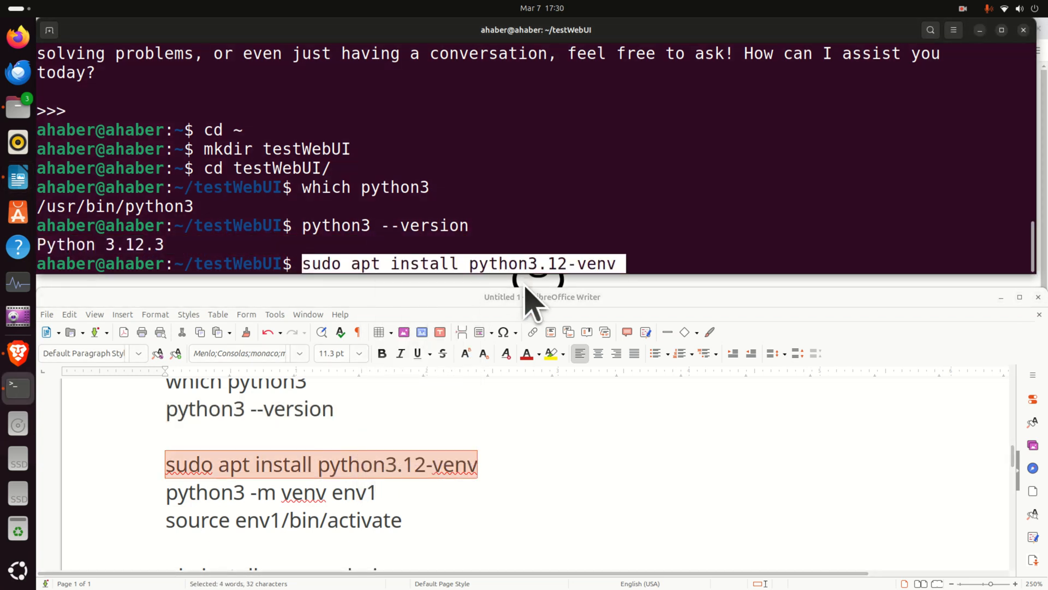
{"action": "key", "text": "Return"}
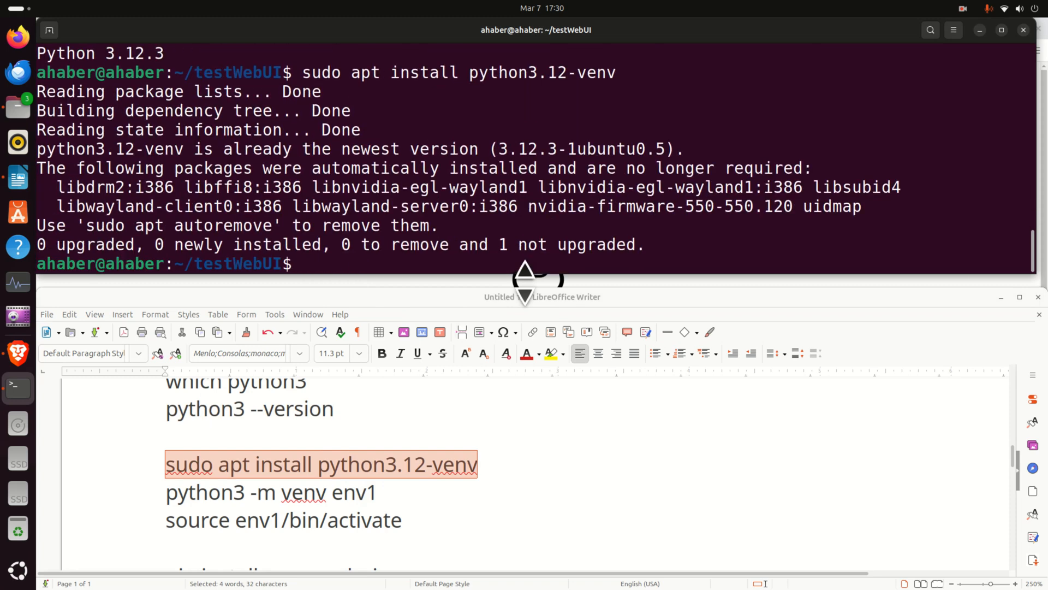
Step: Create the env1 virtual environment with 'python3 -m venv env1' and activate it via 'source env1/bin/activate'
{"action": "double_click", "coordinate": [302, 493]}
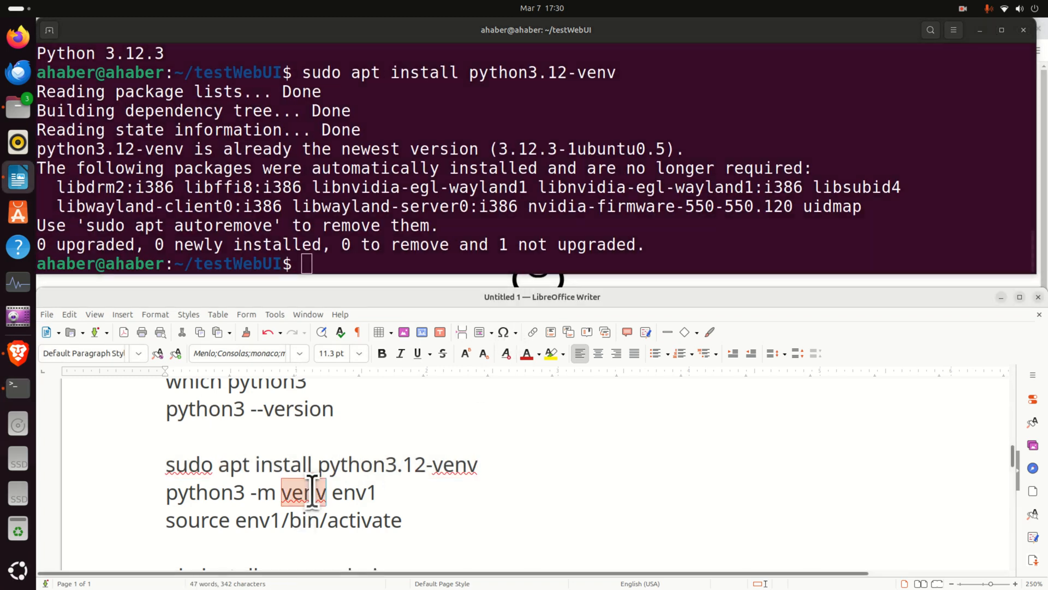
{"action": "triple_click", "coordinate": [271, 492]}
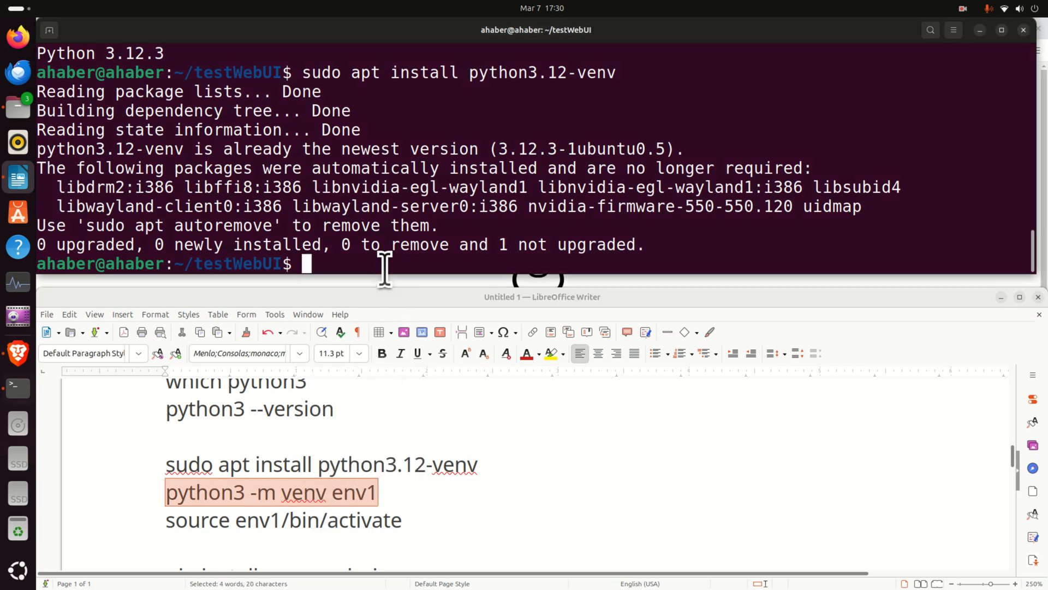
{"action": "type", "text": "python3 -m venv env1"}
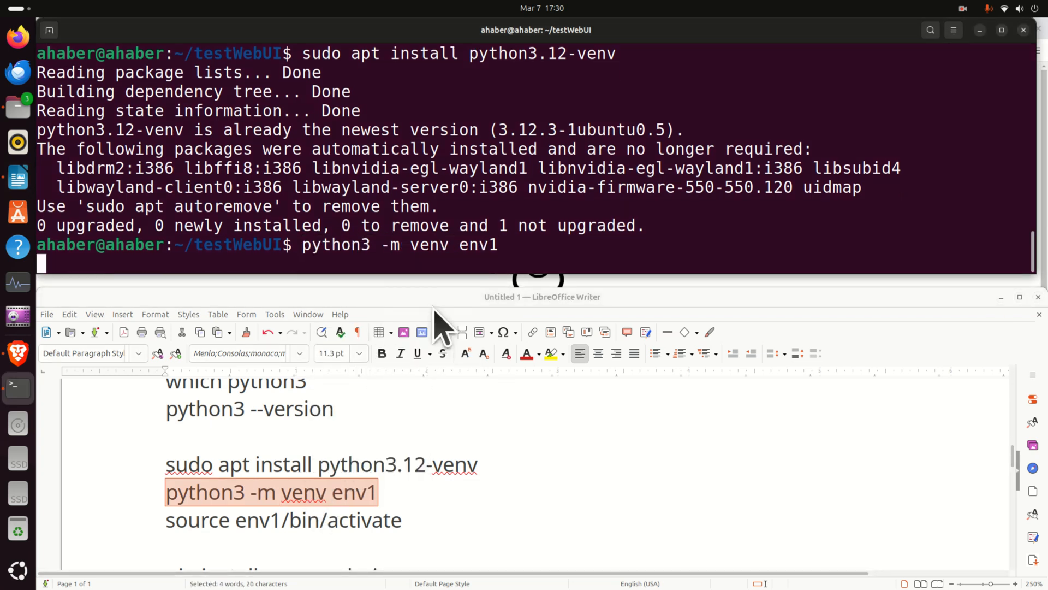
{"action": "key", "text": "Return"}
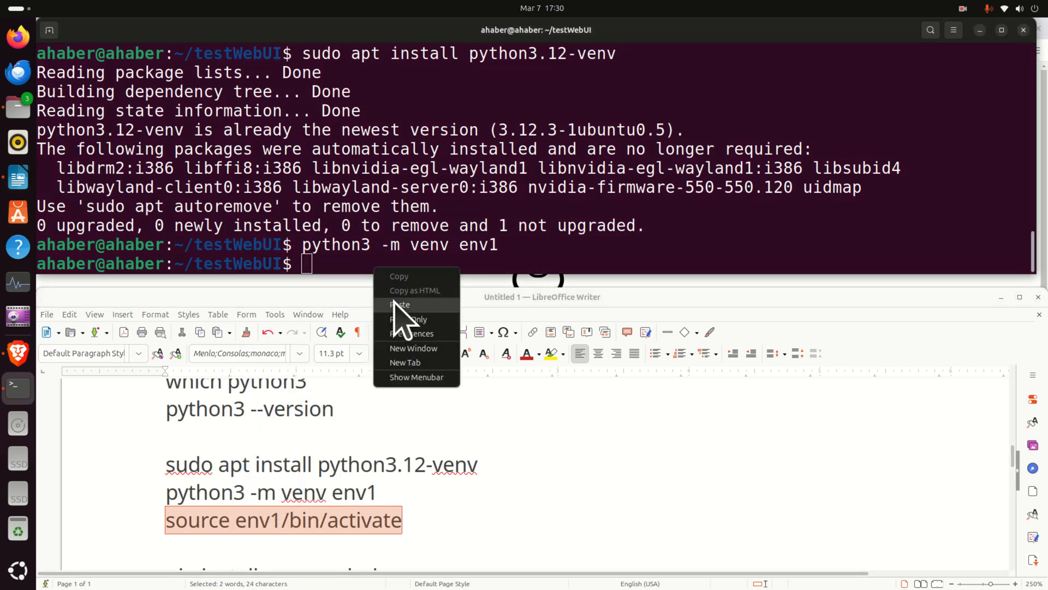
{"action": "left_click", "coordinate": [400, 304]}
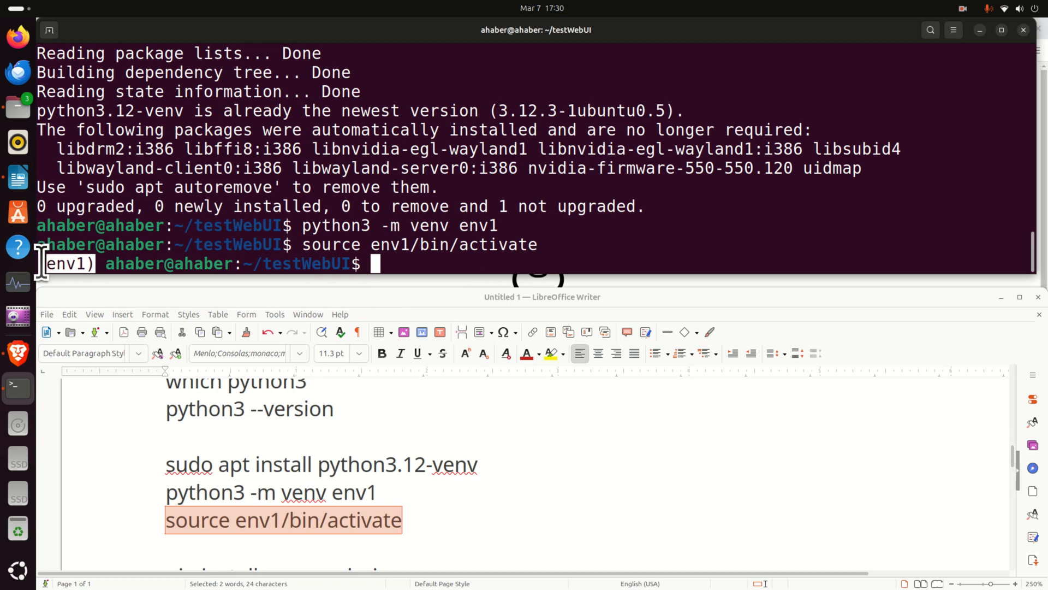
{"action": "scroll", "scroll_direction": "down", "scroll_amount": 3}
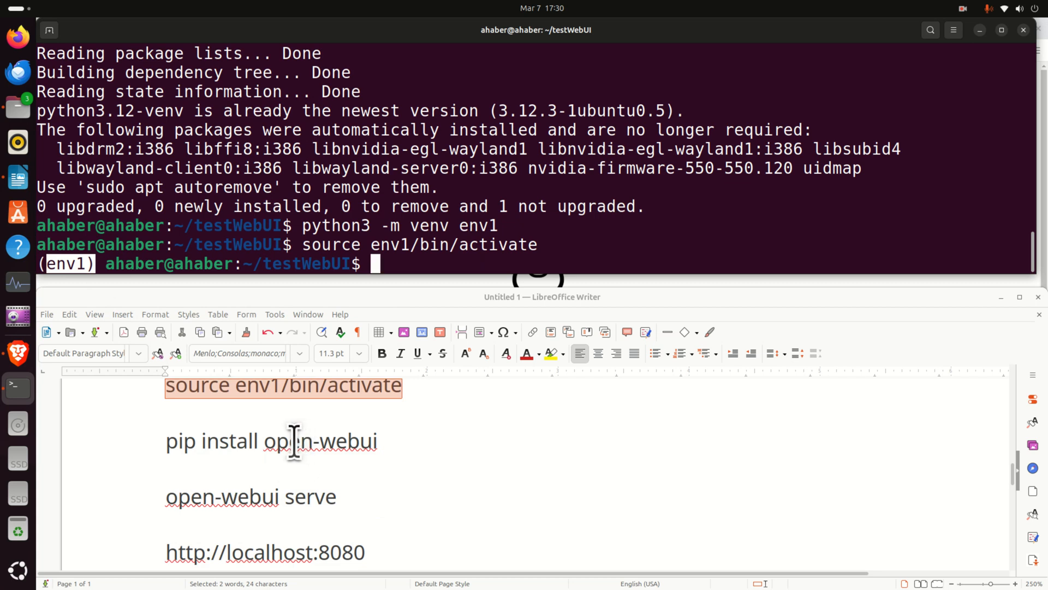
Step: Run 'pip install open-webui' in env1, then start the server with 'open-webui serve'
{"action": "right_click", "coordinate": [292, 440]}
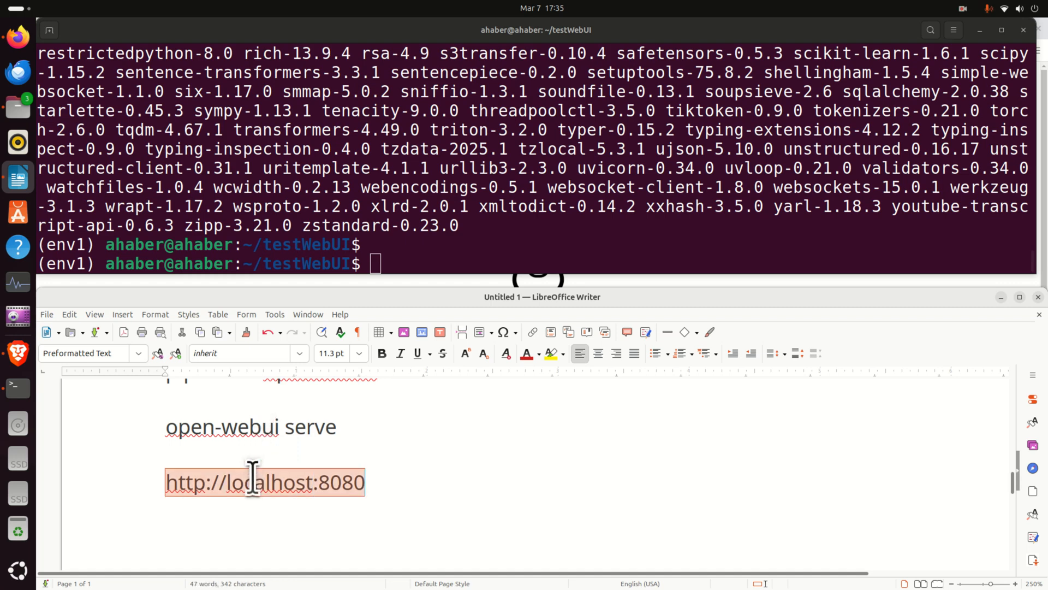
{"action": "right_click", "coordinate": [252, 427]}
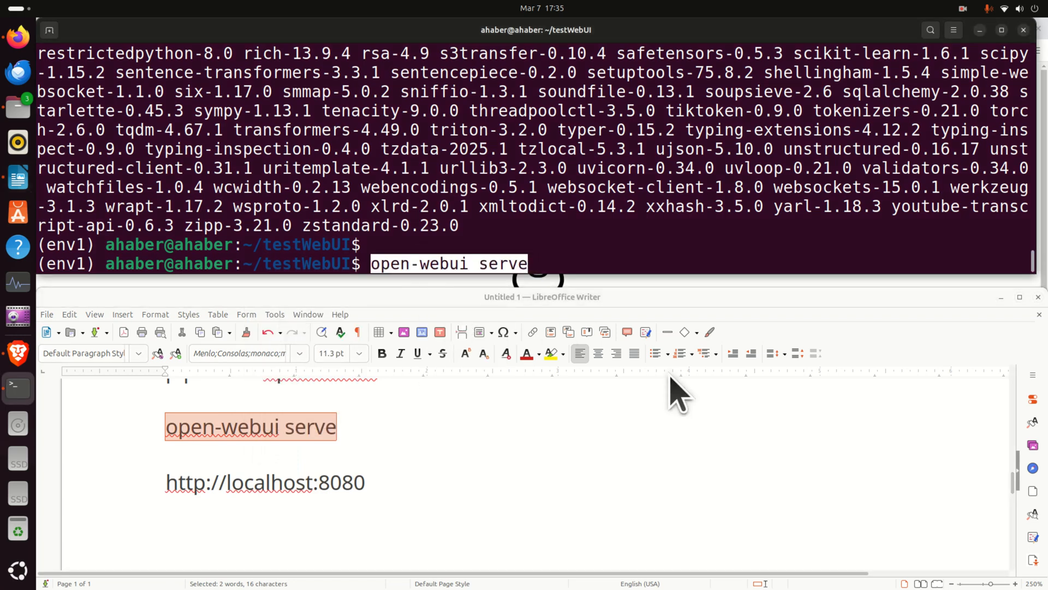
{"action": "key", "text": "Return"}
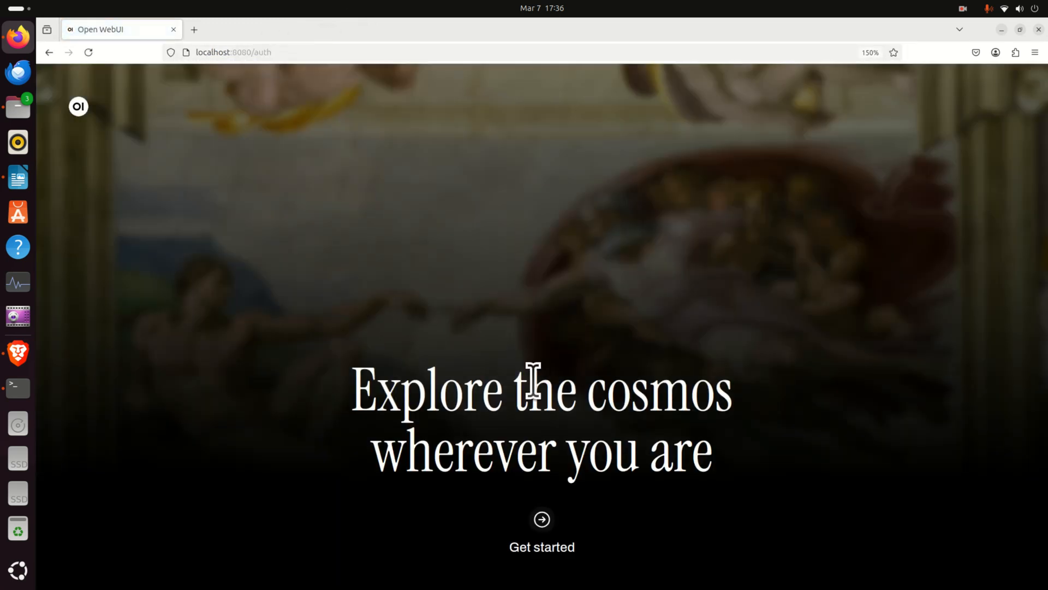
Step: Create the Open WebUI admin account, decline saving the password, and reach the chat page with qwq:latest
{"action": "left_click", "coordinate": [542, 526]}
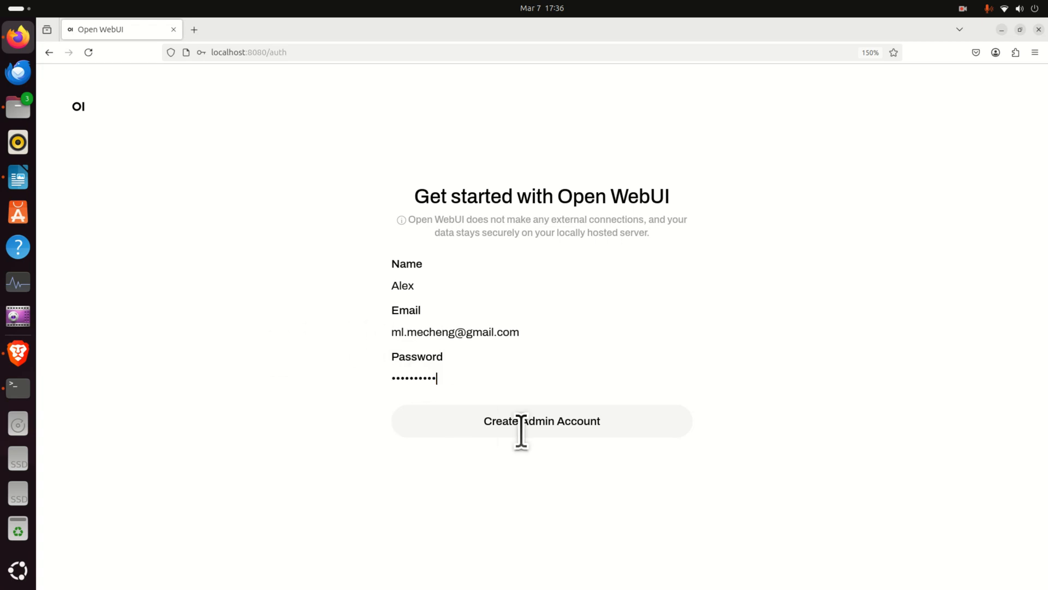
{"action": "left_click", "coordinate": [542, 421]}
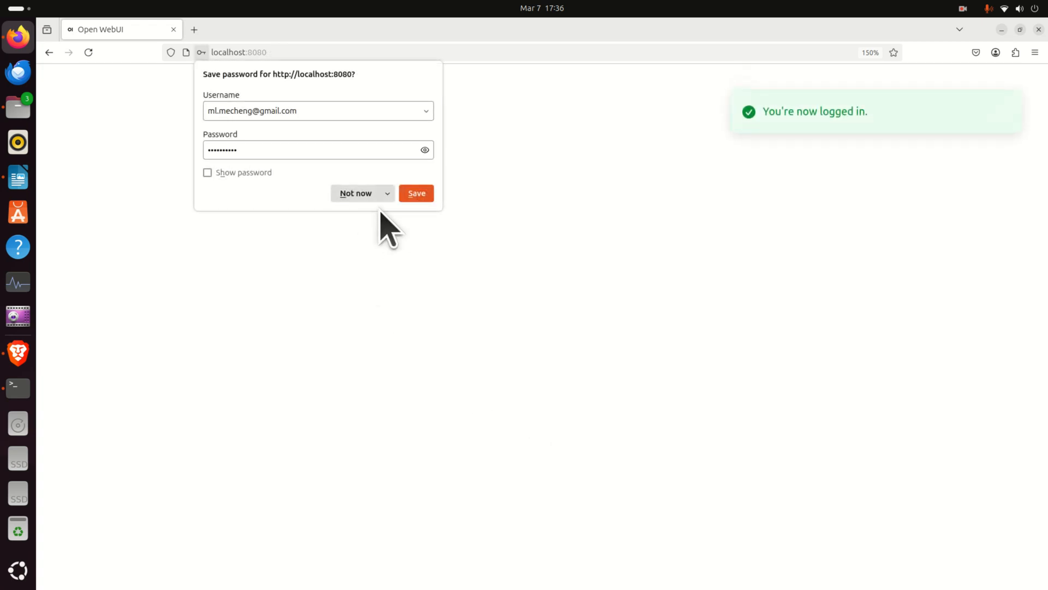
{"action": "left_click", "coordinate": [355, 194]}
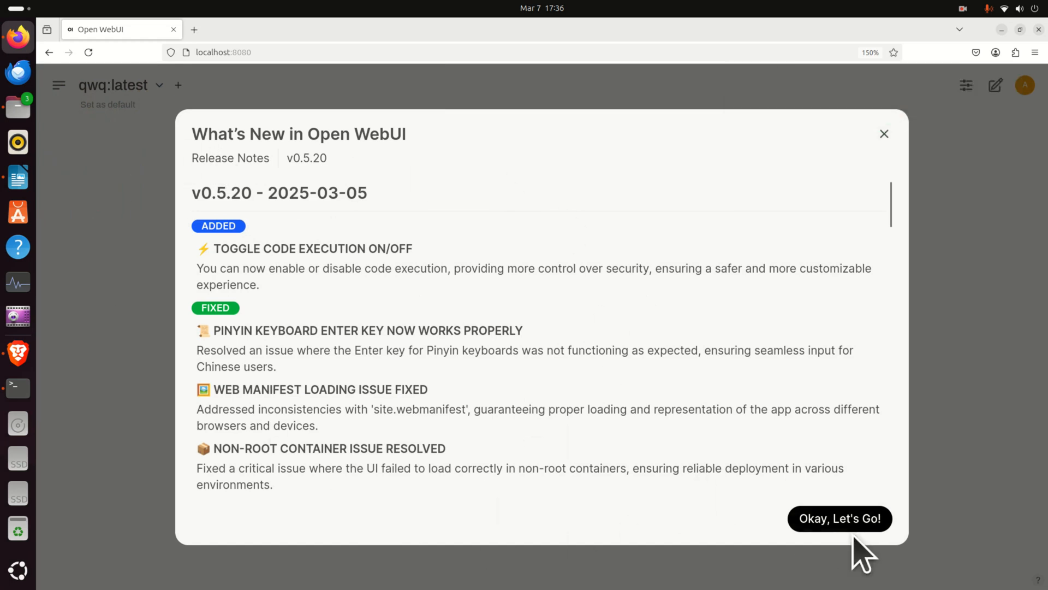
{"action": "left_click", "coordinate": [839, 518]}
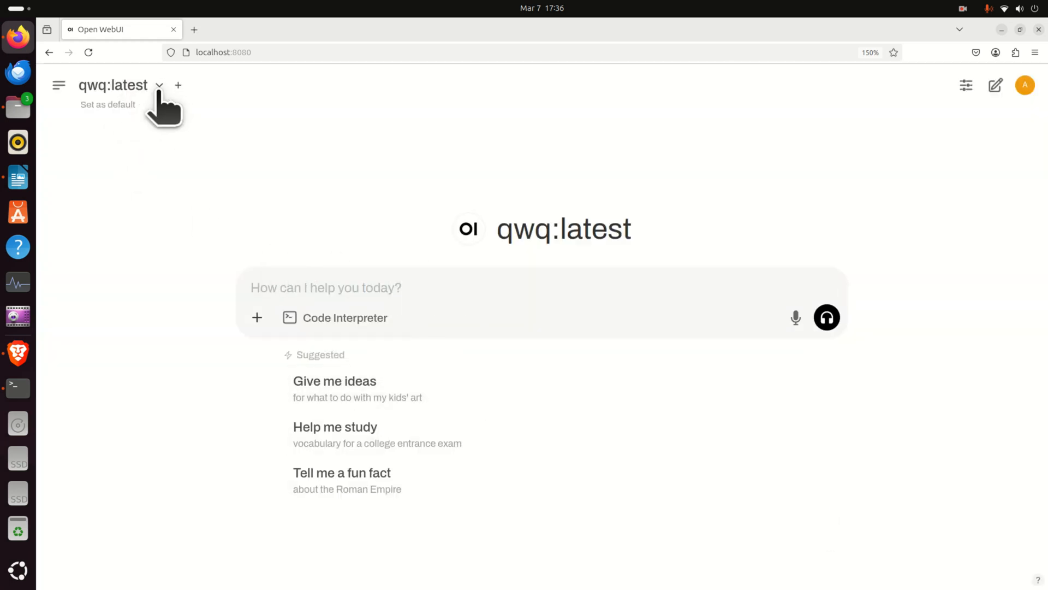
Step: Confirm qwq:latest is selected and send it the message "Who are you?"
{"action": "left_click", "coordinate": [159, 86]}
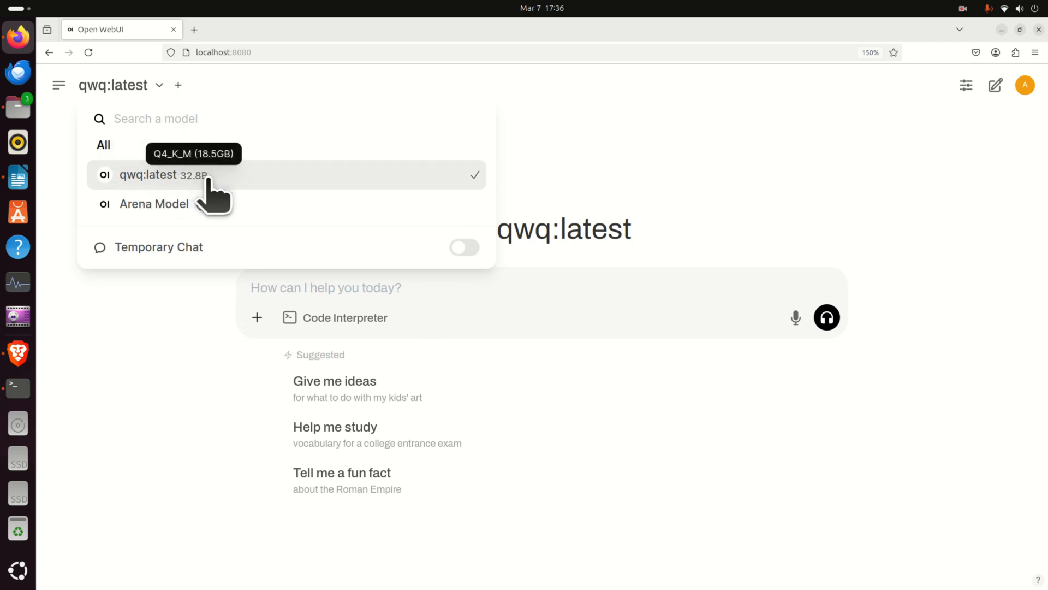
{"action": "left_click", "coordinate": [163, 174]}
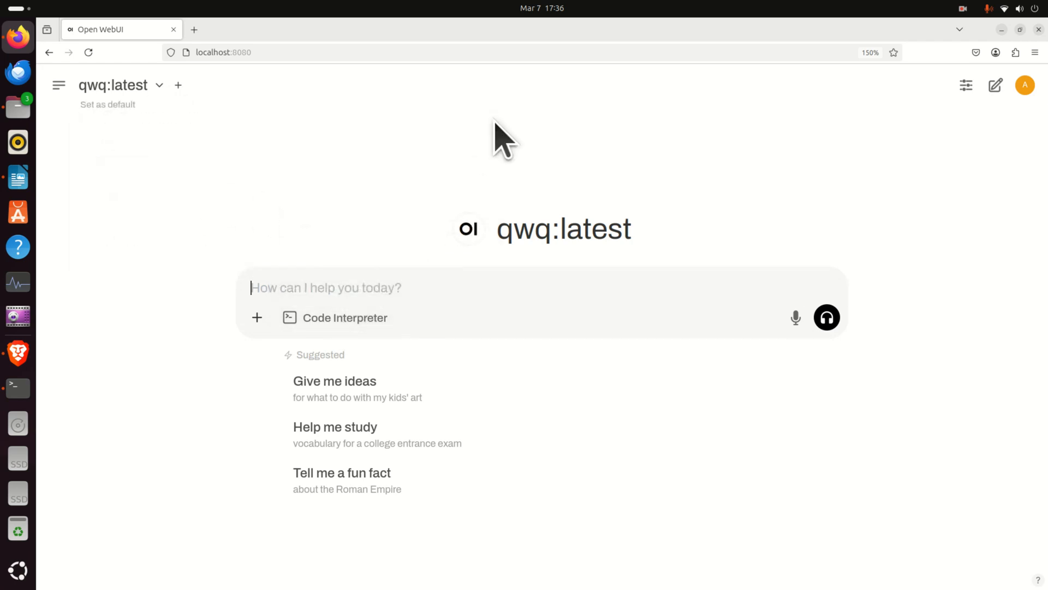
{"action": "type", "text": "Who are you"}
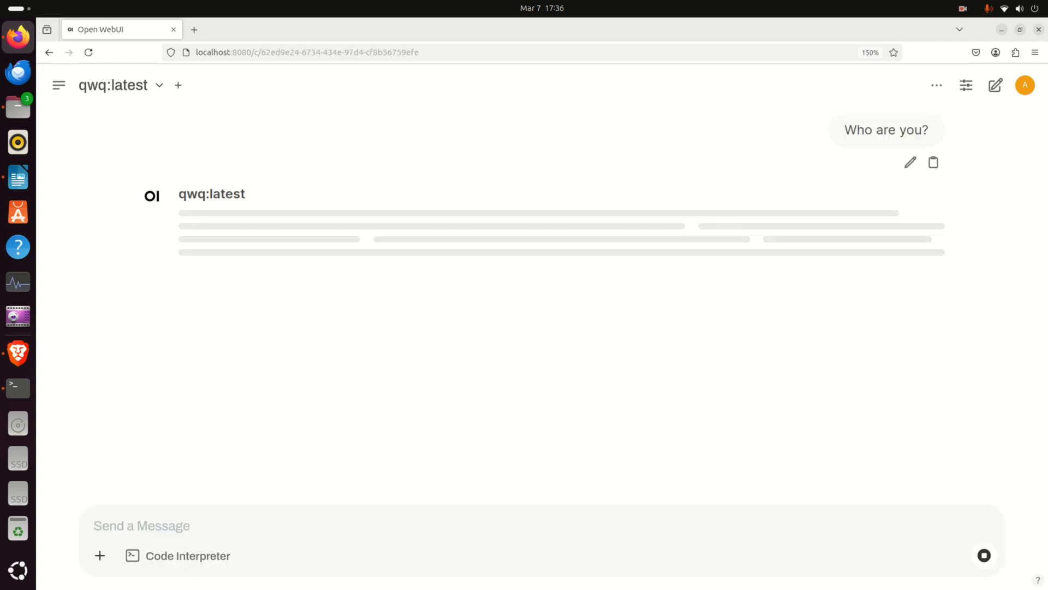
{"action": "left_click", "coordinate": [142, 525]}
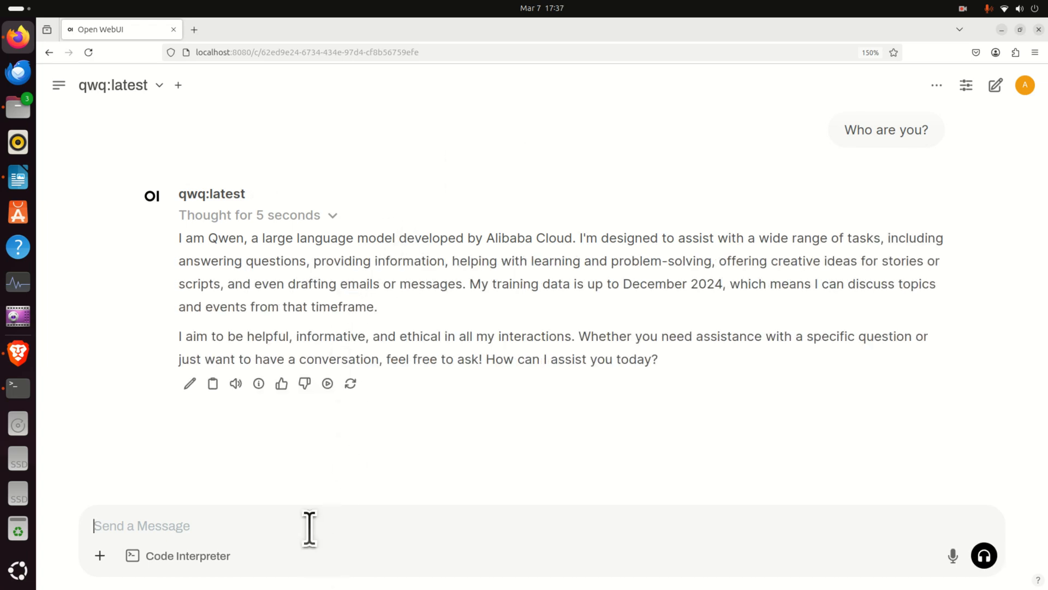
Step: Write "How to solve a quadratic", fixing the misspelled word via the spelling suggestion "quadratic"
{"action": "type", "text": "Wh"}
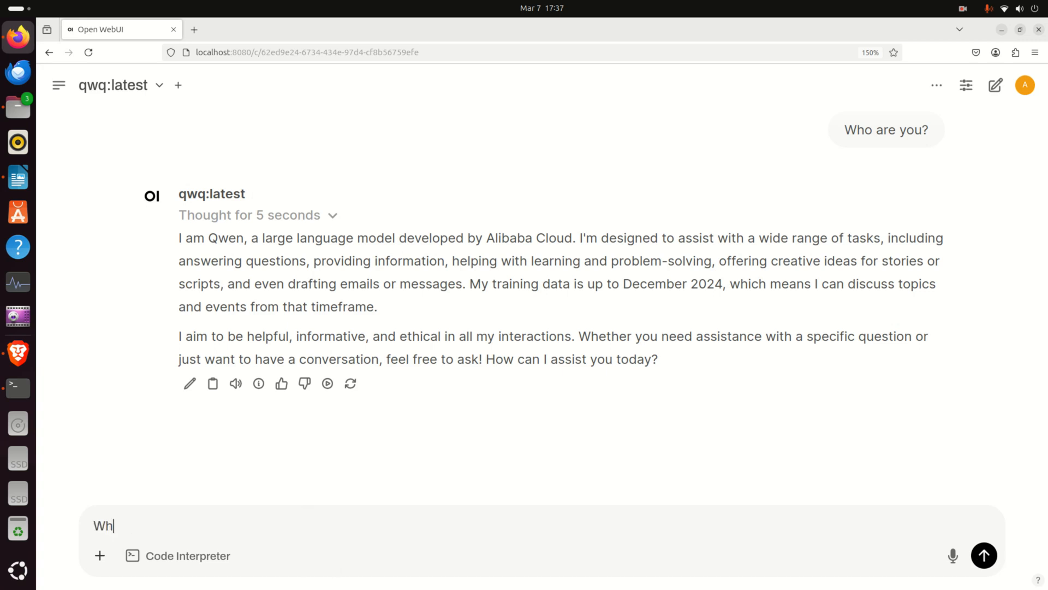
{"action": "type", "text": "How to solve a"}
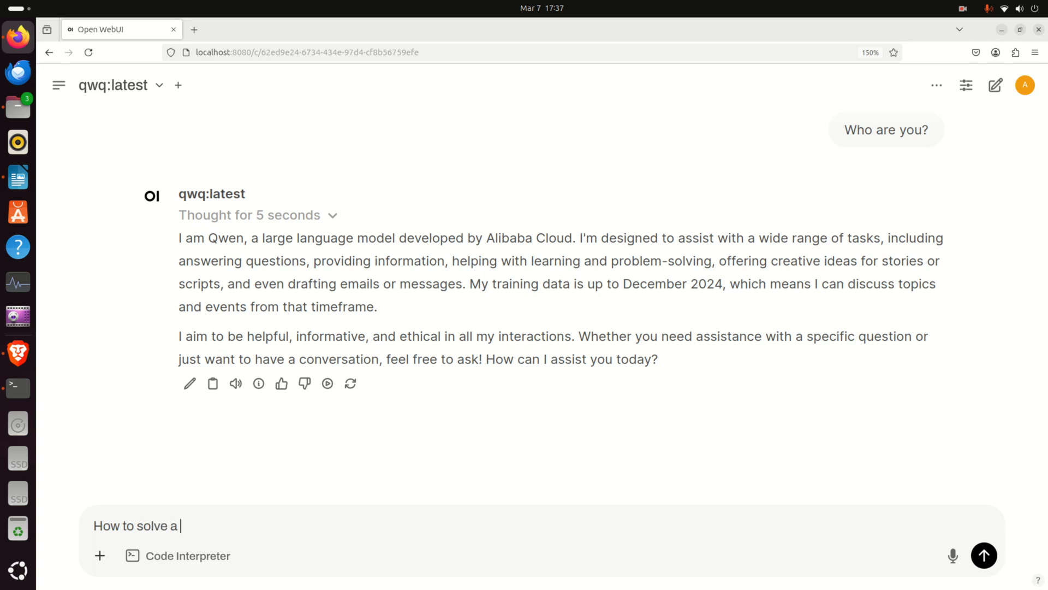
{"action": "type", "text": "quar"}
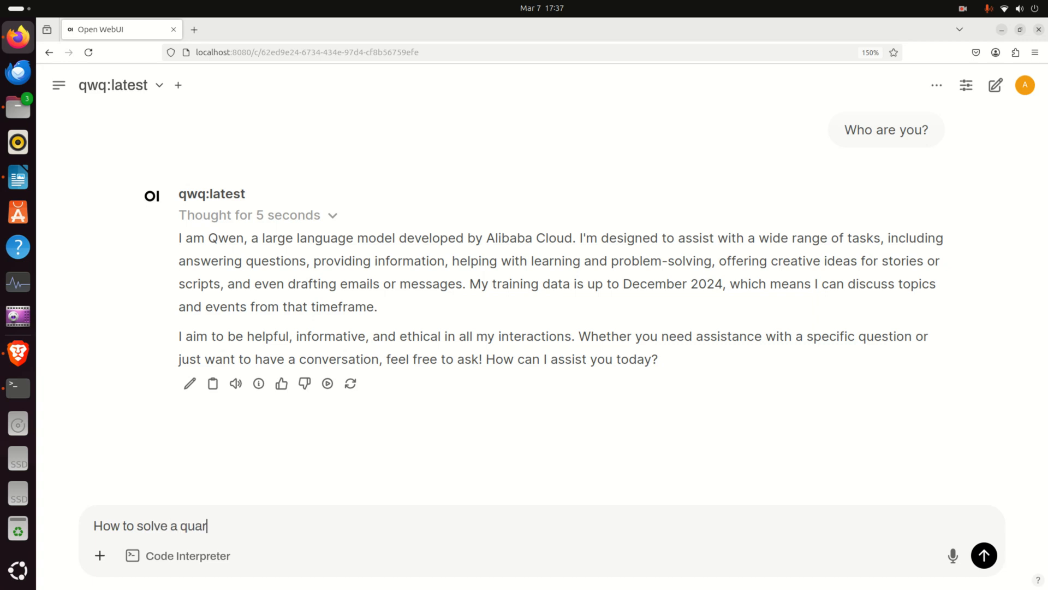
{"action": "type", "text": "da"}
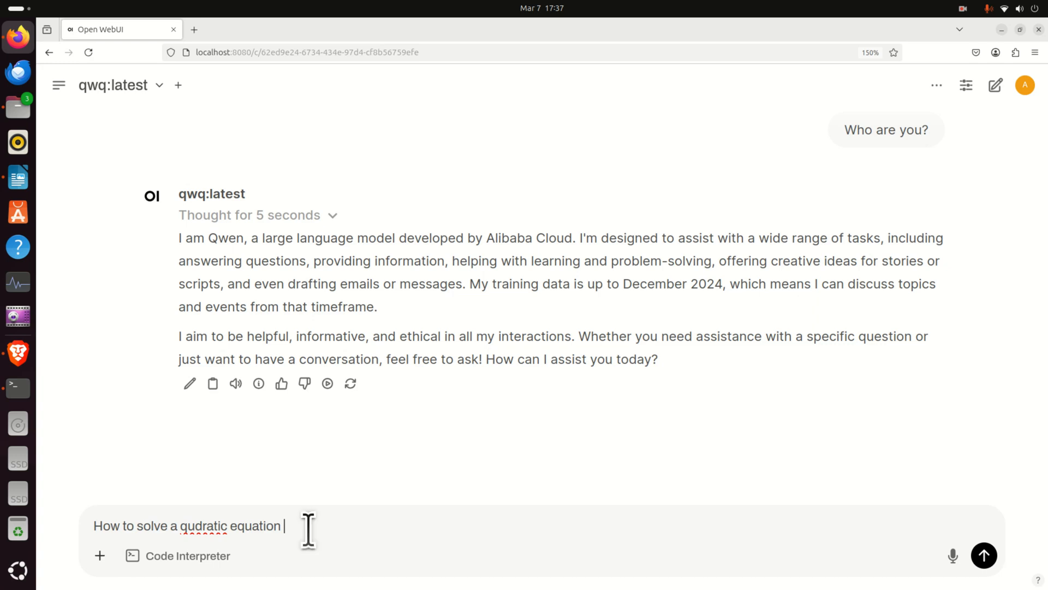
{"action": "right_click", "coordinate": [189, 525]}
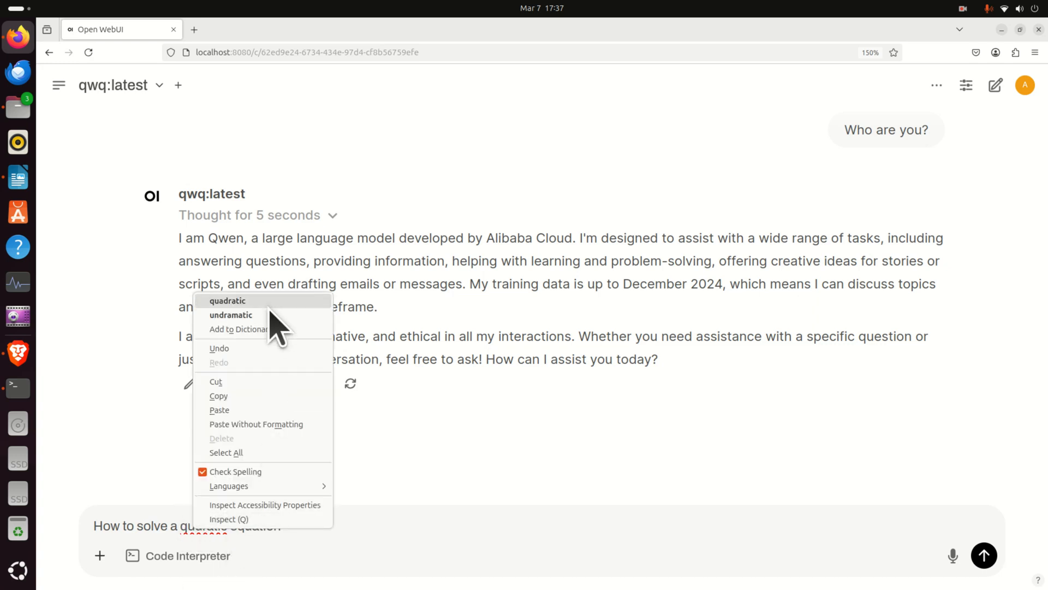
{"action": "left_click", "coordinate": [317, 525]}
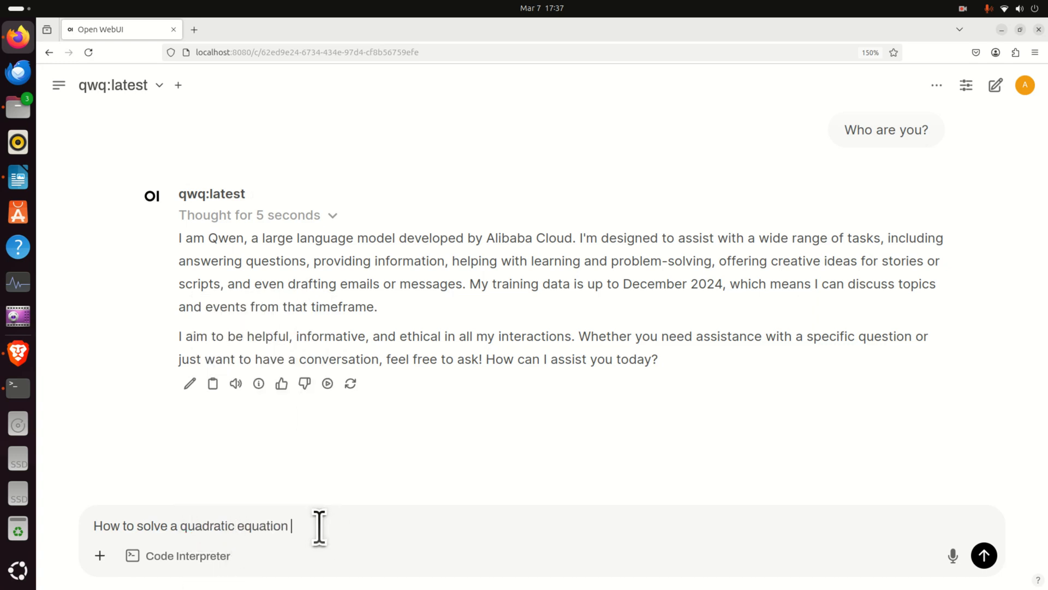
Step: Complete the question with the equation x²+3x+5=0 and send it to qwq:latest
{"action": "type", "text": "x^"}
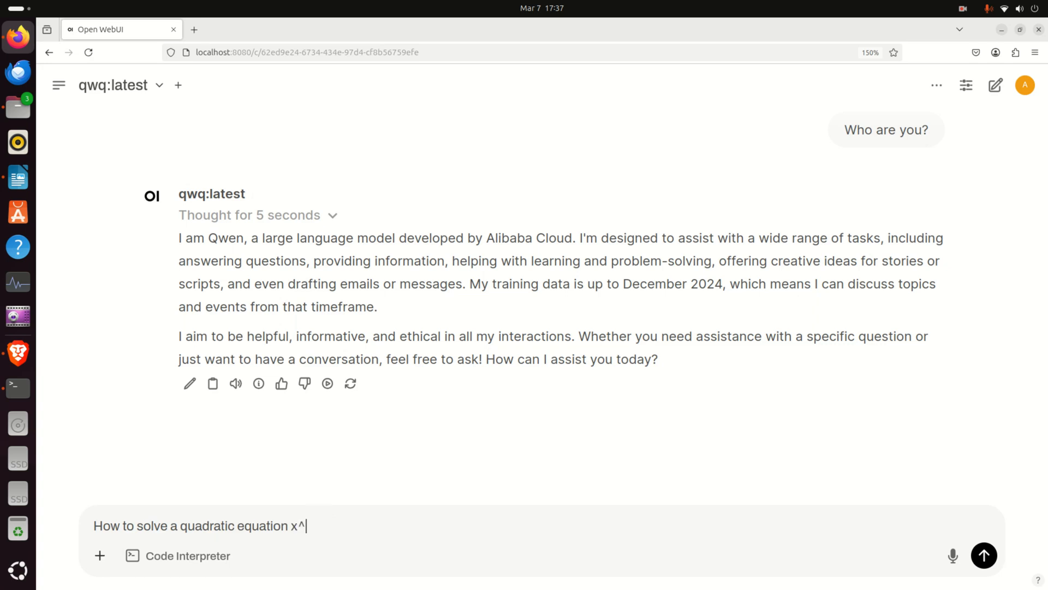
{"action": "type", "text": "²+3x+5"}
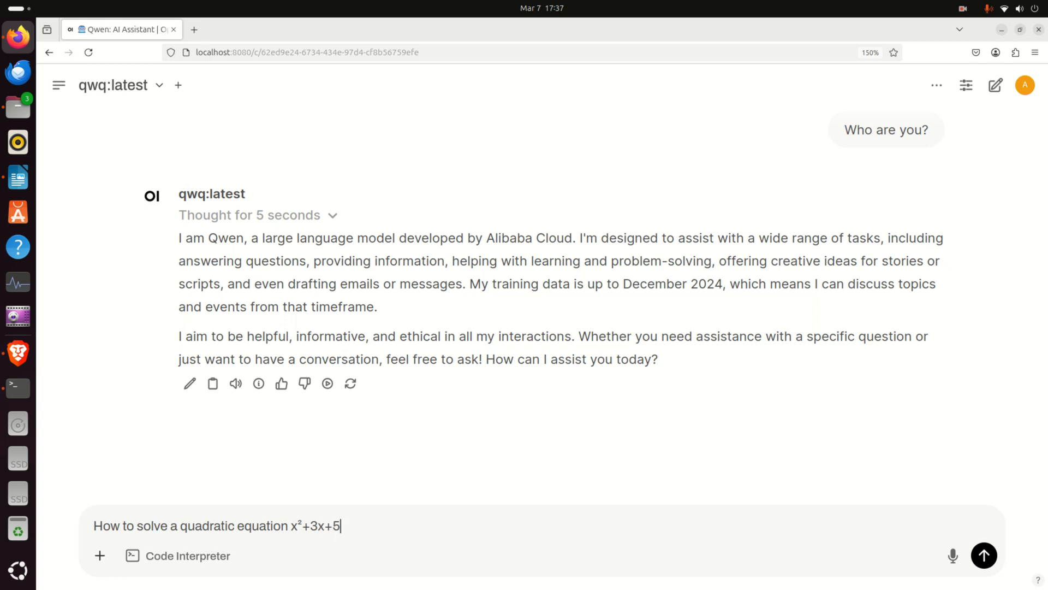
{"action": "left_click", "coordinate": [983, 555]}
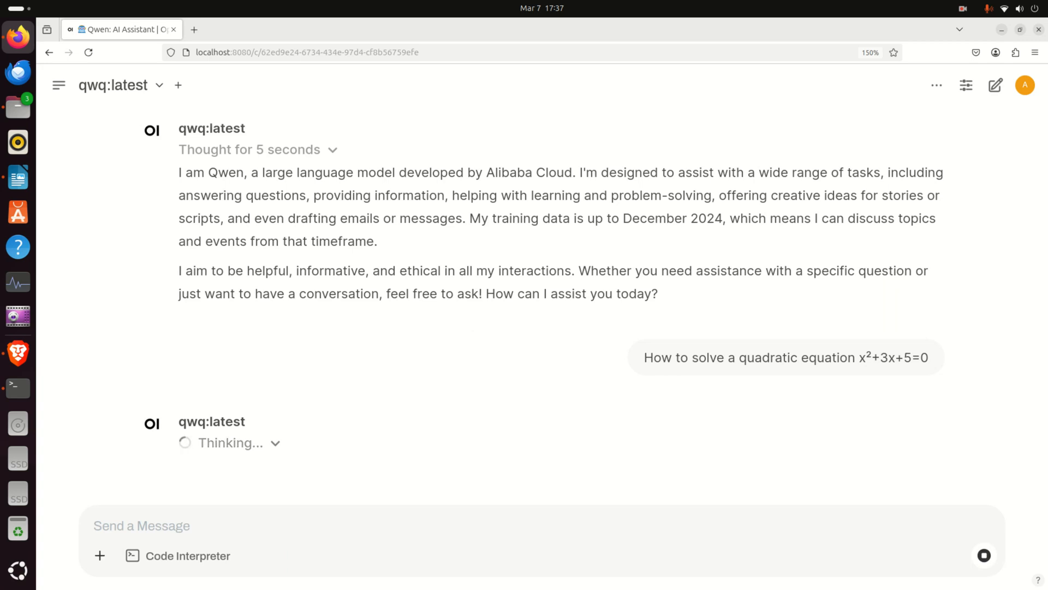
Step: Scroll through the rendered step-by-step solution down to the complex roots (−3 ± i√11)/2 and Key Notes
{"action": "left_click", "coordinate": [142, 525]}
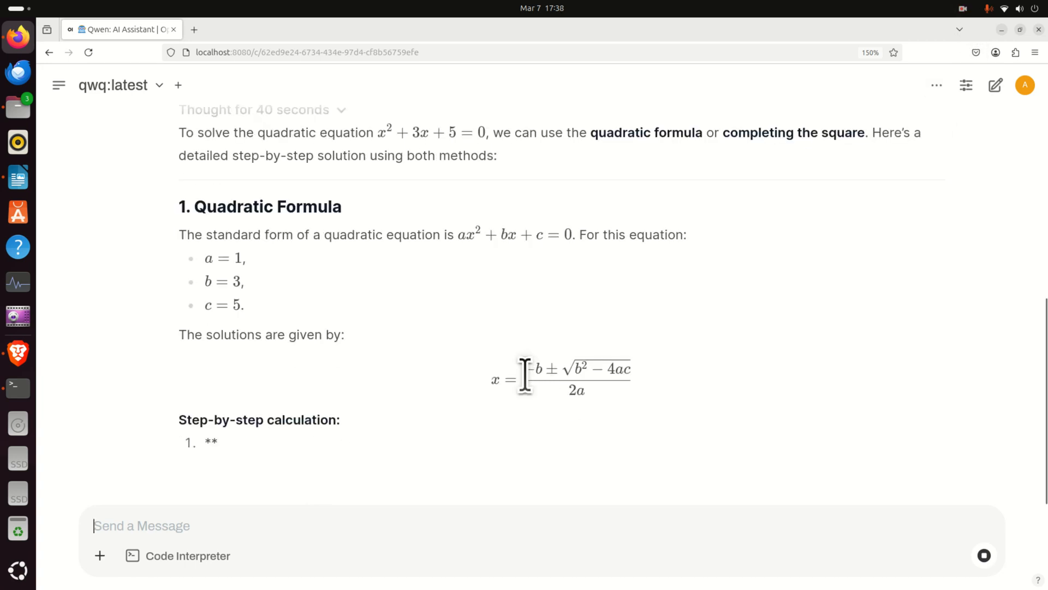
{"action": "scroll", "scroll_direction": "down", "scroll_amount": 3}
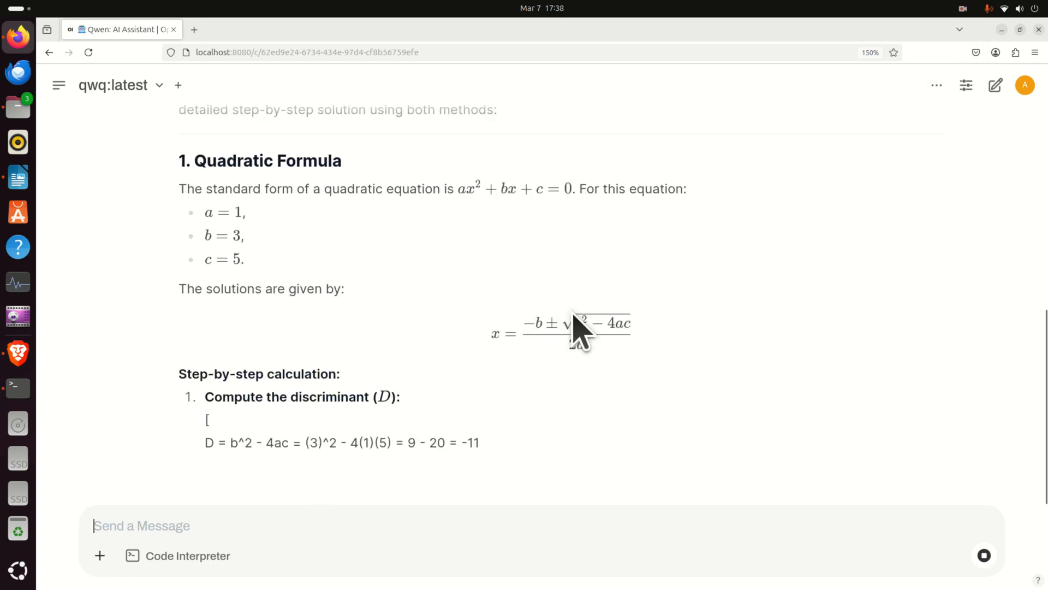
{"action": "scroll", "scroll_direction": "down", "scroll_amount": 3}
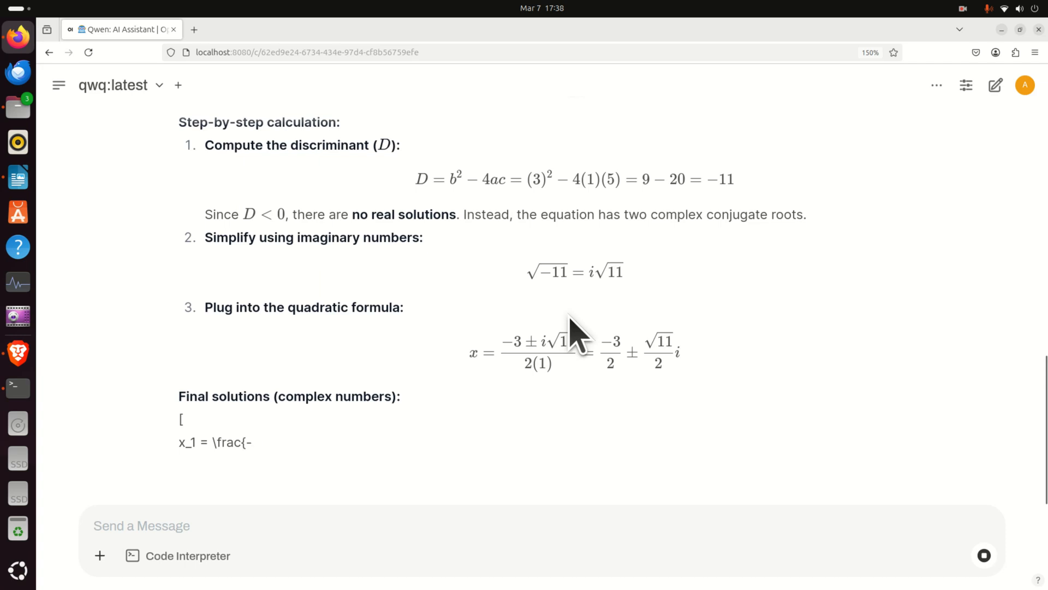
{"action": "scroll", "scroll_direction": "down", "scroll_amount": 3}
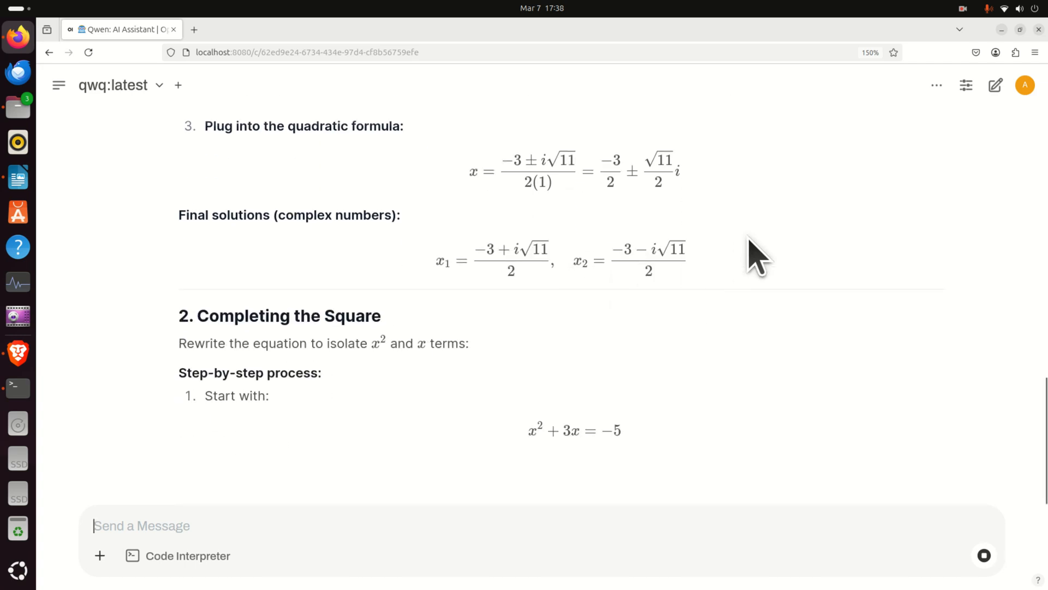
{"action": "scroll", "scroll_direction": "down", "scroll_amount": 3}
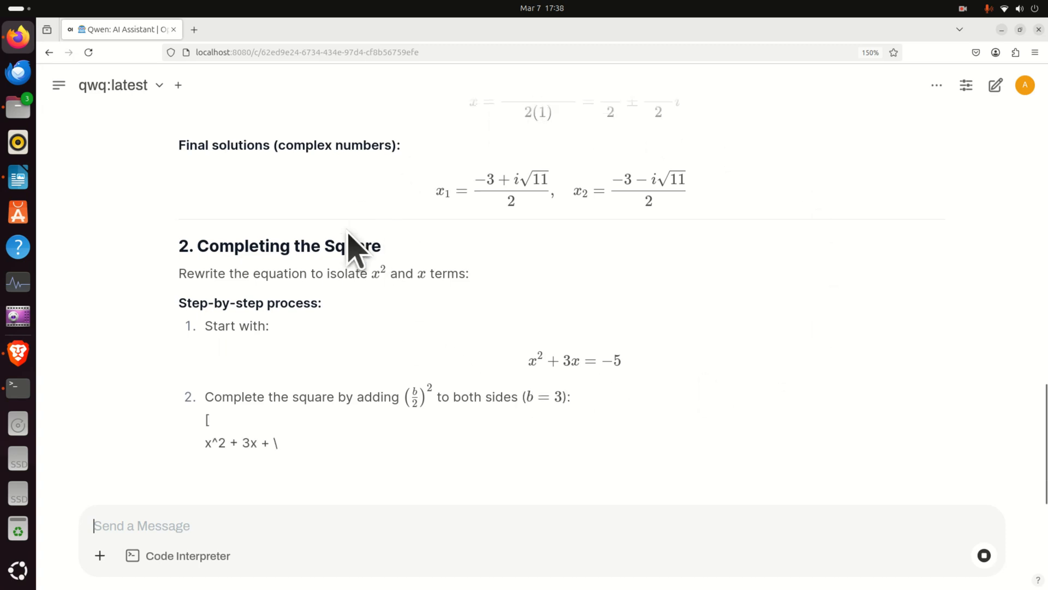
{"action": "scroll", "scroll_direction": "down", "scroll_amount": 3}
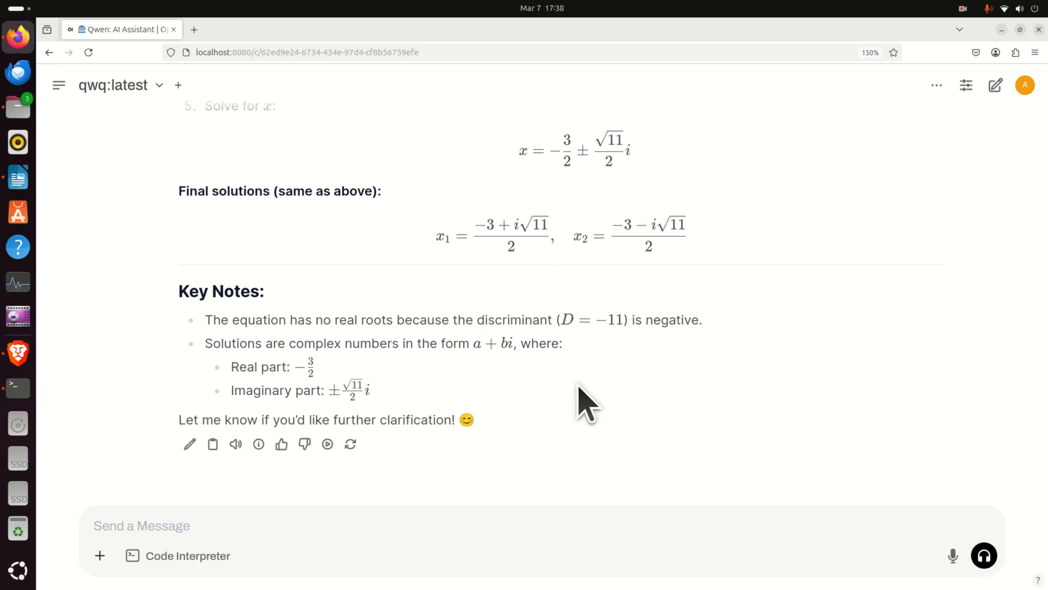
{"action": "mouse_move", "coordinate": [599, 401]}
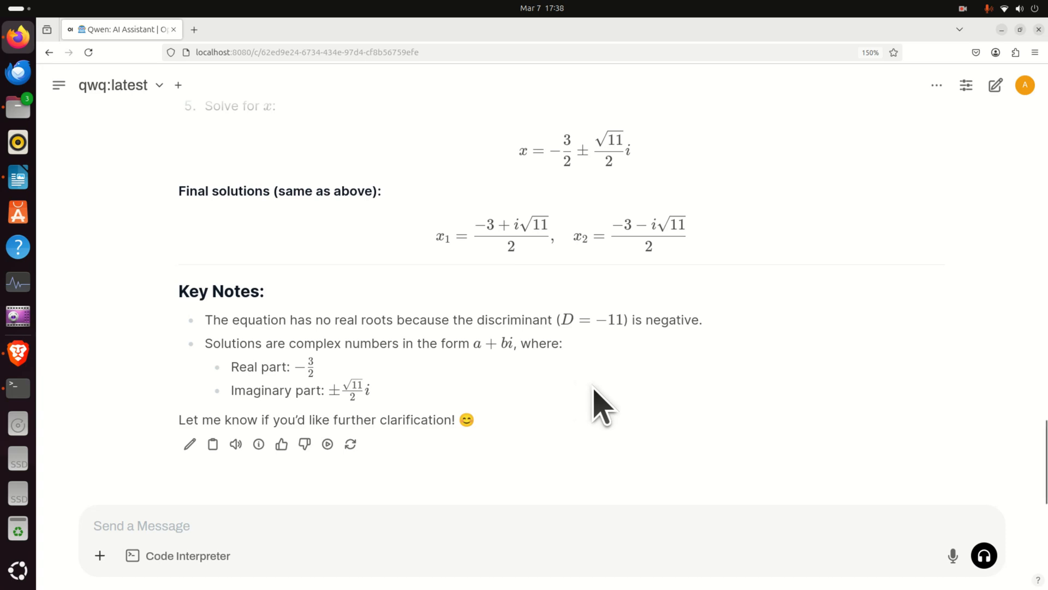
{"action": "mouse_move", "coordinate": [680, 277]}
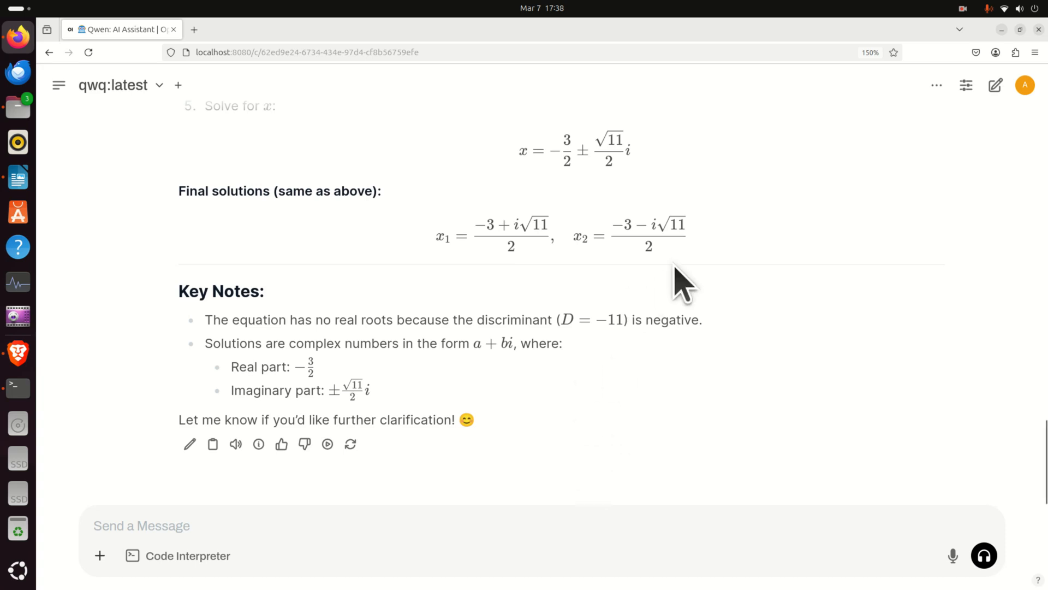